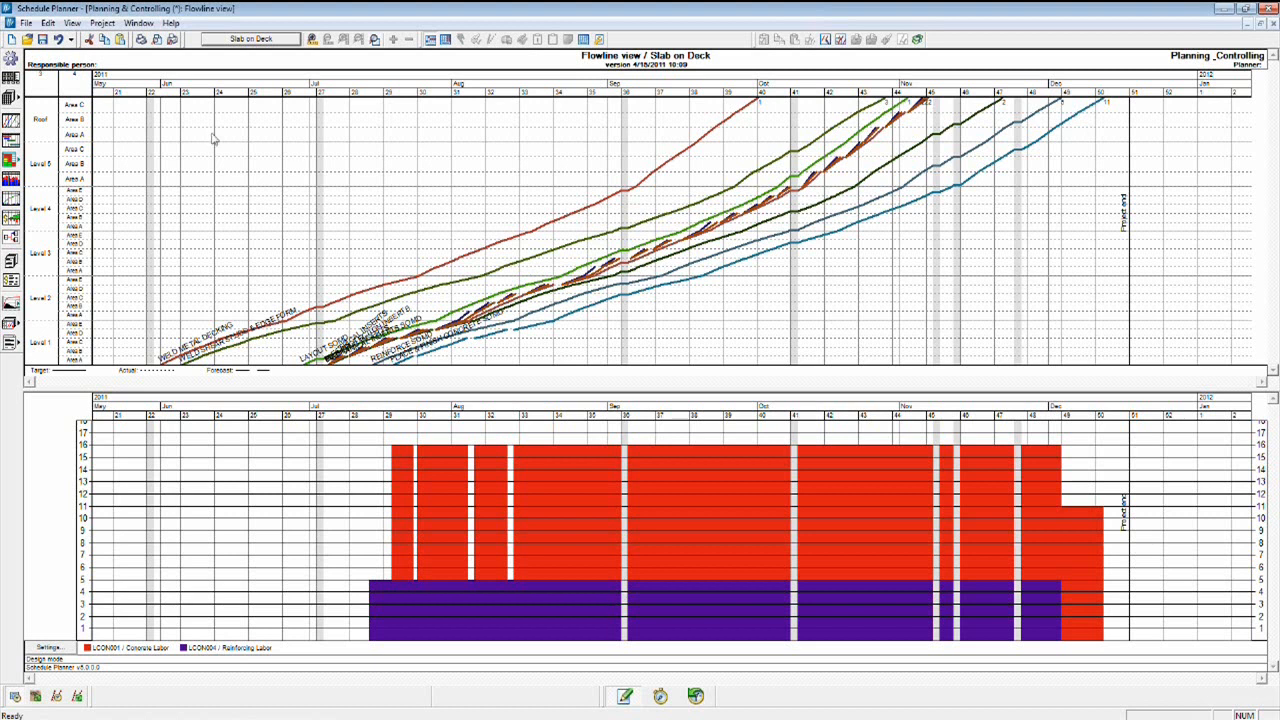
mouse_move(156, 212)
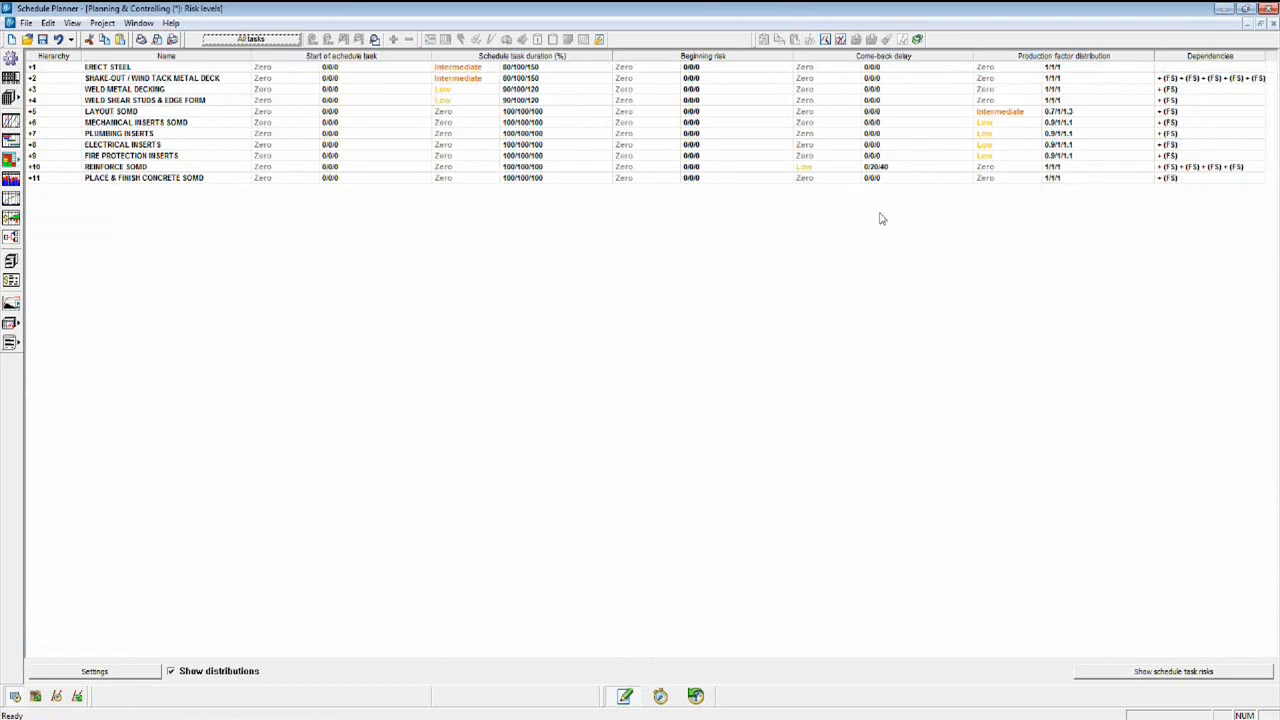
mouse_move(676, 76)
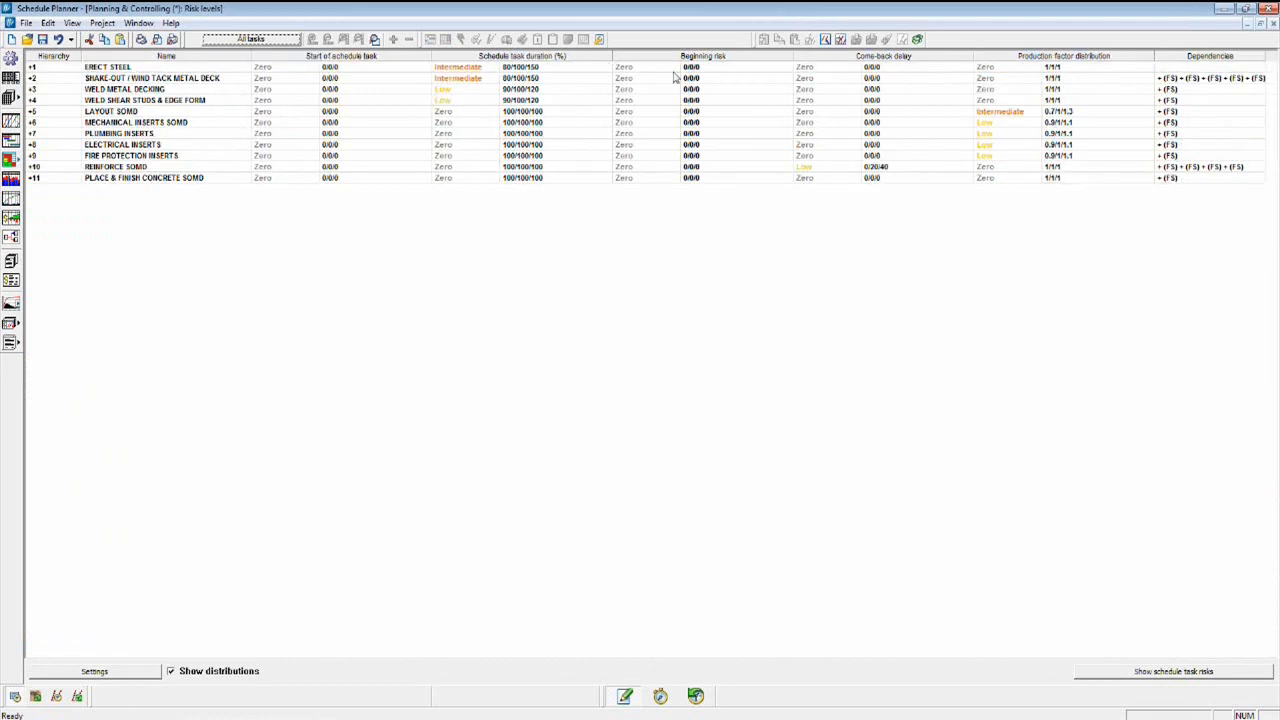
mouse_move(590, 156)
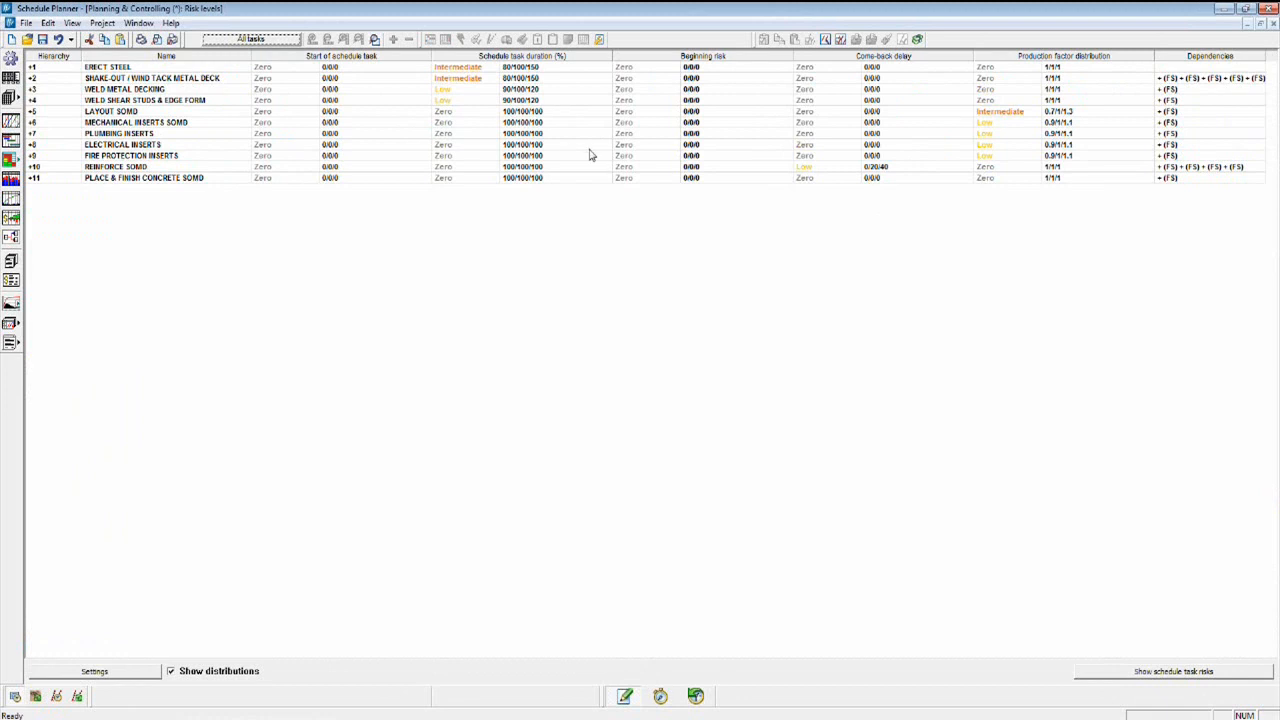
mouse_move(138, 78)
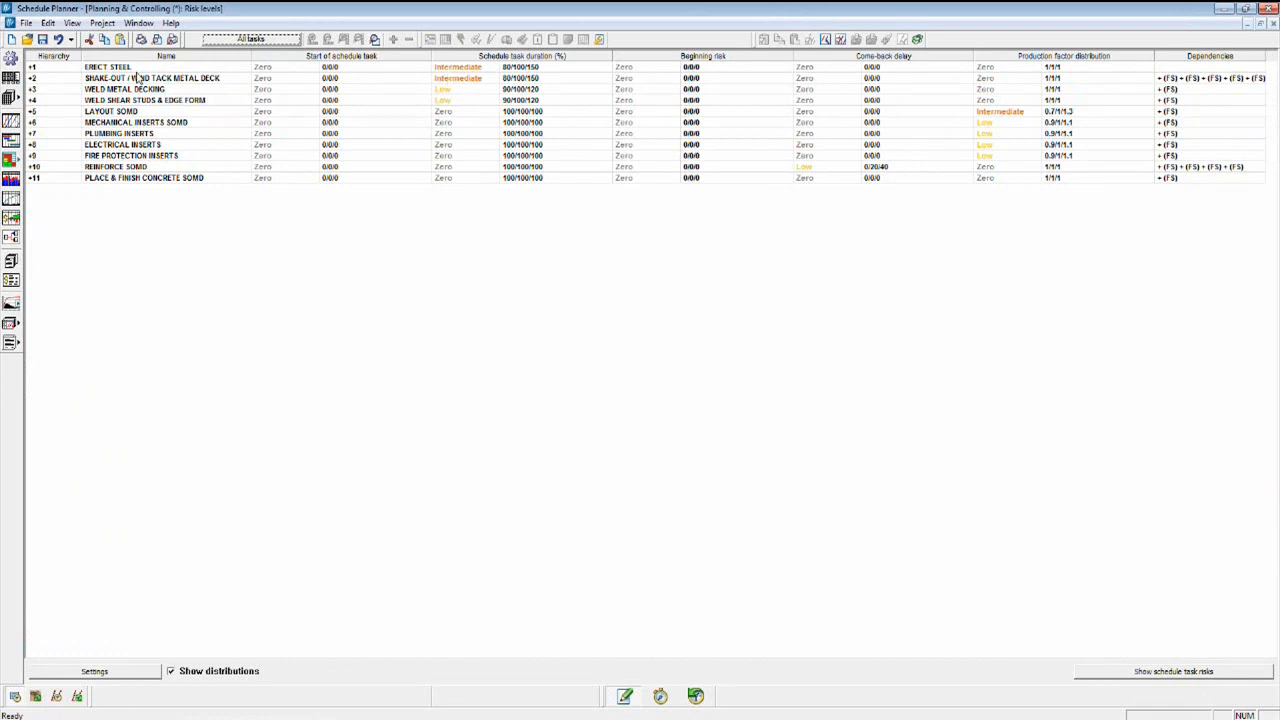
mouse_move(108, 168)
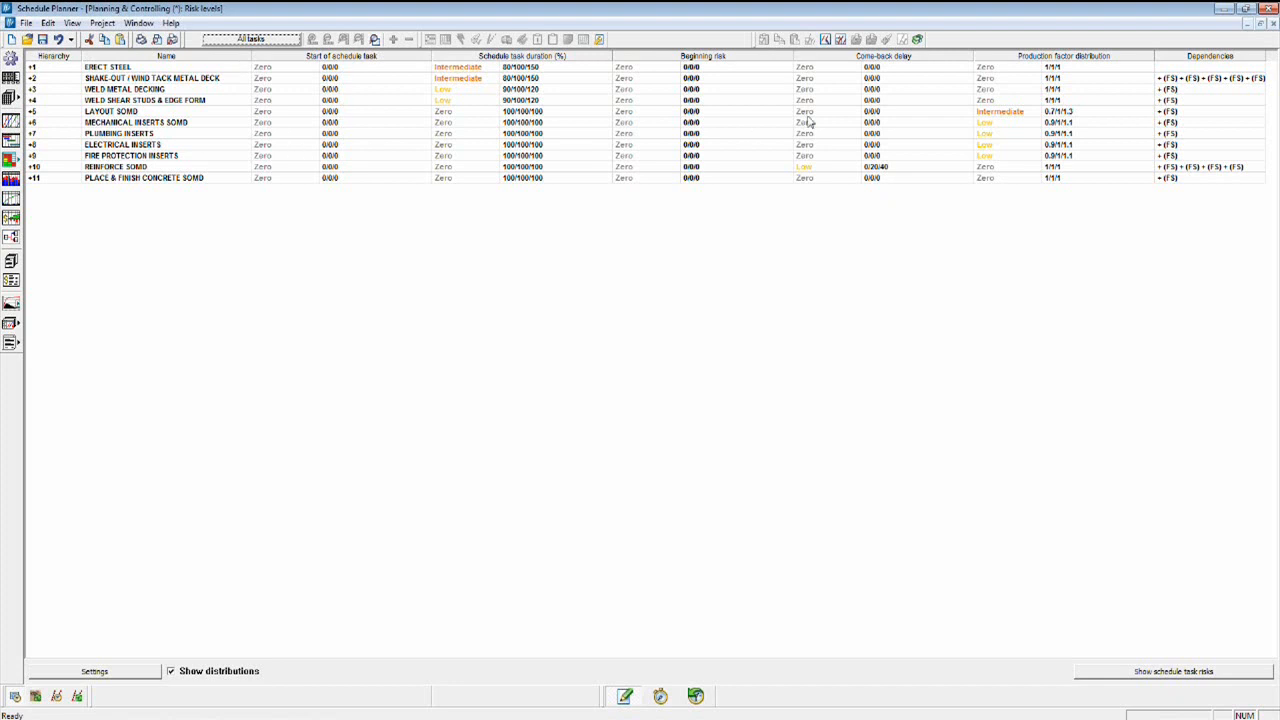
mouse_move(850, 104)
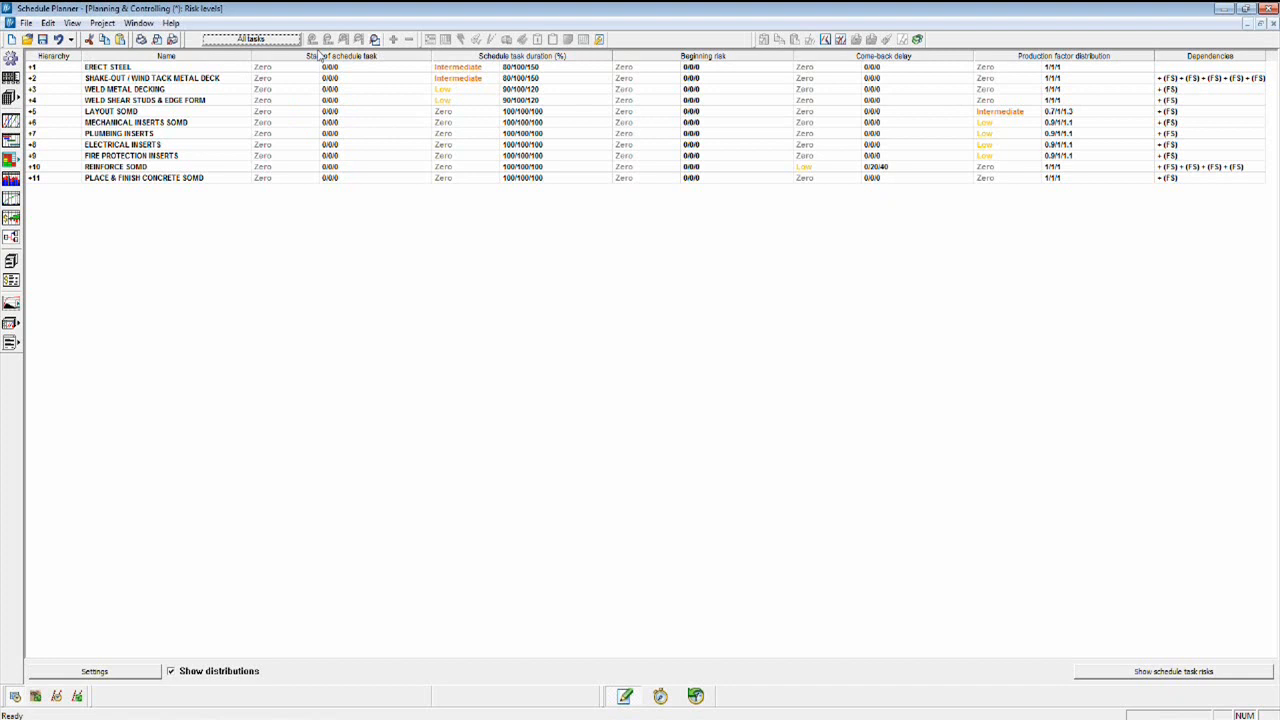
mouse_move(284, 200)
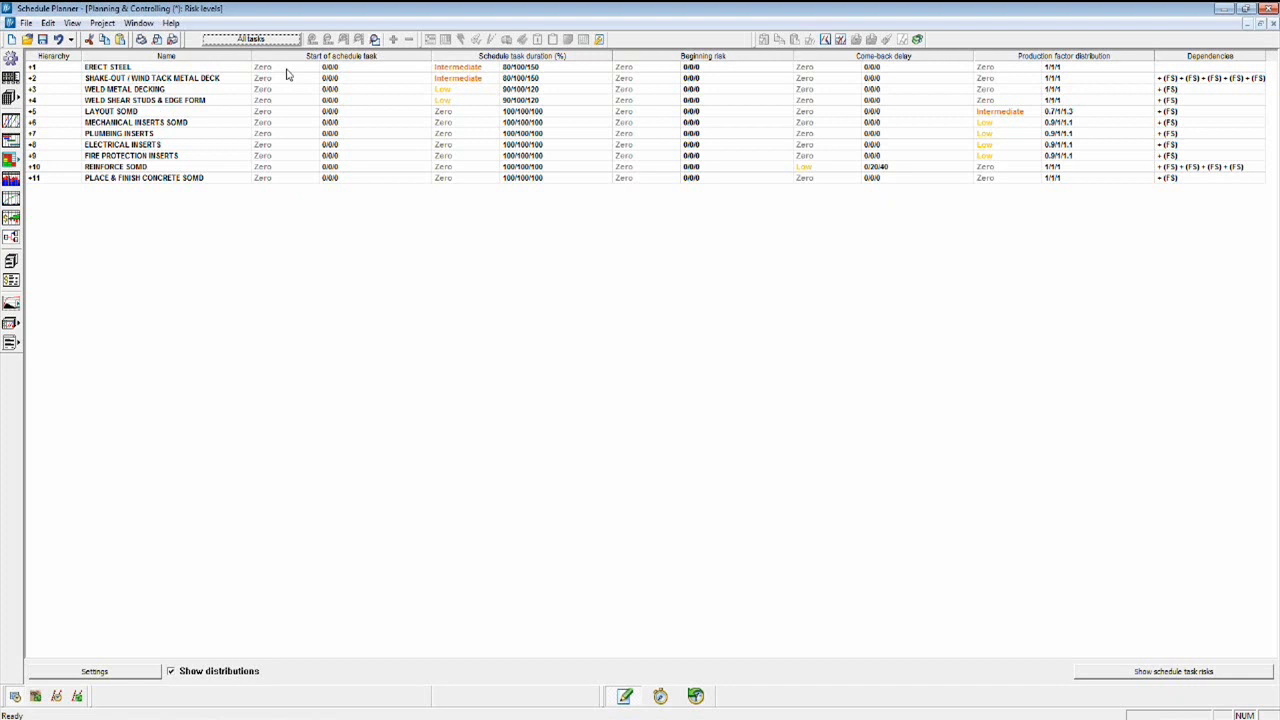
mouse_move(308, 94)
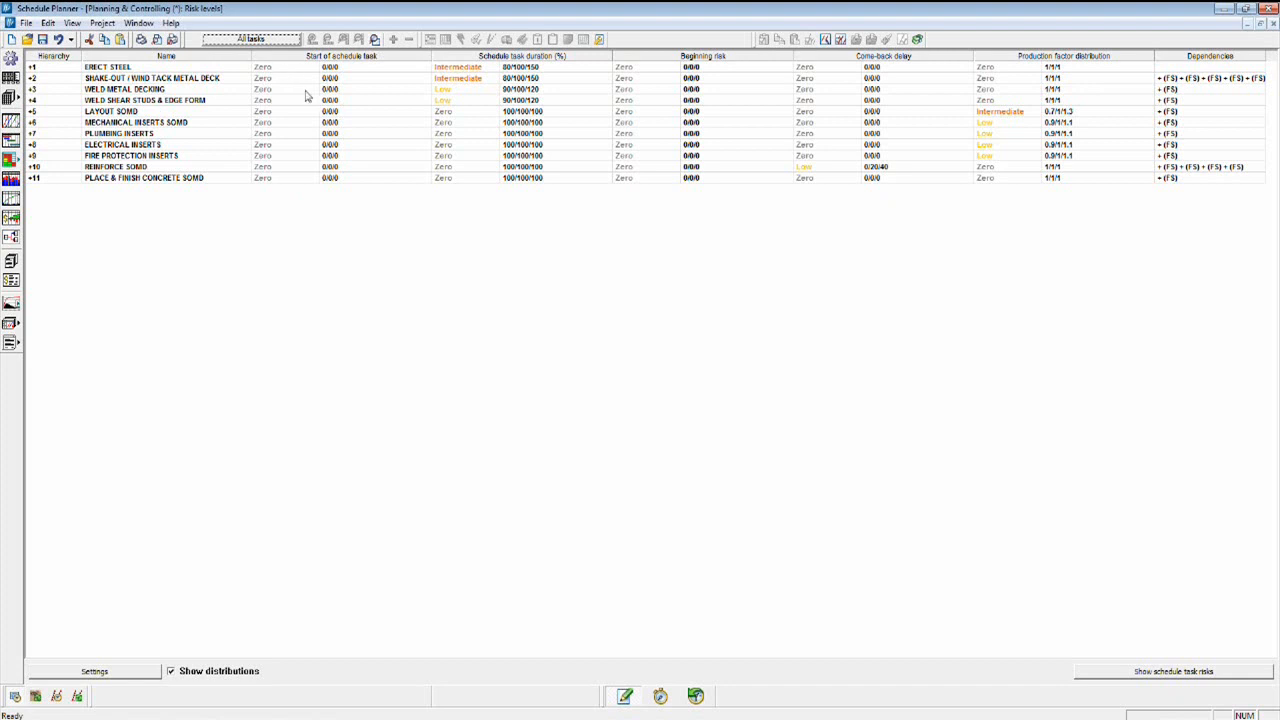
mouse_move(484, 108)
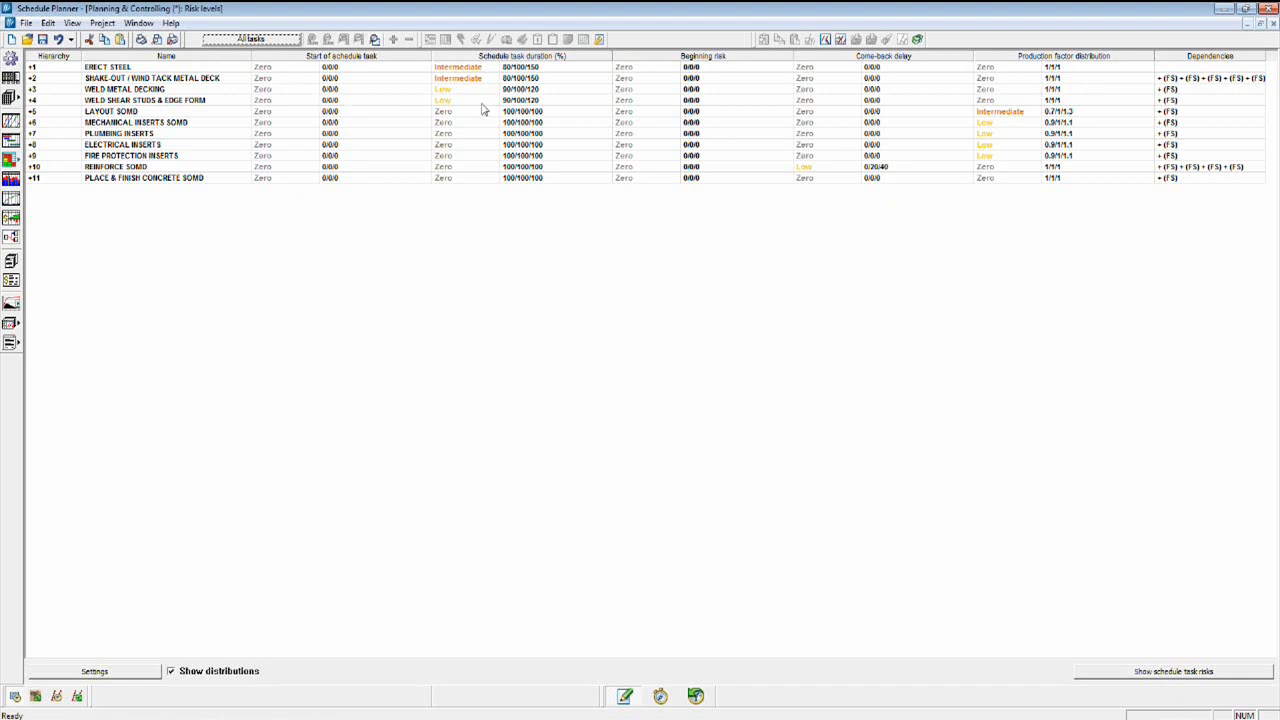
mouse_move(550, 66)
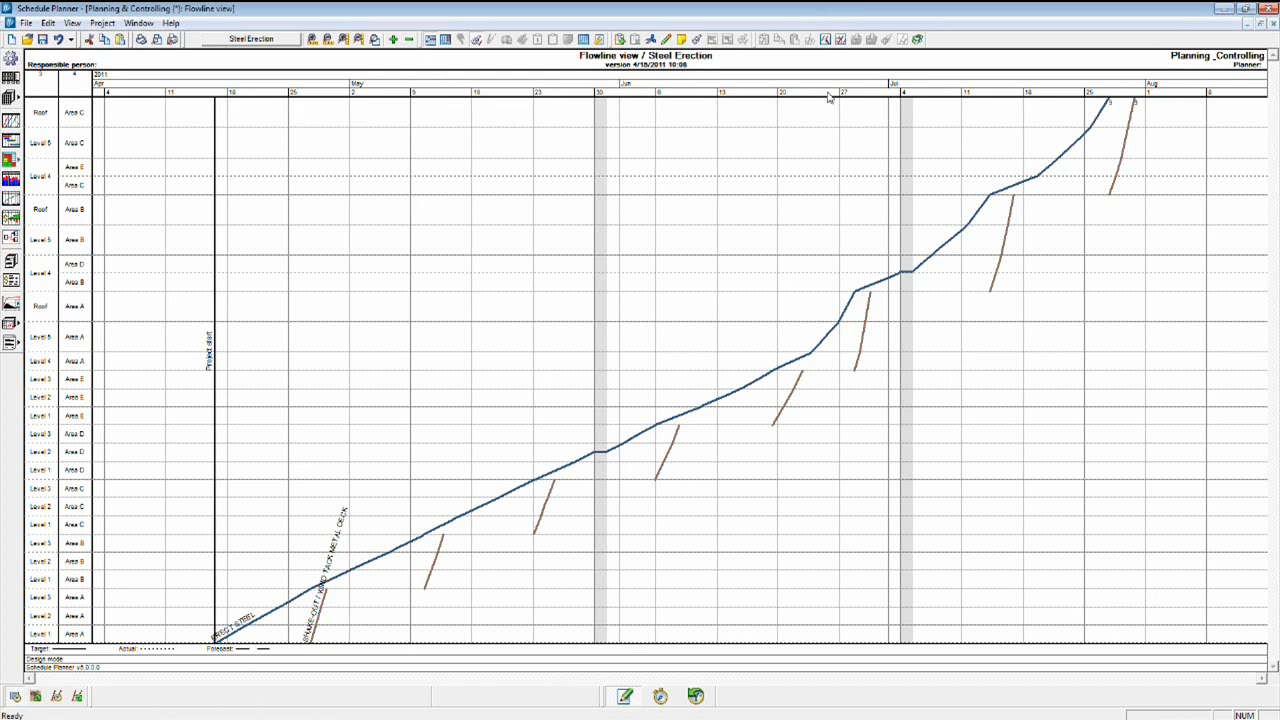
mouse_move(310, 122)
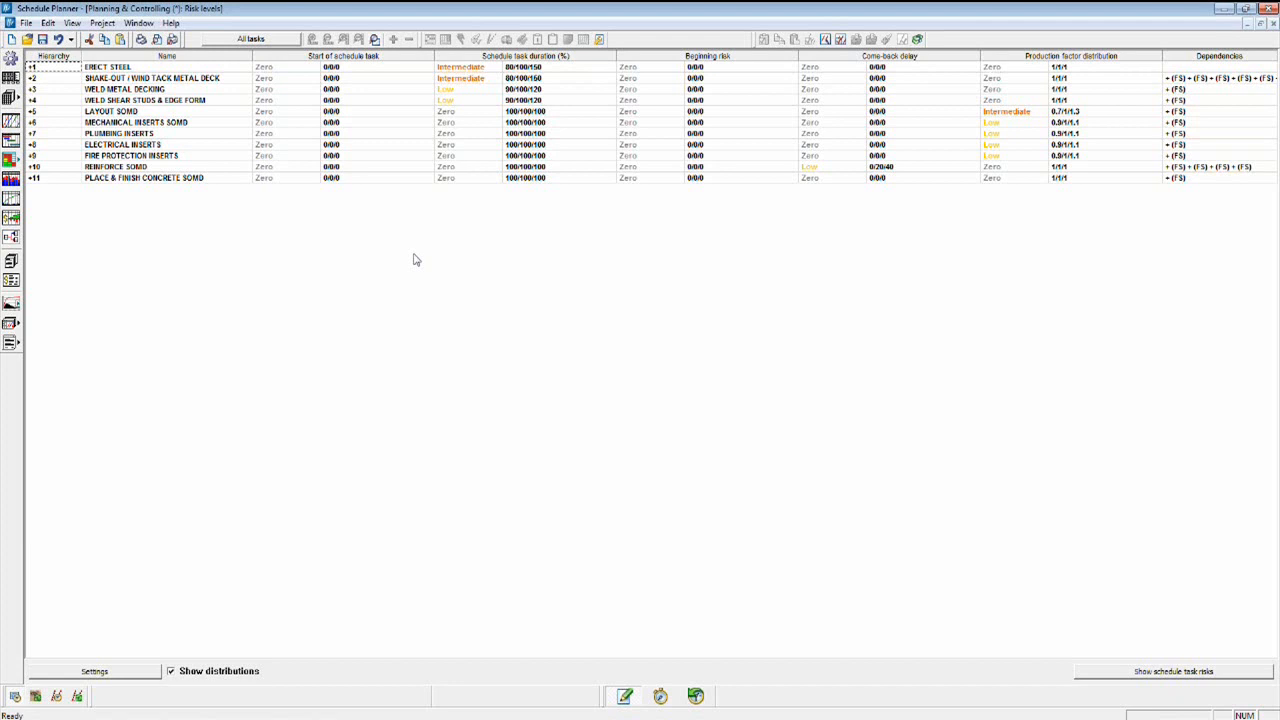
mouse_move(428, 216)
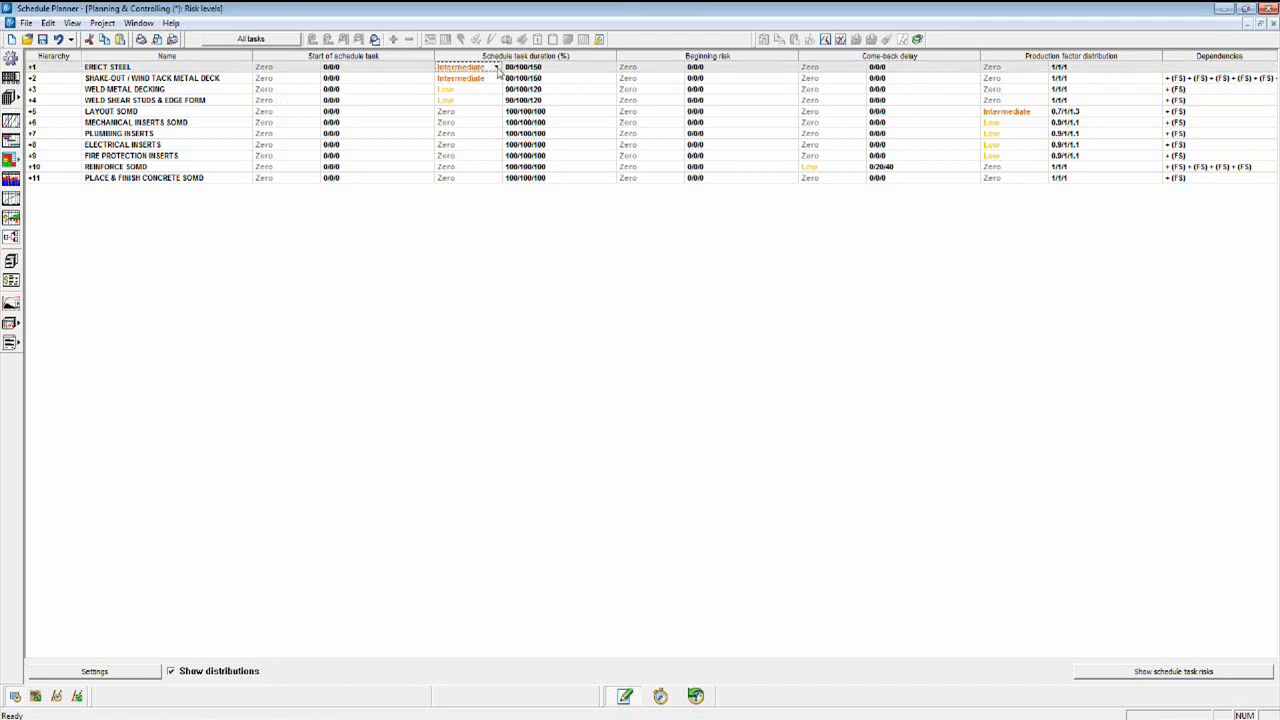
Set ERECT STEEL's task duration risk level to Intermediate
click(496, 68)
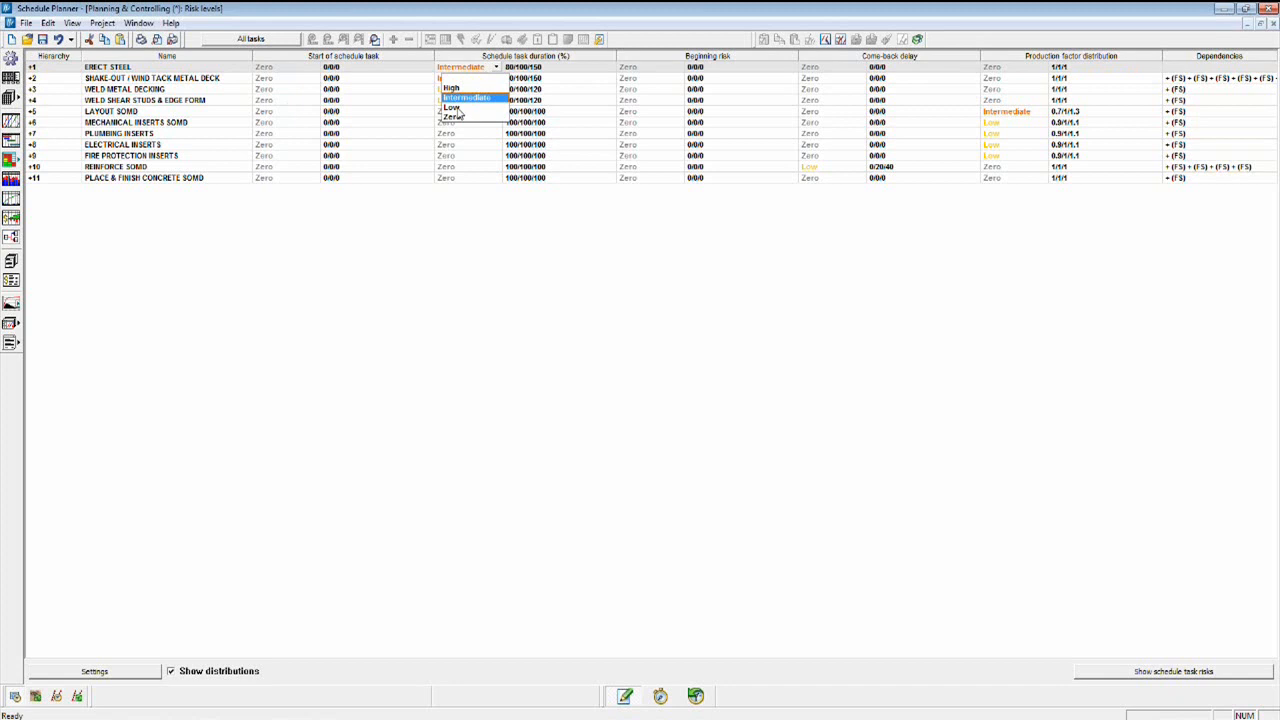
click(464, 98)
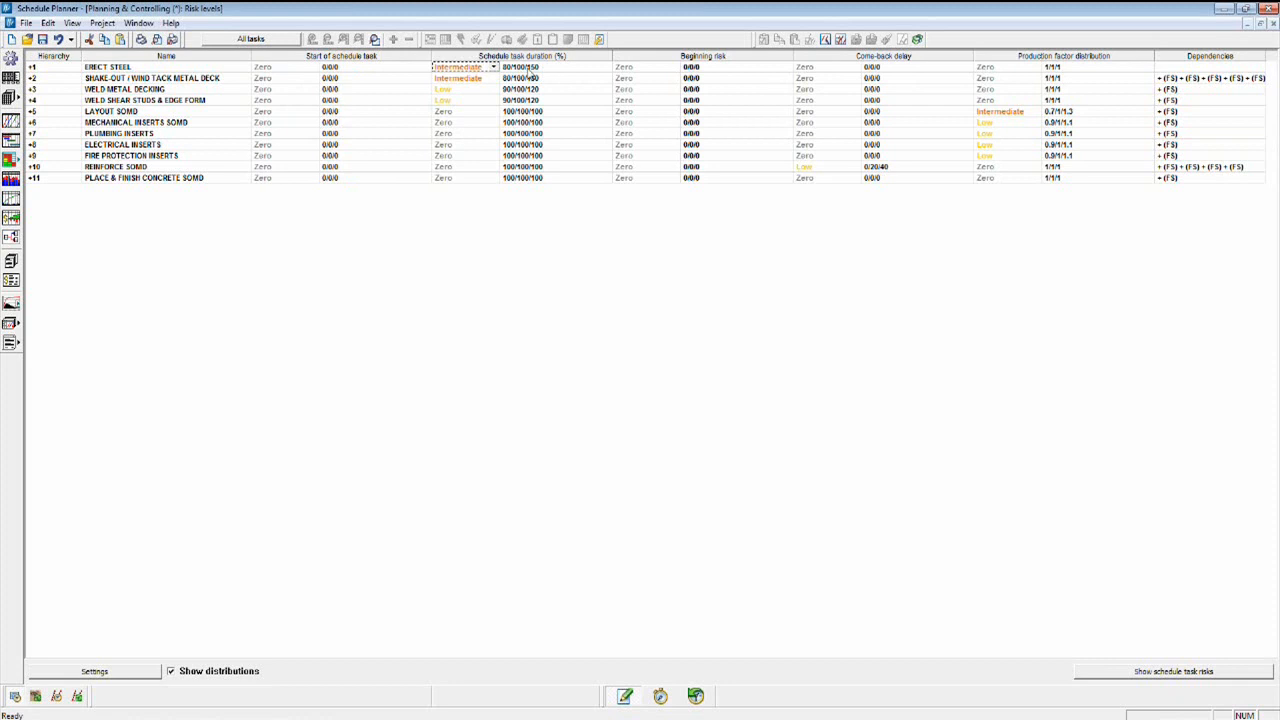
mouse_move(544, 72)
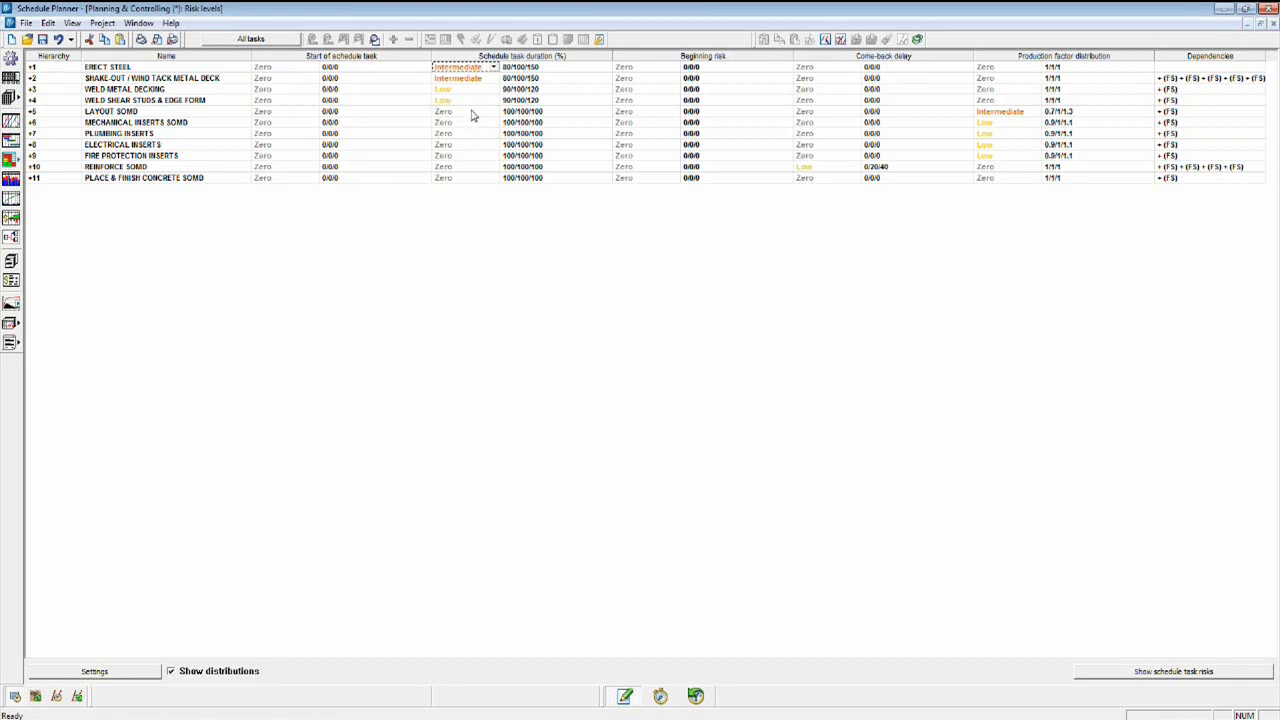
mouse_move(464, 82)
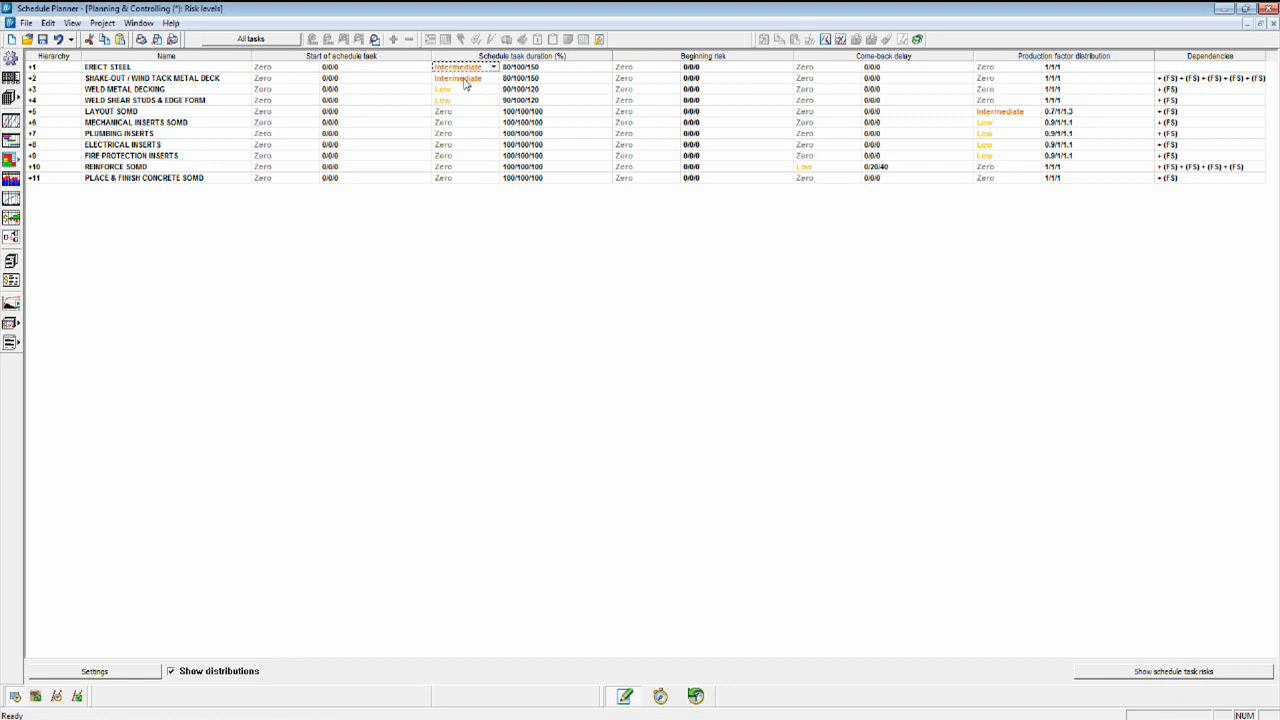
mouse_move(184, 82)
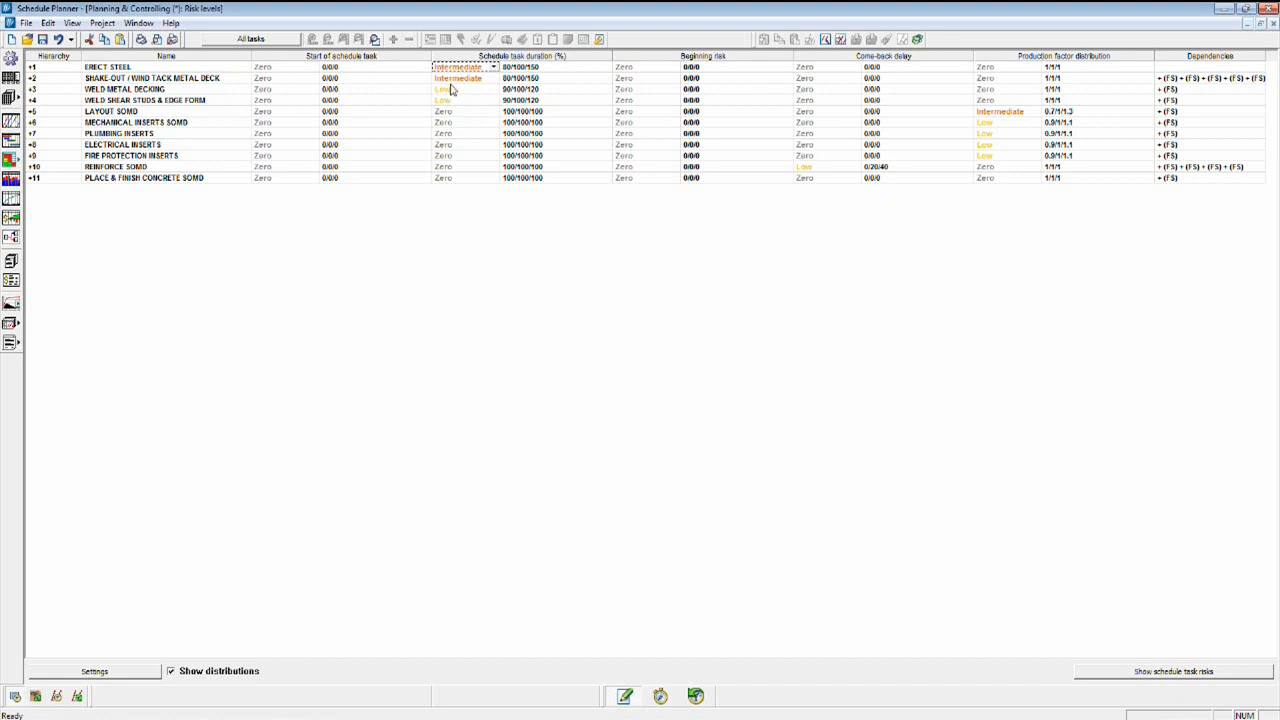
mouse_move(458, 156)
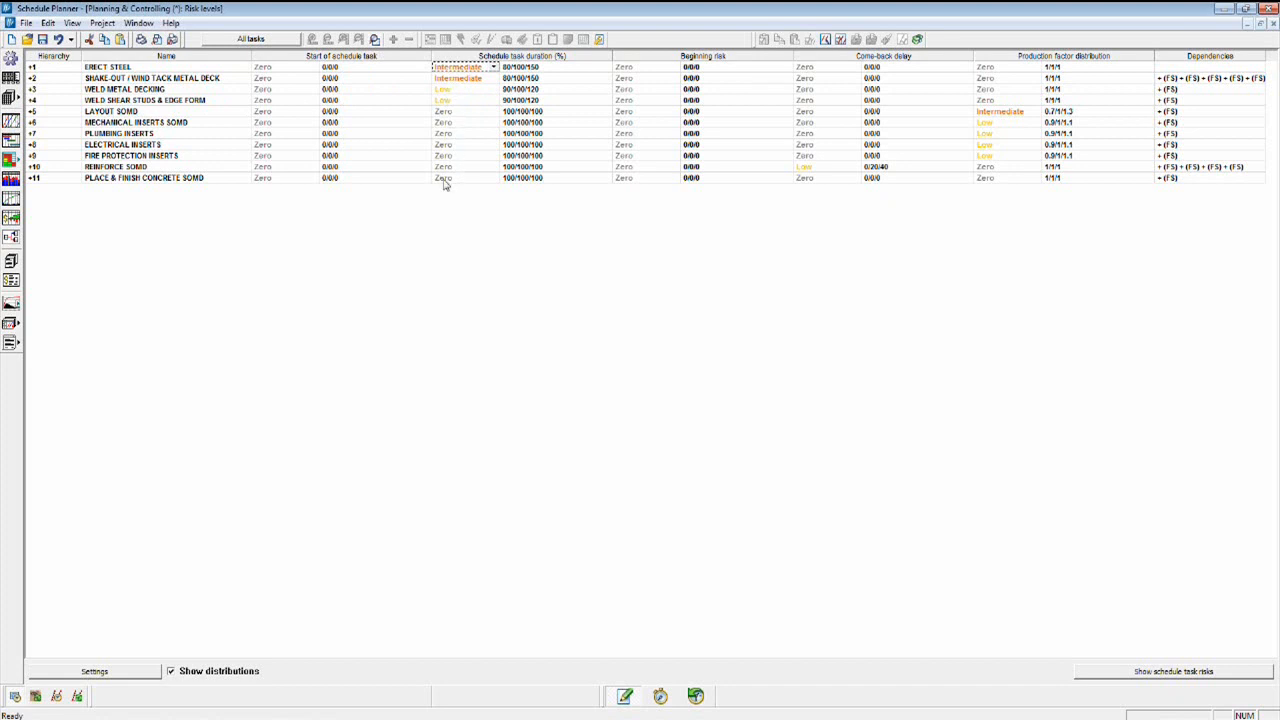
mouse_move(460, 142)
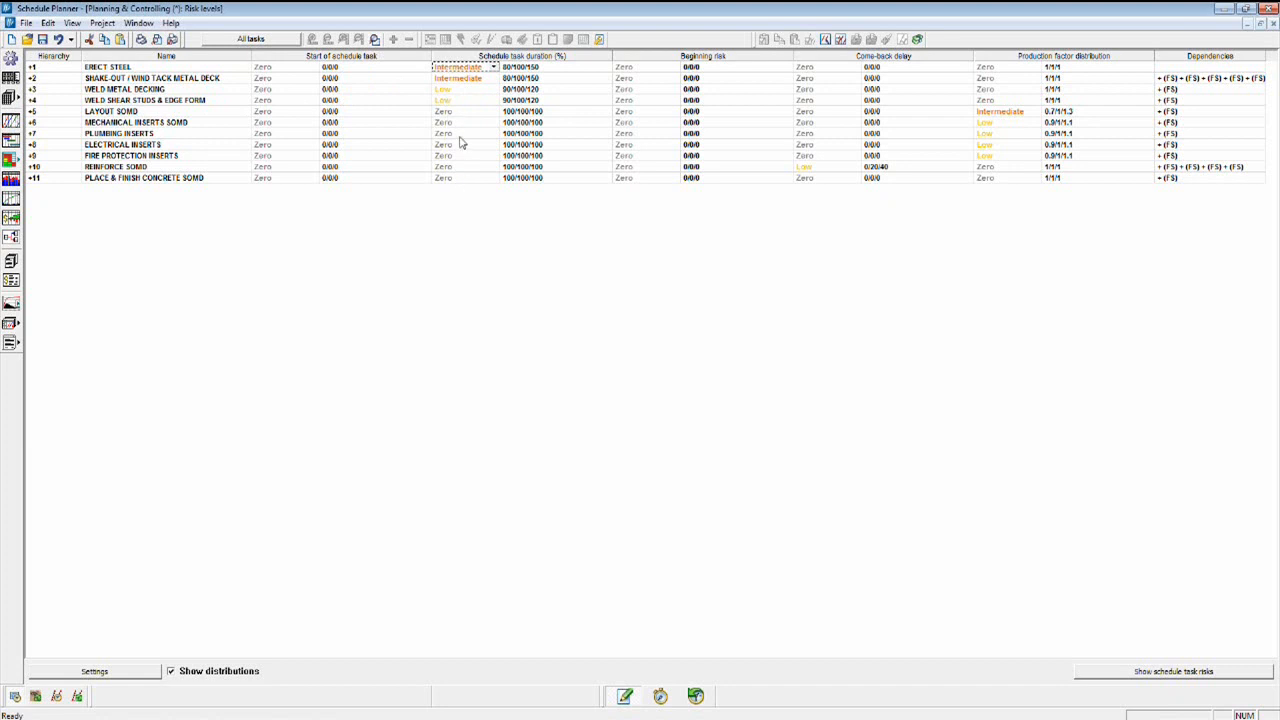
mouse_move(706, 96)
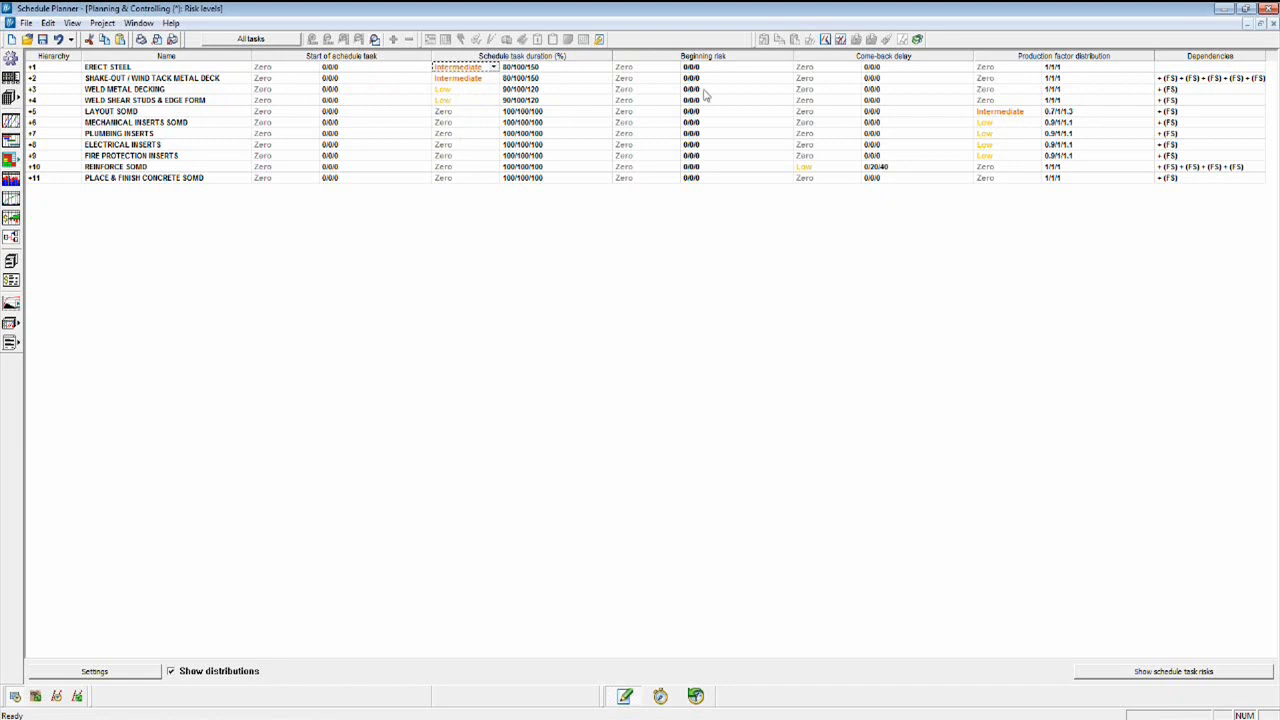
mouse_move(644, 156)
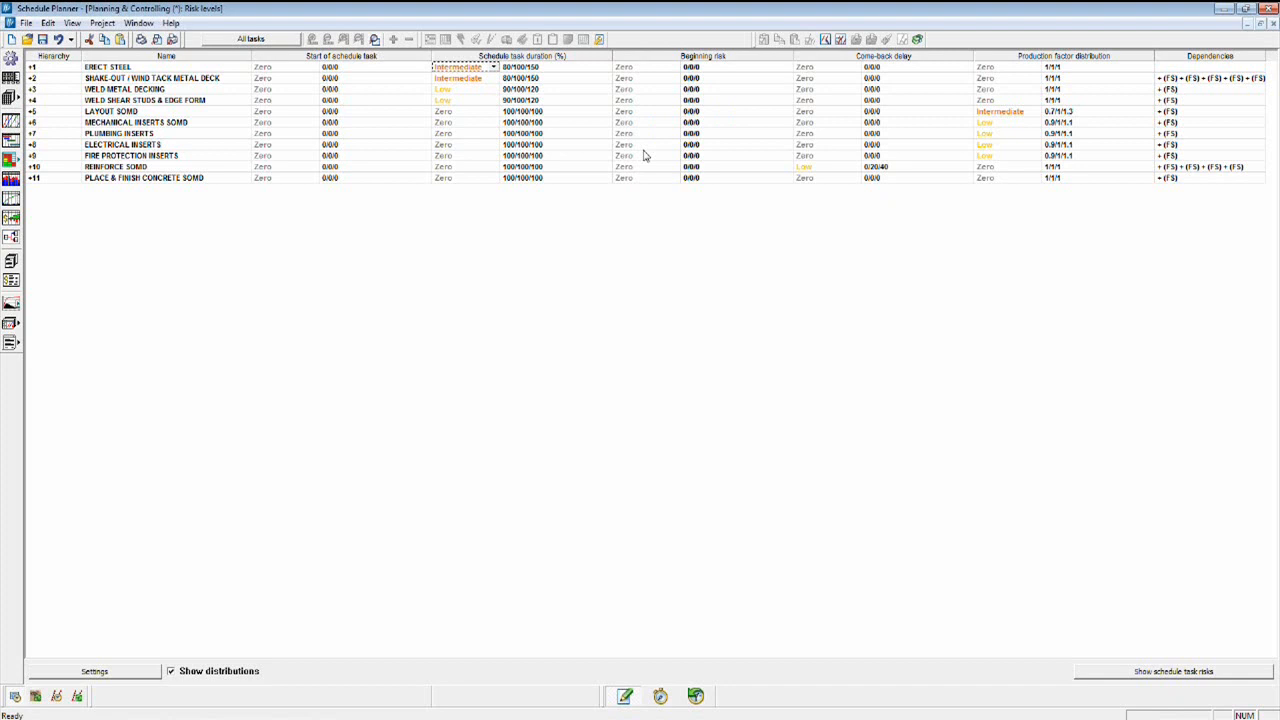
mouse_move(640, 192)
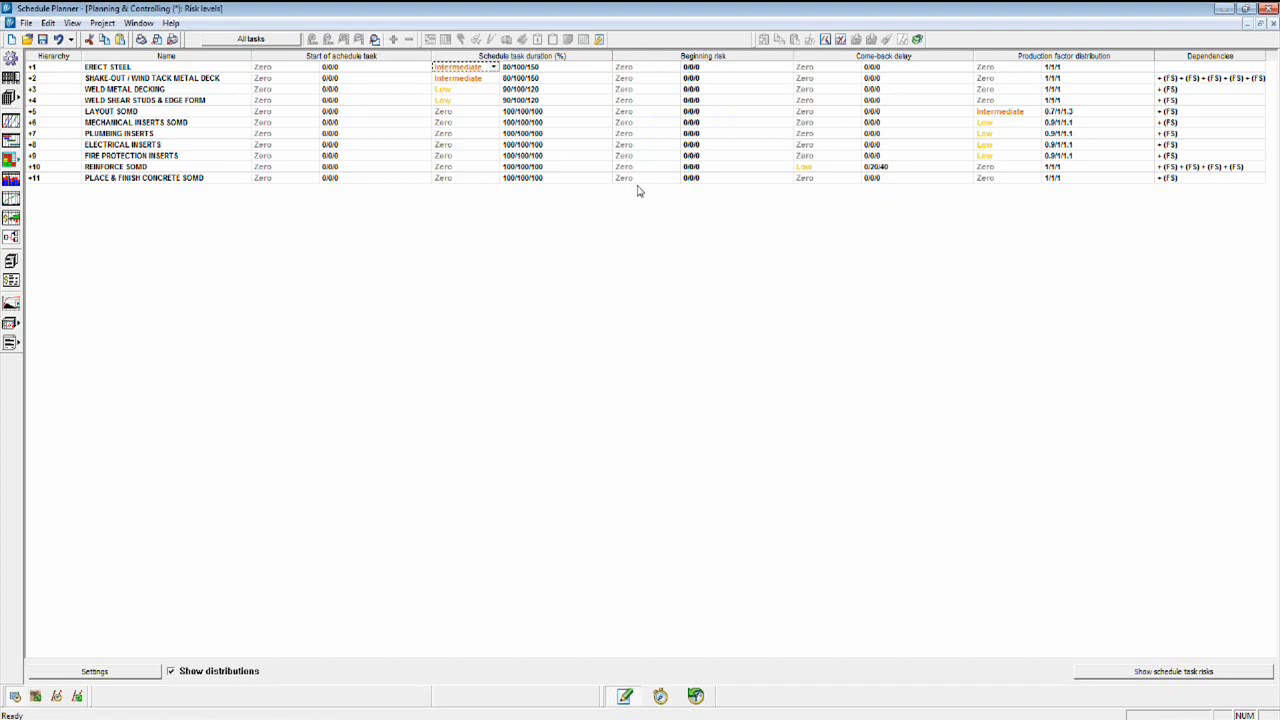
mouse_move(900, 60)
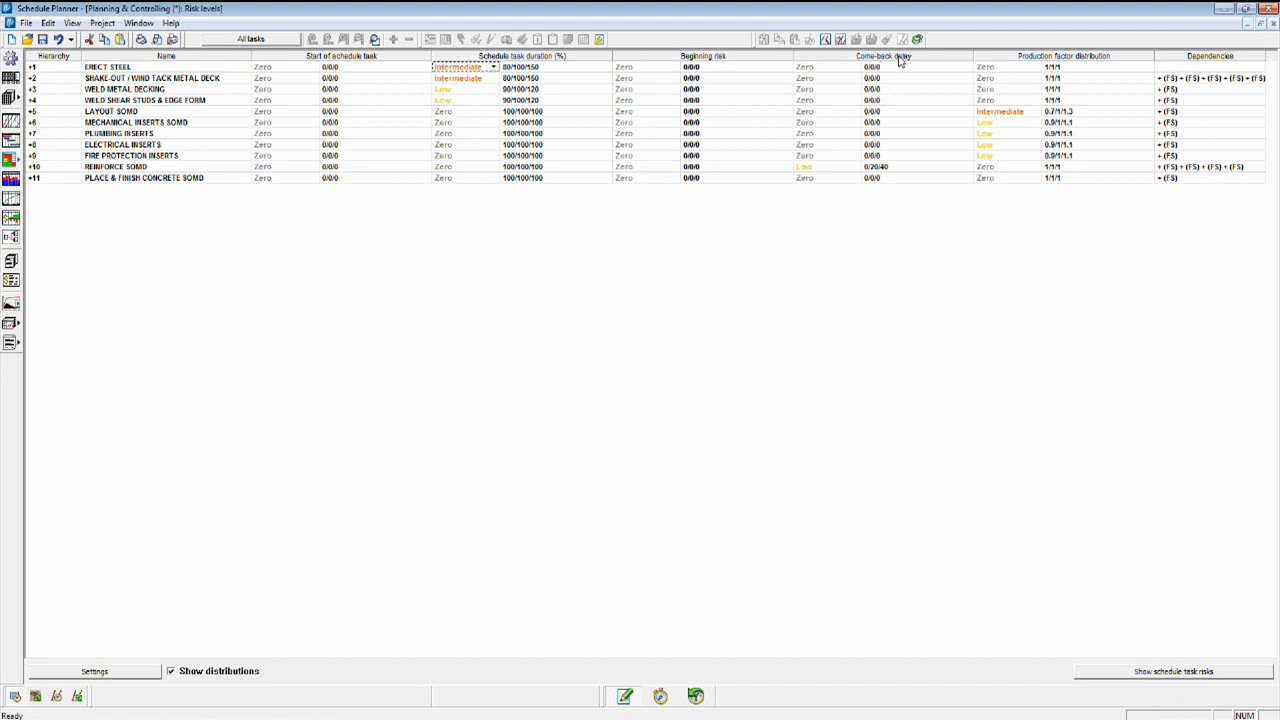
mouse_move(824, 70)
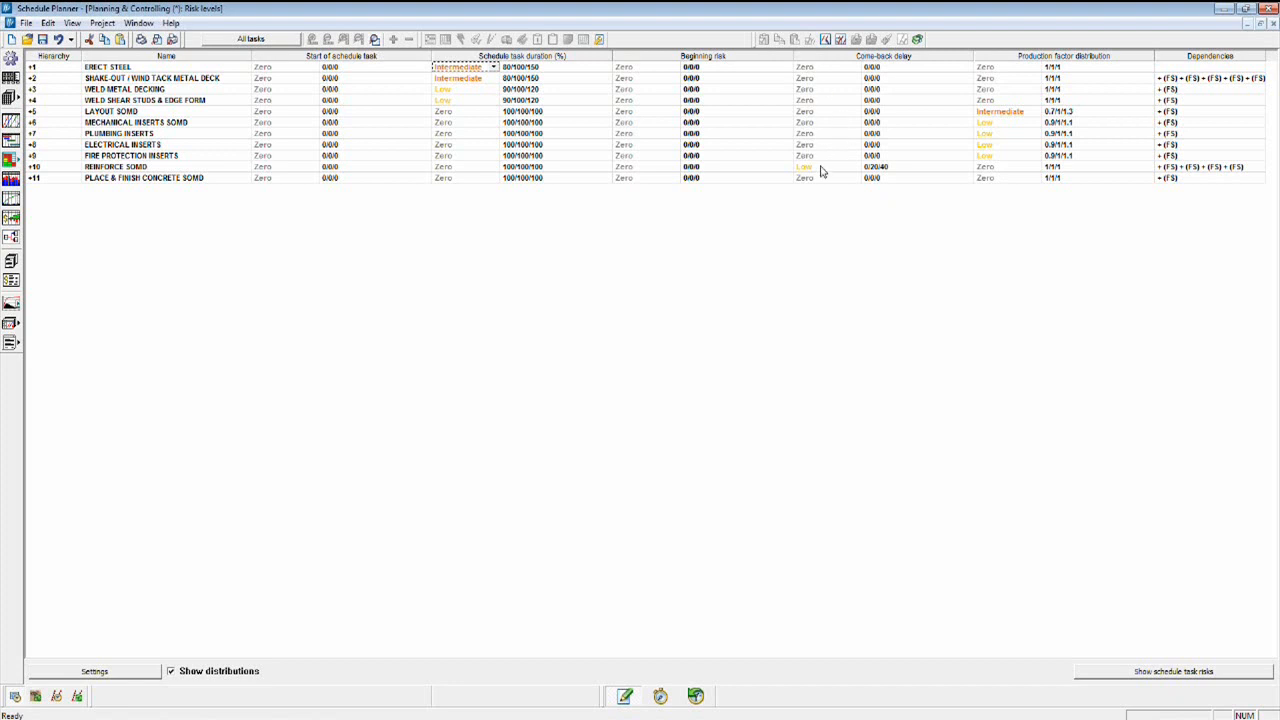
mouse_move(832, 120)
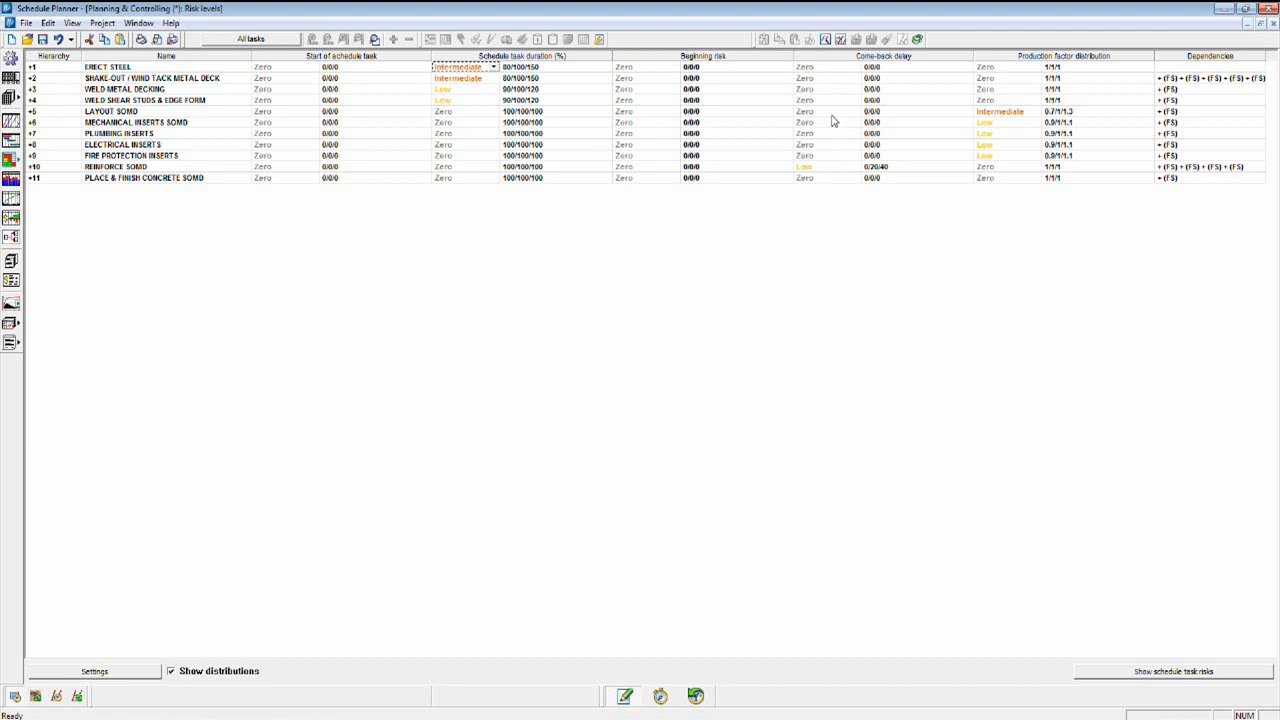
mouse_move(812, 172)
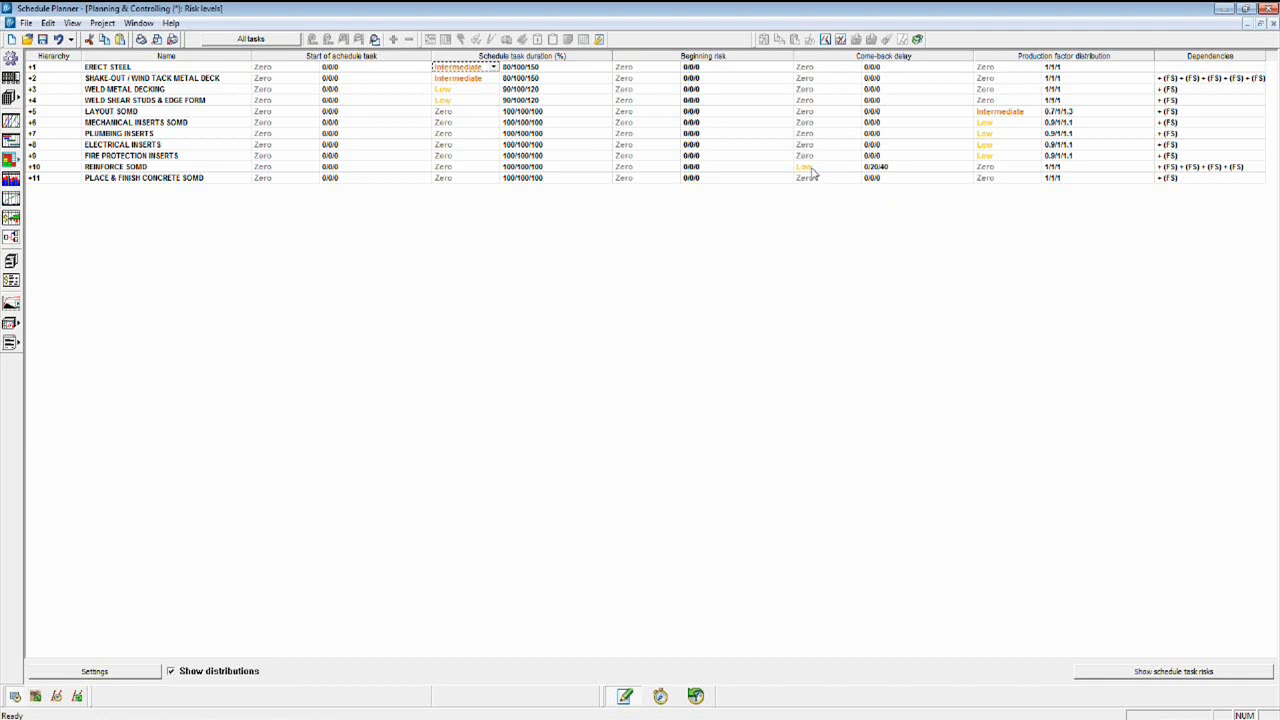
mouse_move(1064, 88)
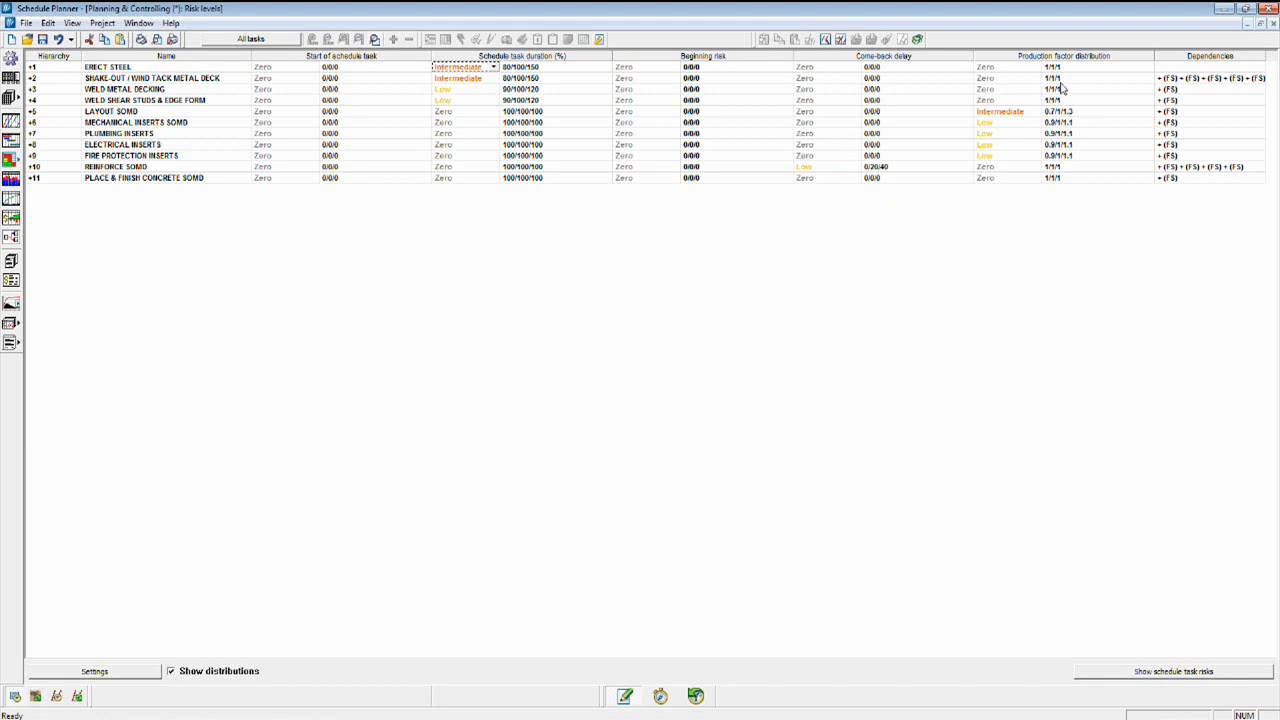
mouse_move(1036, 62)
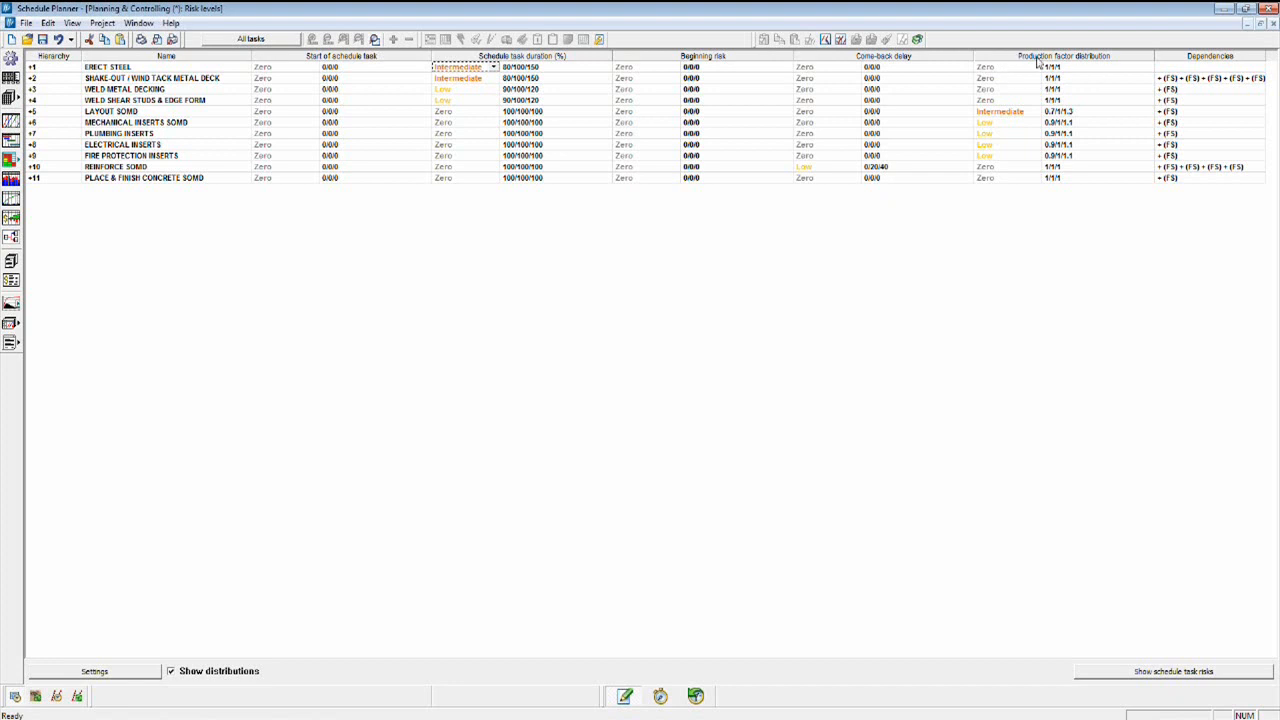
mouse_move(998, 132)
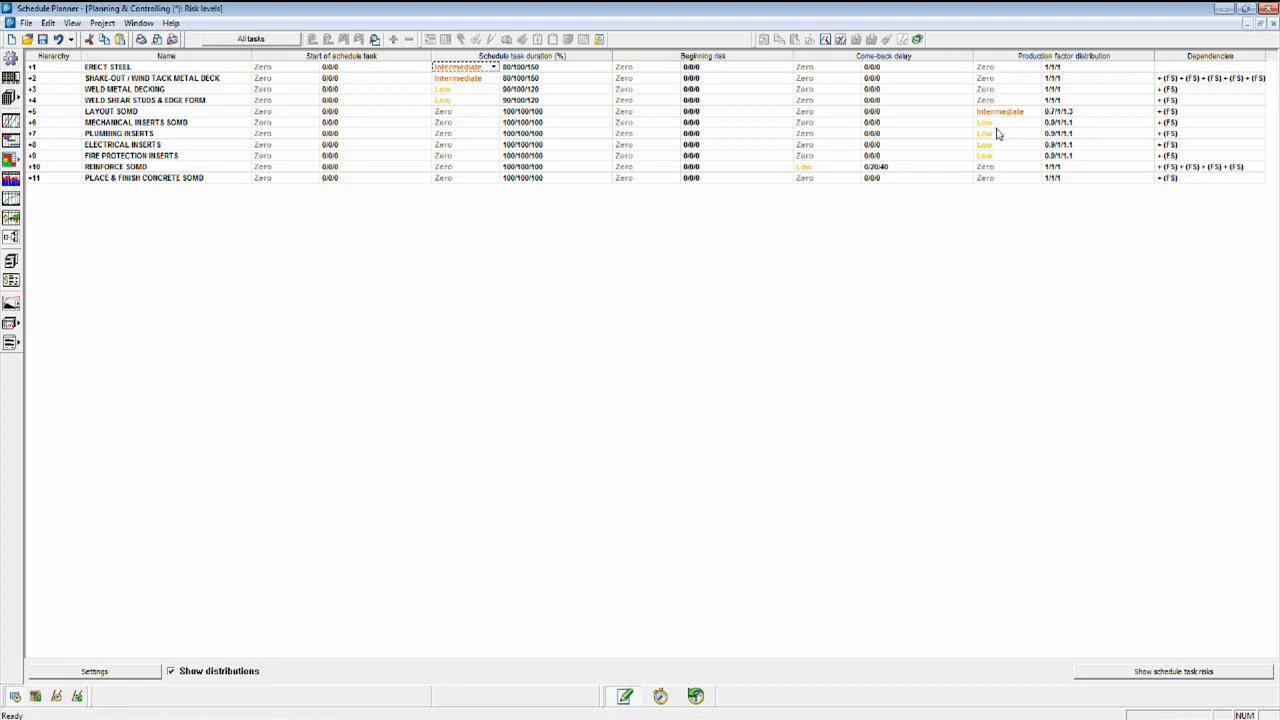
mouse_move(996, 132)
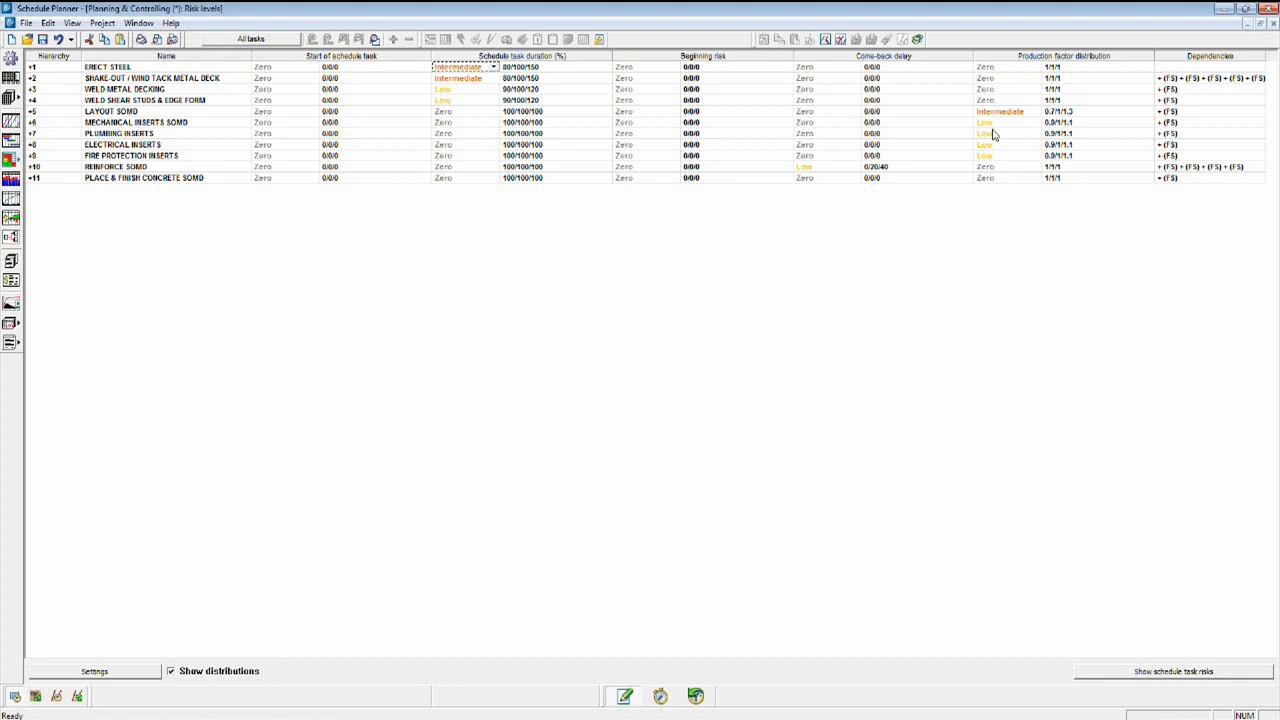
mouse_move(224, 124)
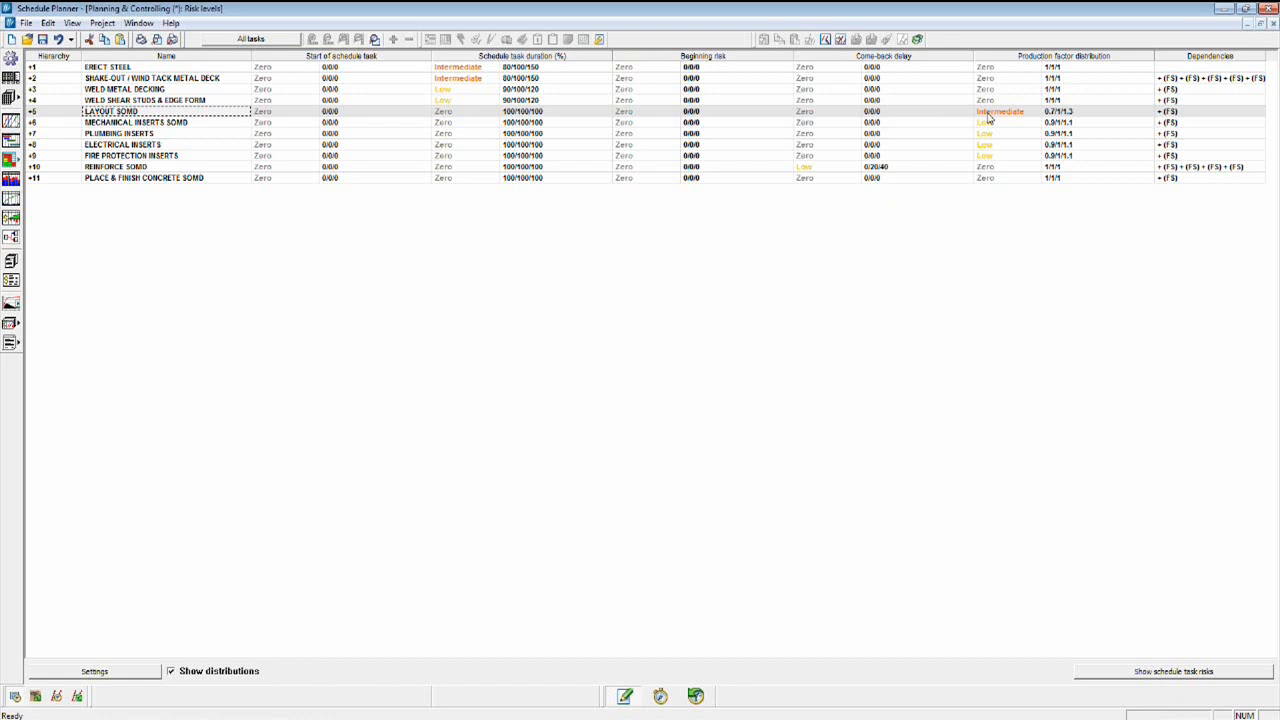
mouse_move(1008, 116)
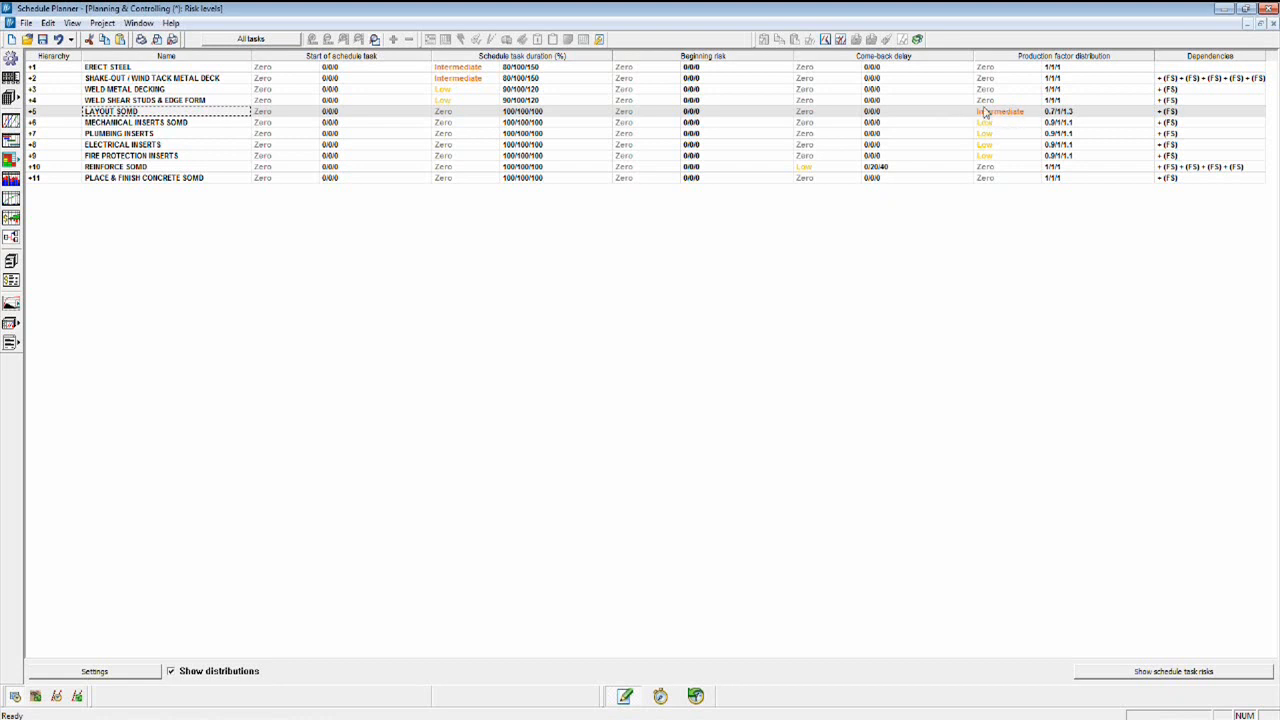
Assign a Low production factor level to the mechanical and fire protection inserts tasks
click(1004, 122)
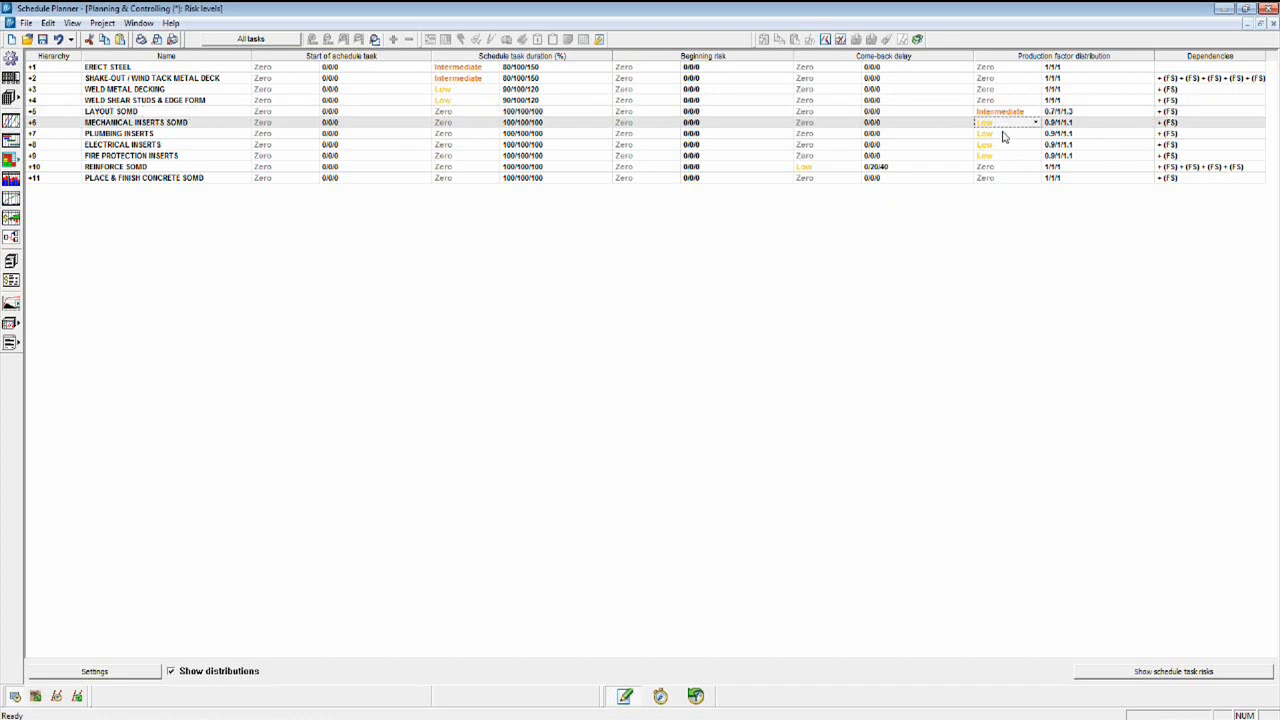
click(1004, 156)
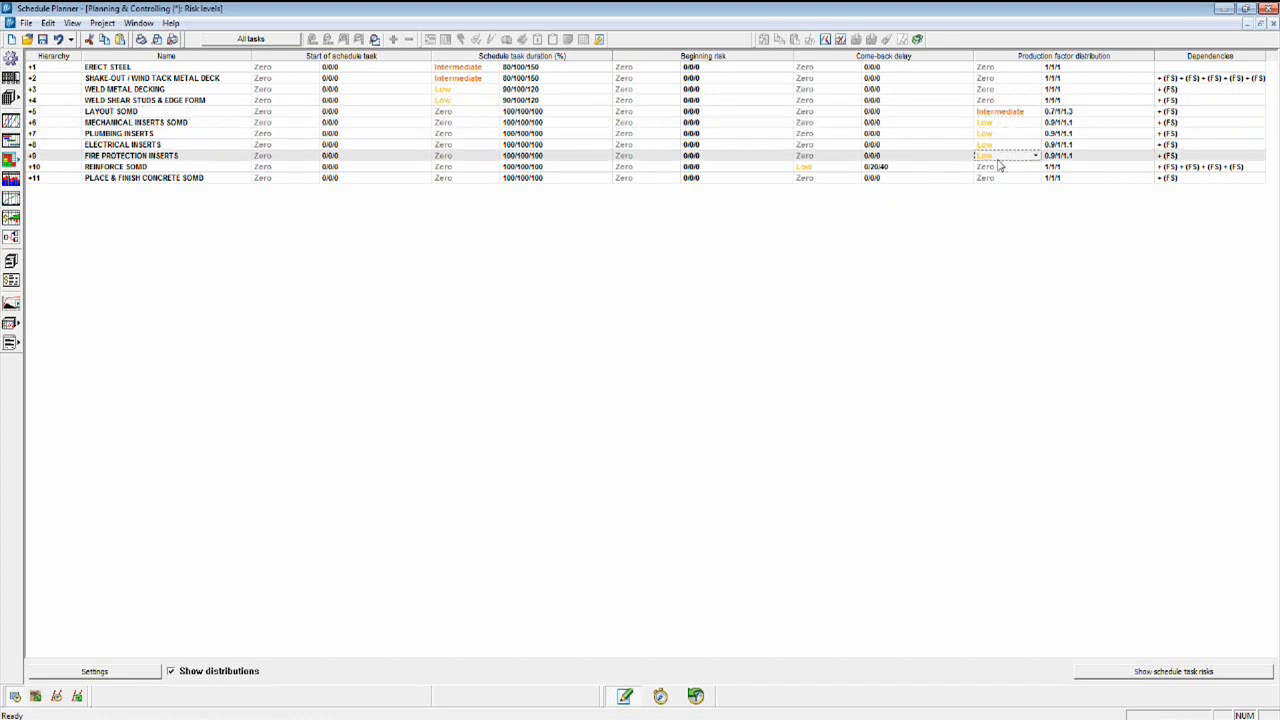
mouse_move(150, 128)
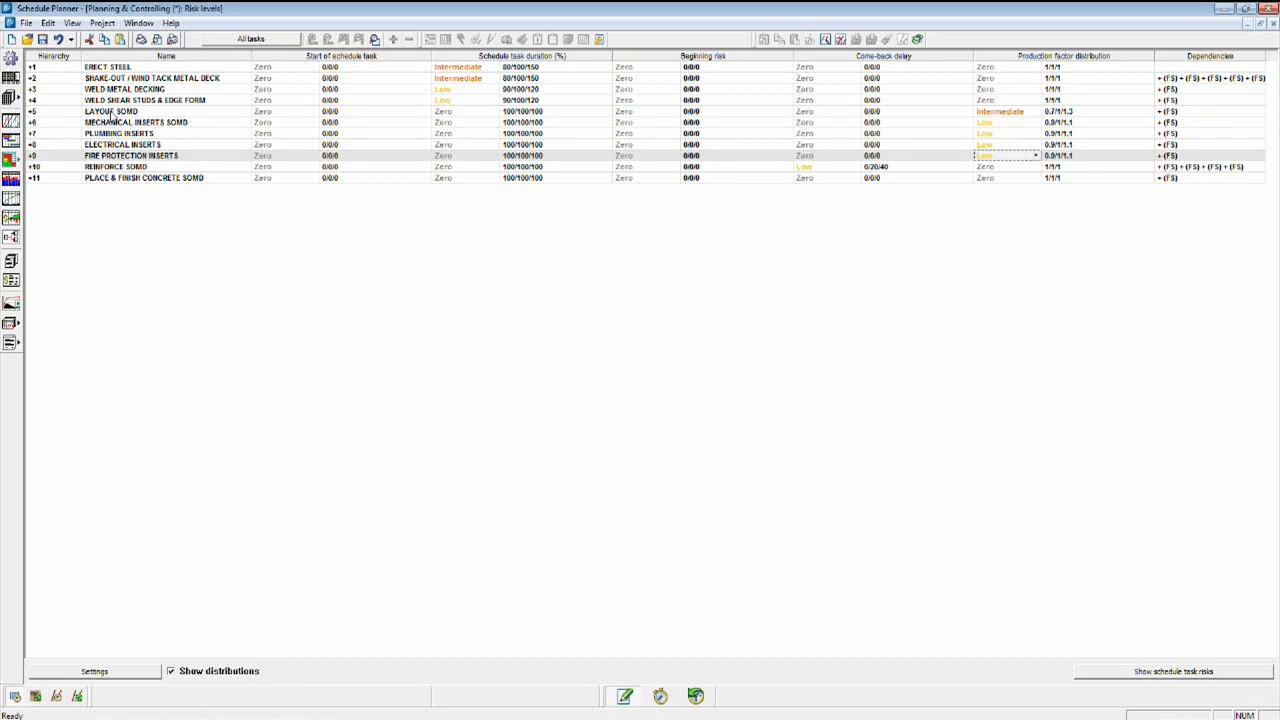
mouse_move(590, 96)
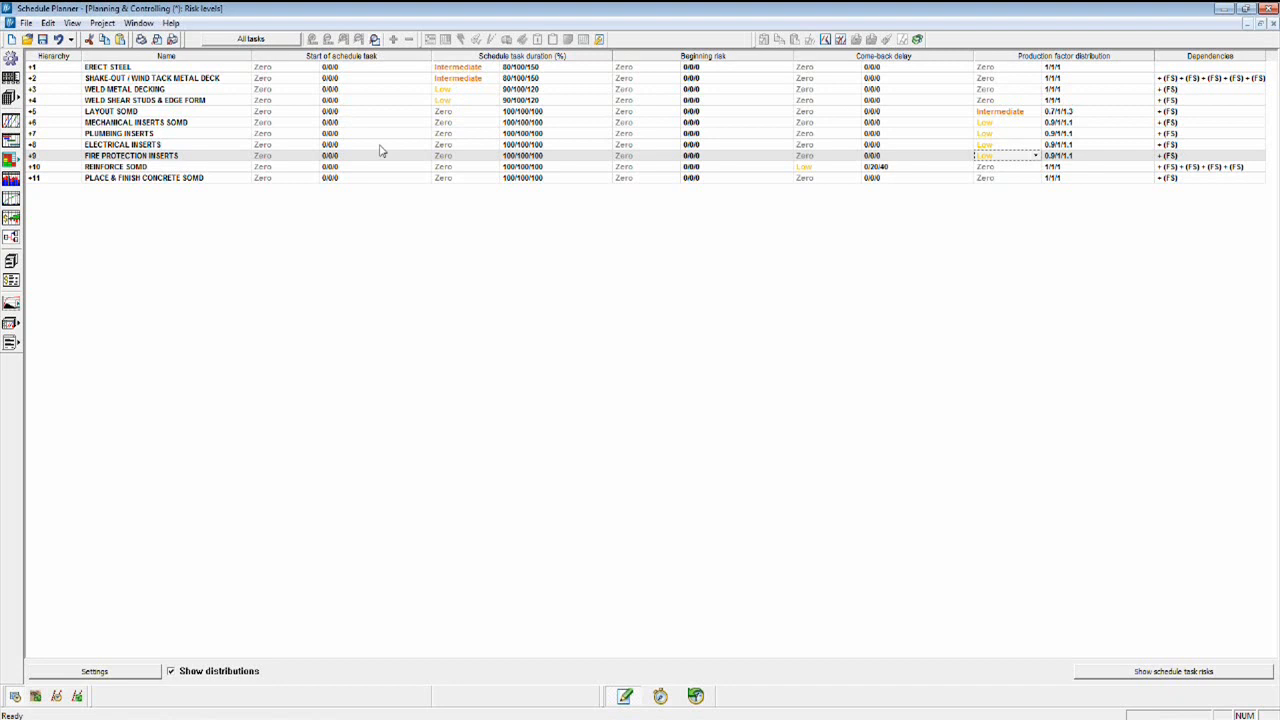
mouse_move(284, 106)
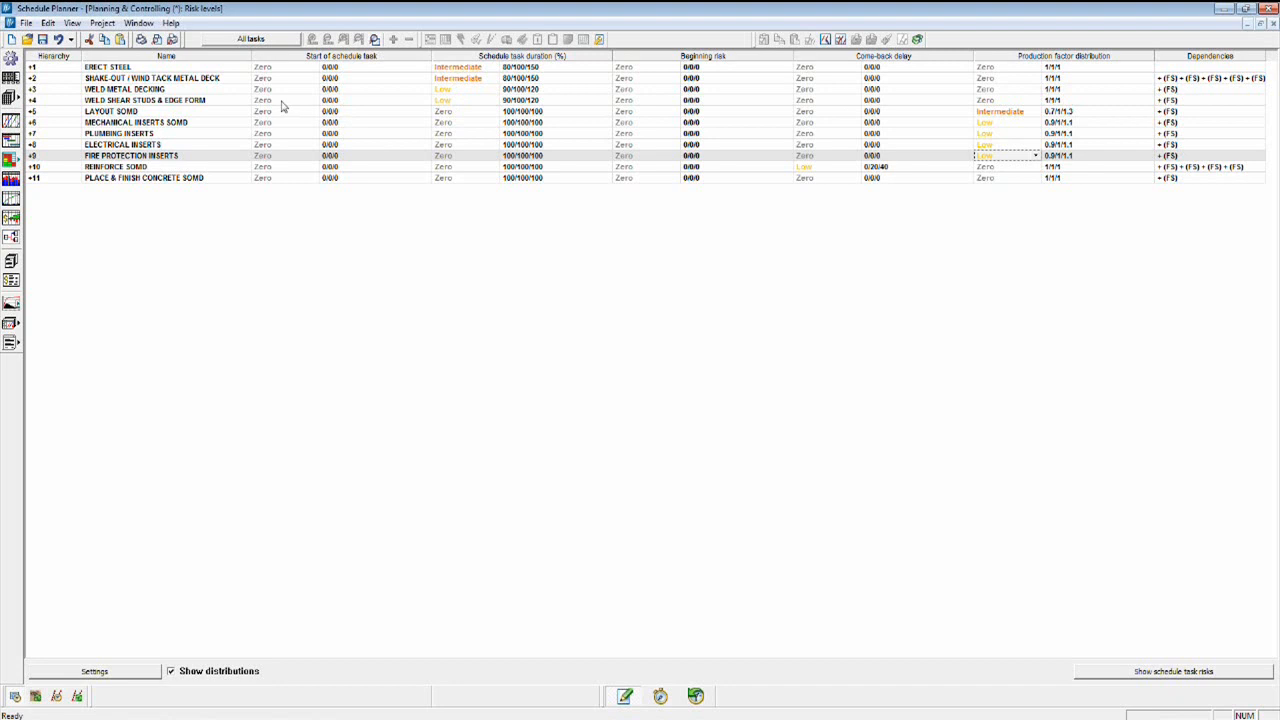
mouse_move(80, 220)
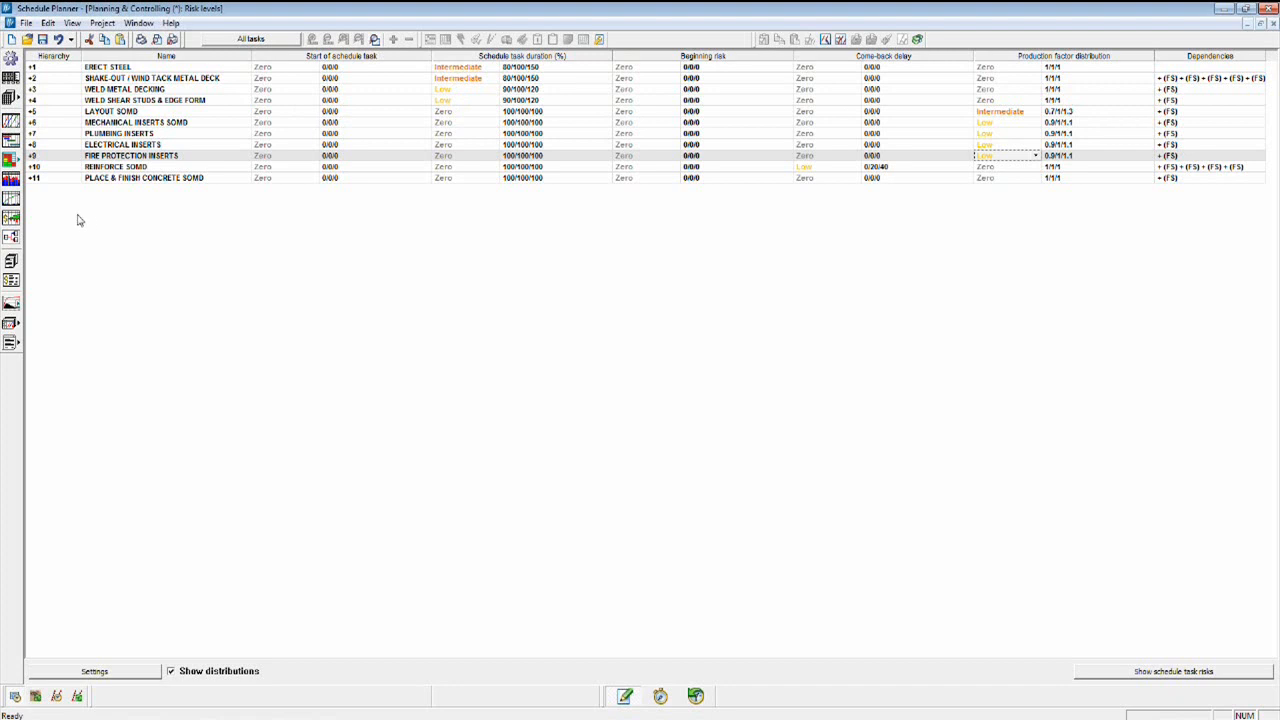
mouse_move(22, 308)
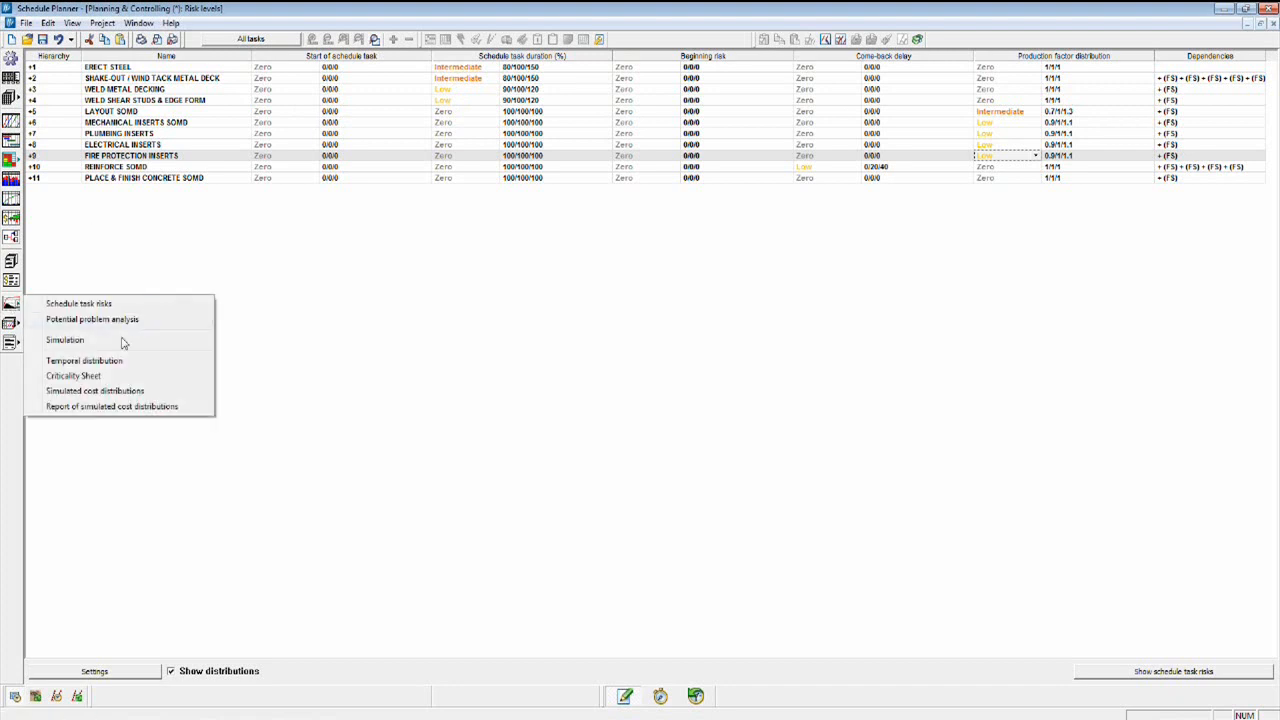
Bring up the Simulation setup window from the risk analysis toolbar
click(64, 340)
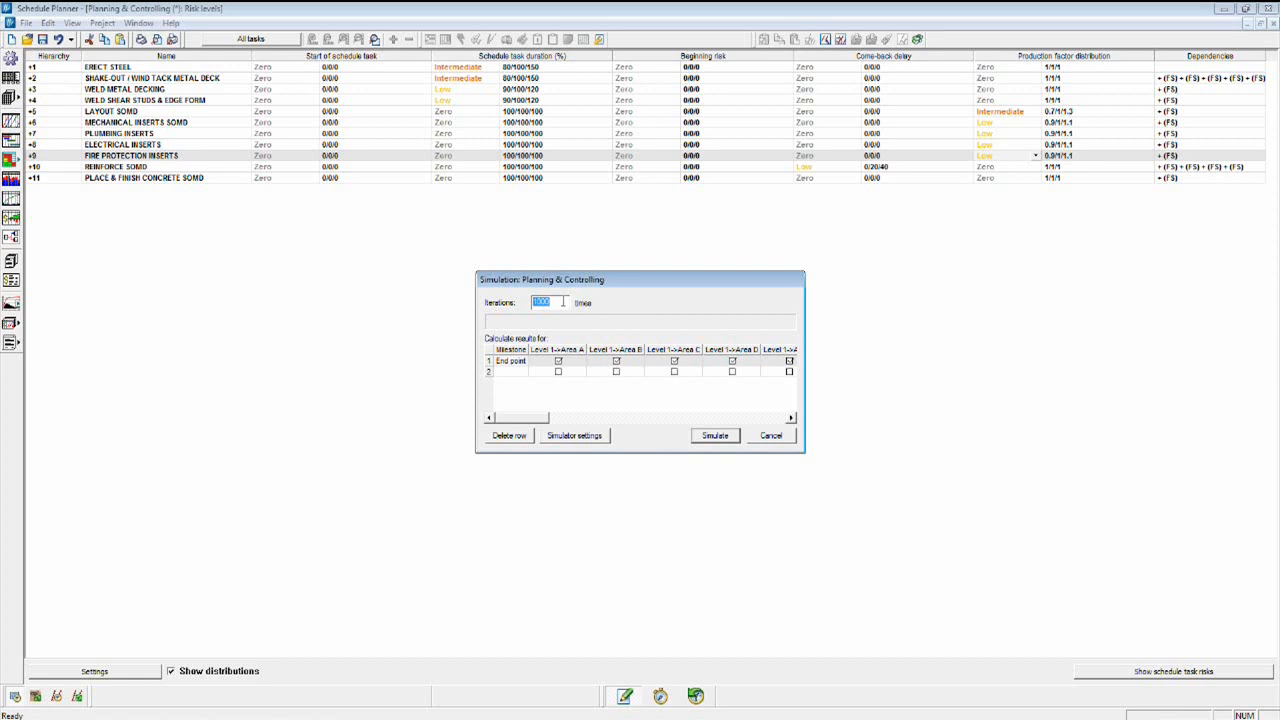
Run the schedule risk simulation with 300 iterations
text(300)
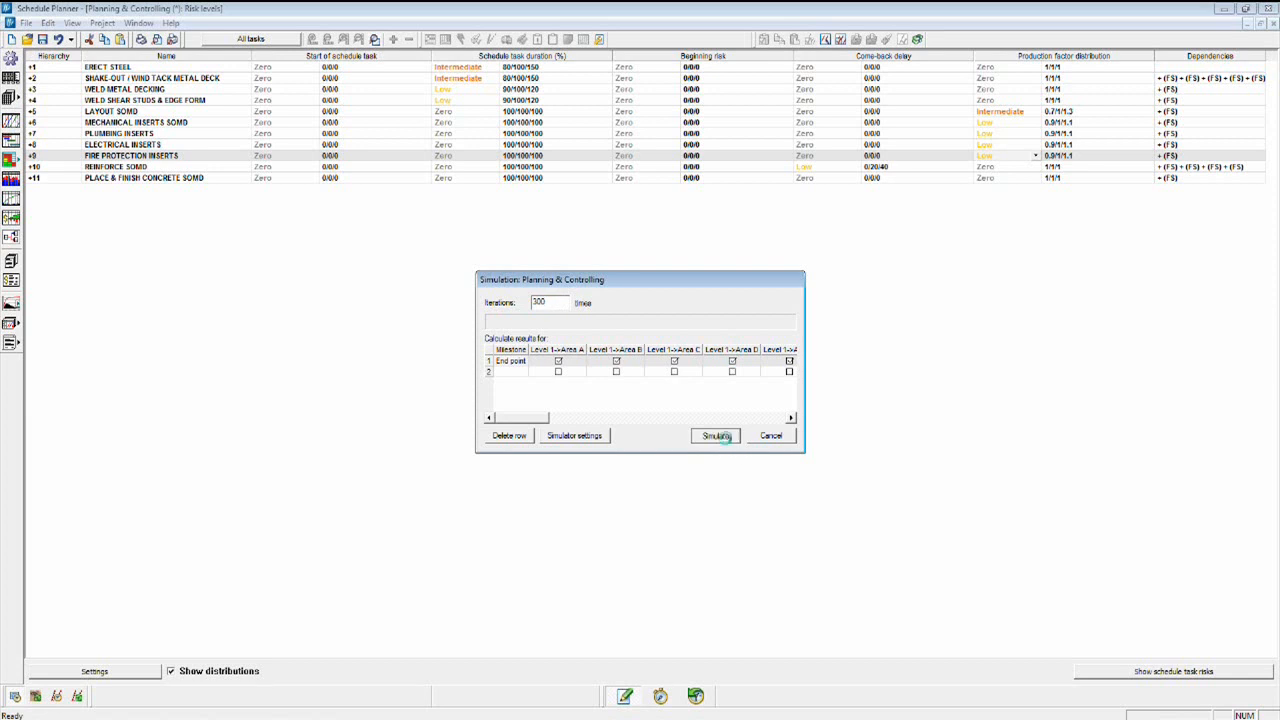
click(716, 436)
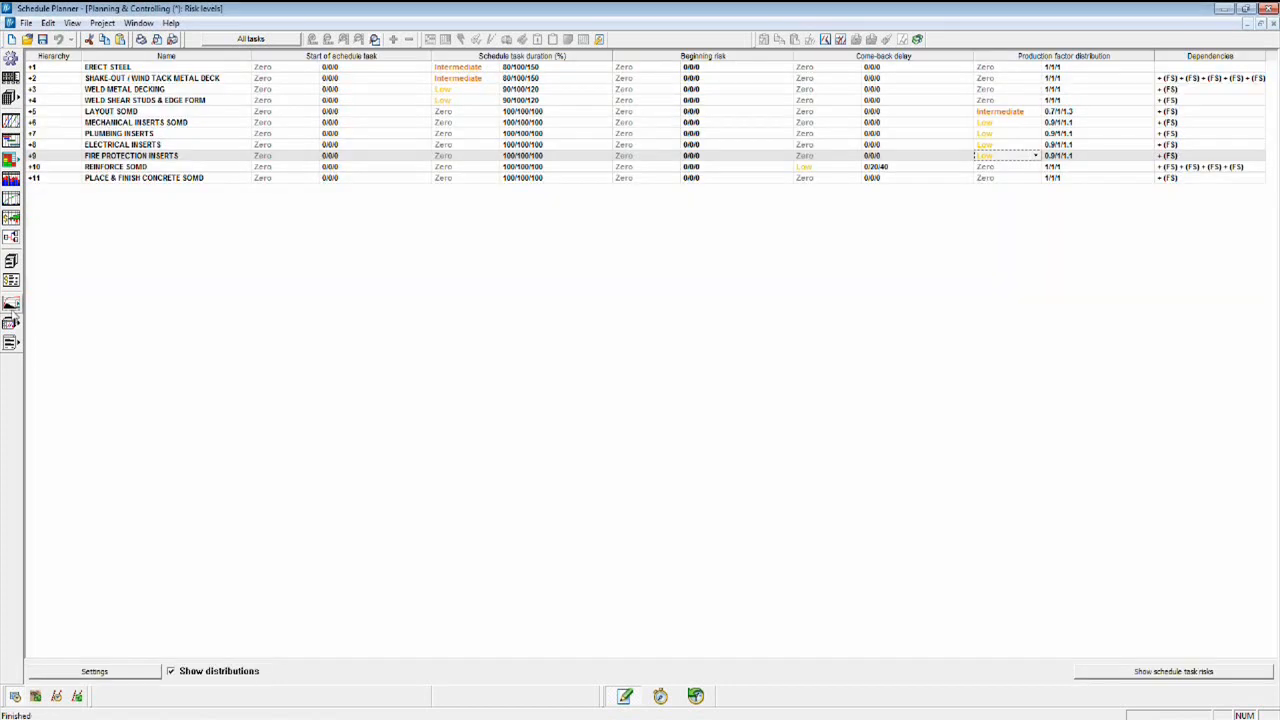
Show the temporal distribution chart of the simulated project completion
click(12, 304)
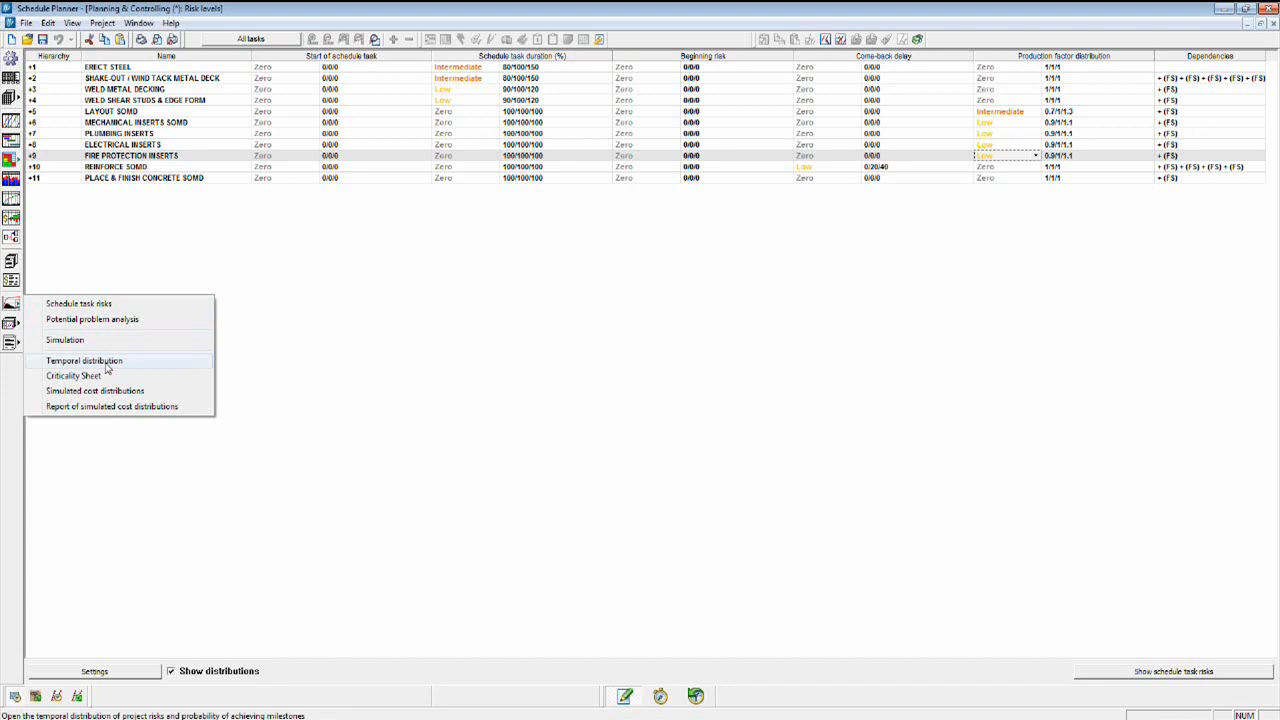
mouse_move(72, 376)
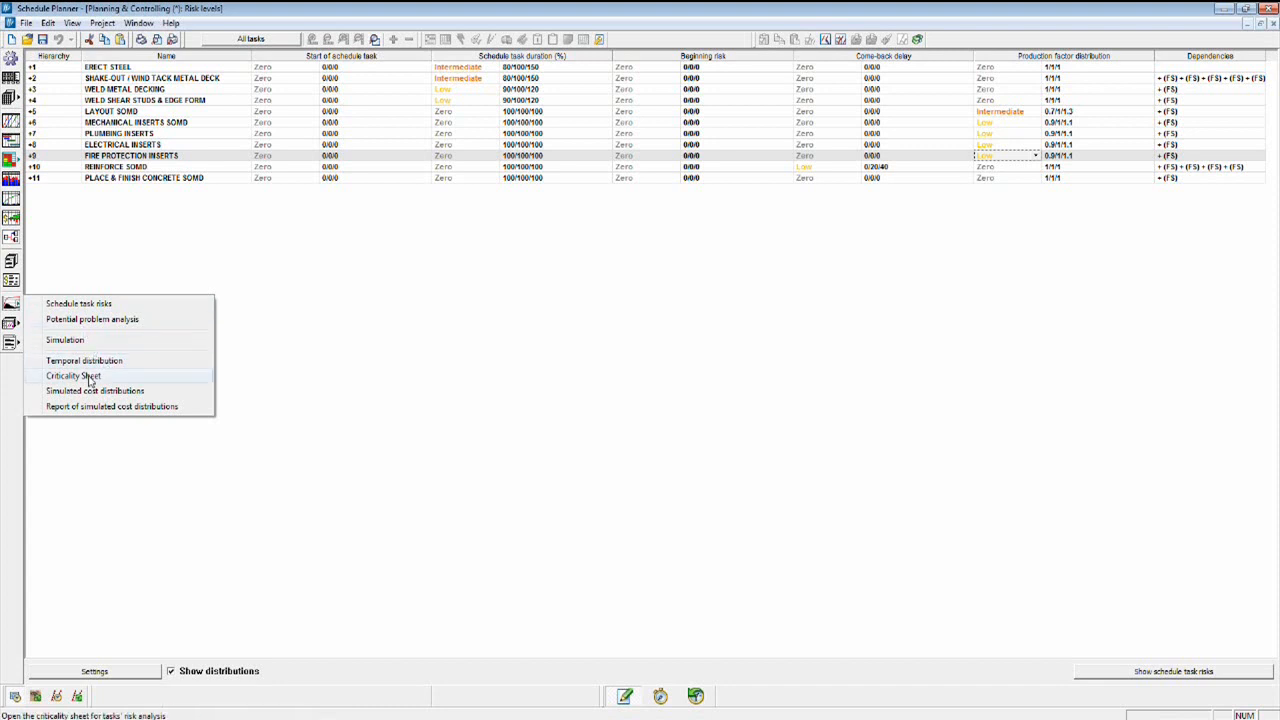
click(84, 360)
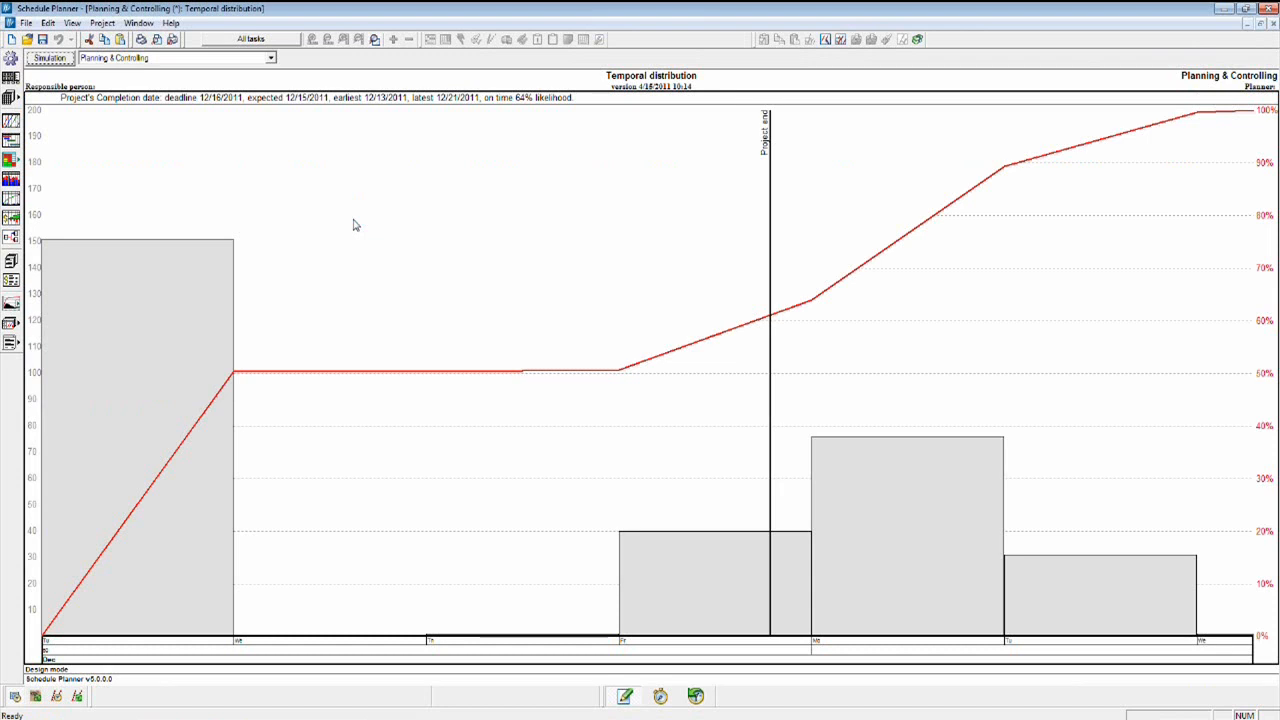
mouse_move(84, 560)
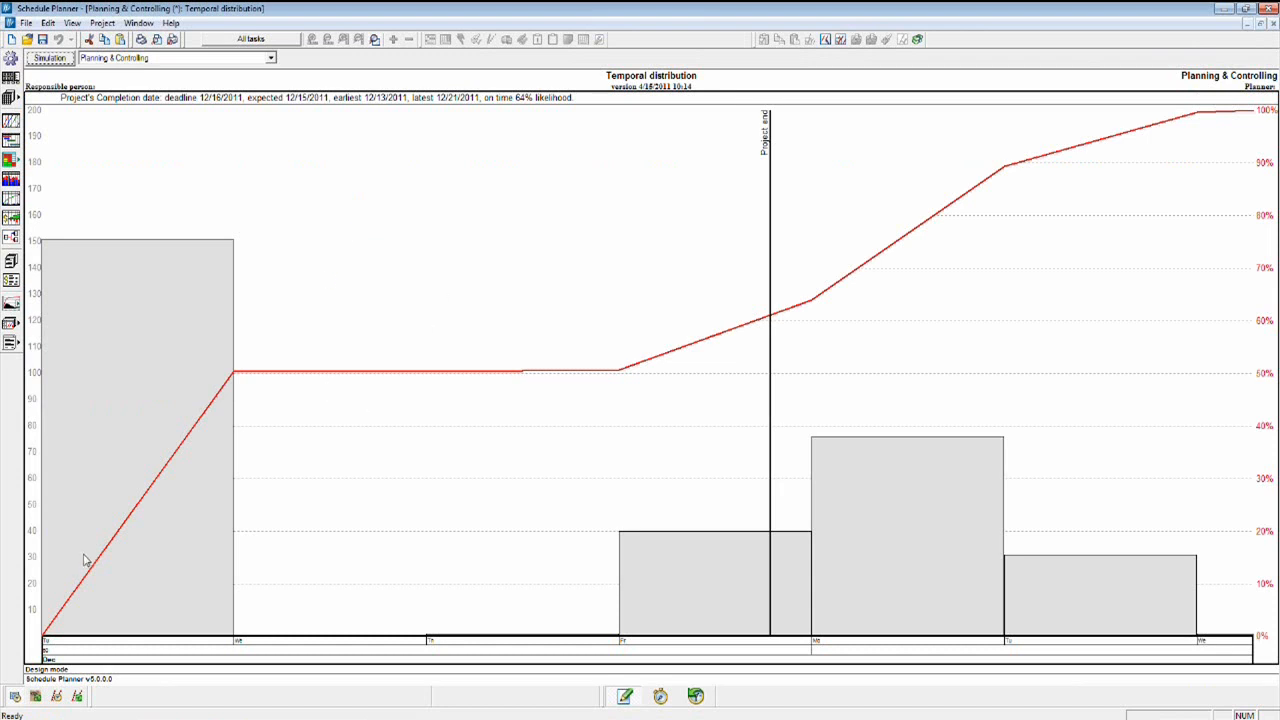
mouse_move(72, 496)
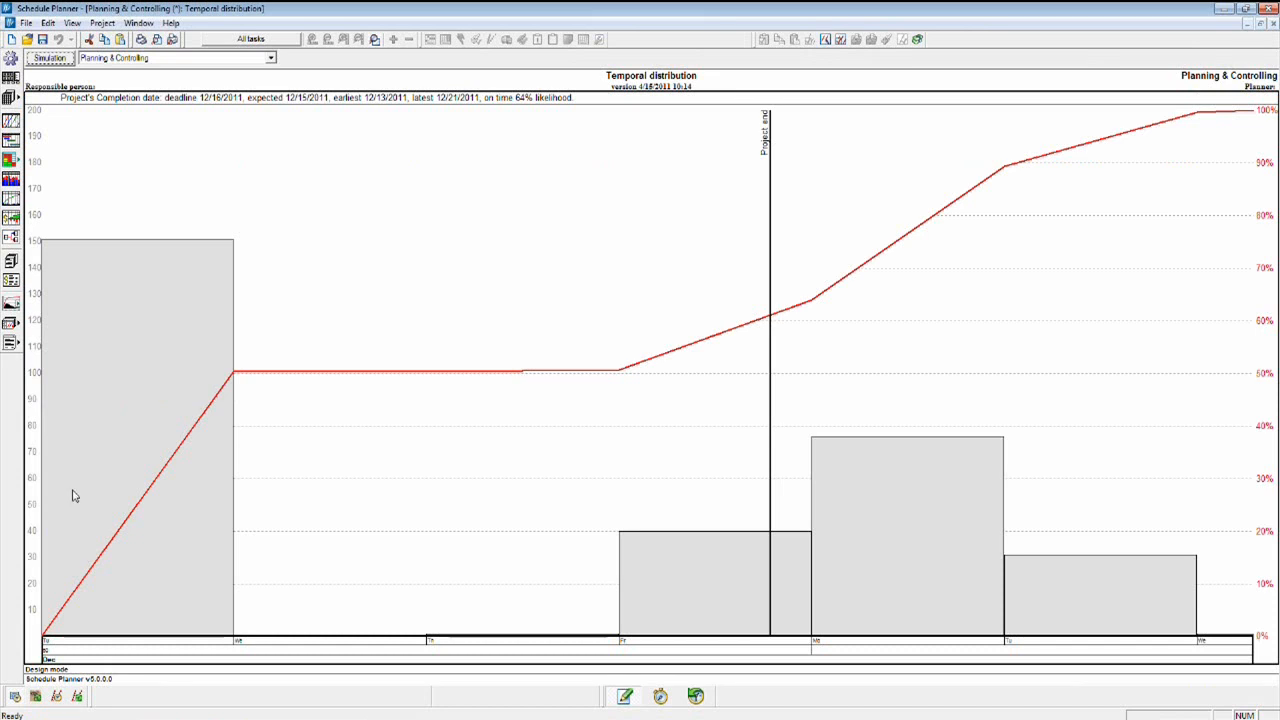
mouse_move(252, 180)
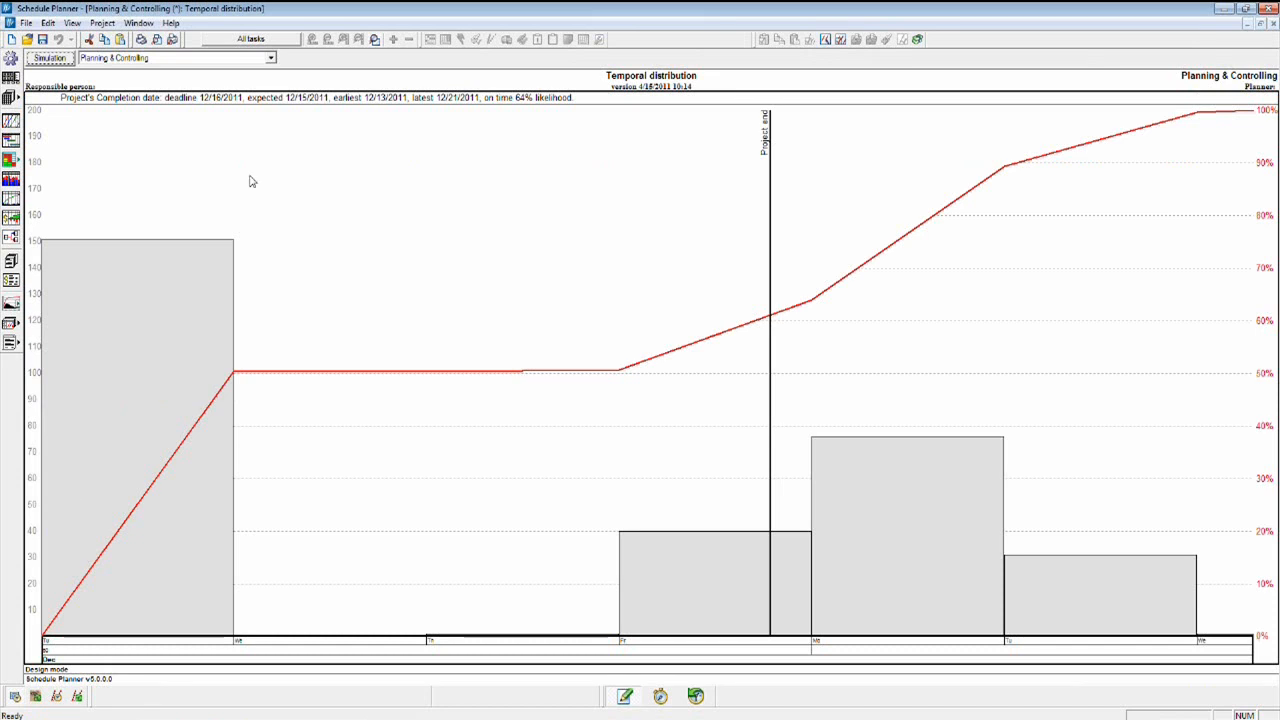
mouse_move(208, 108)
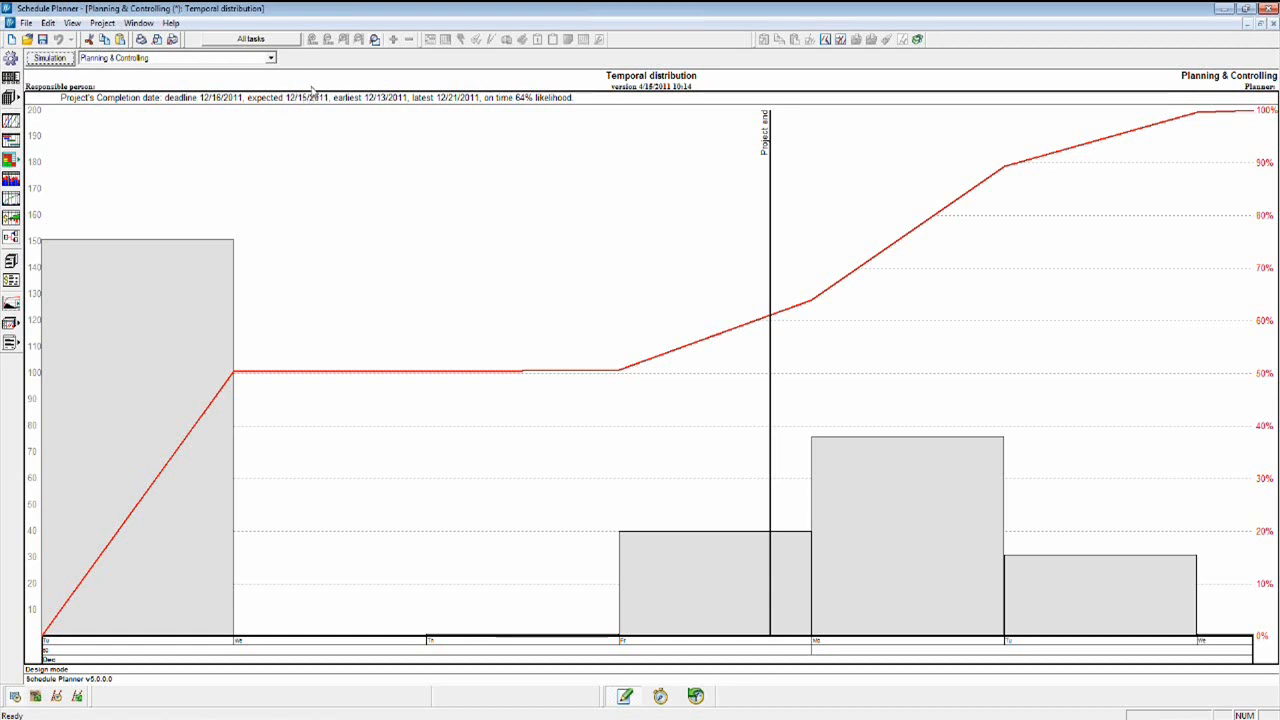
mouse_move(376, 110)
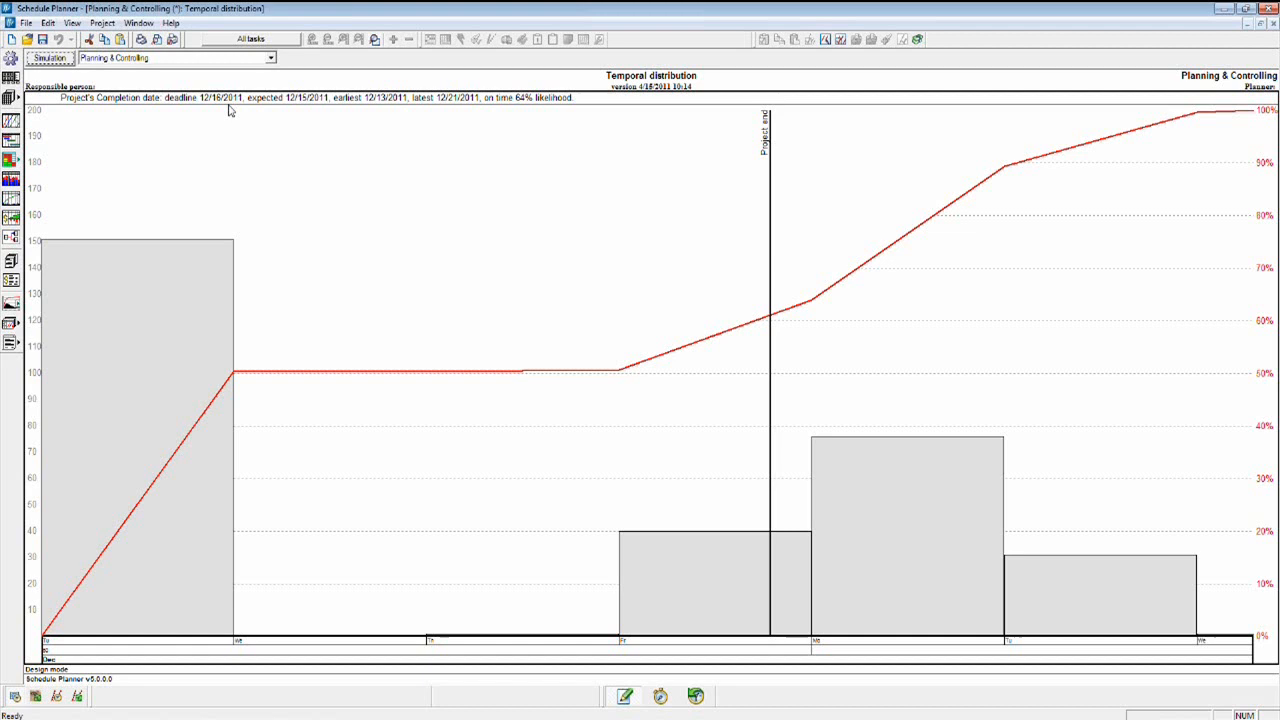
mouse_move(476, 108)
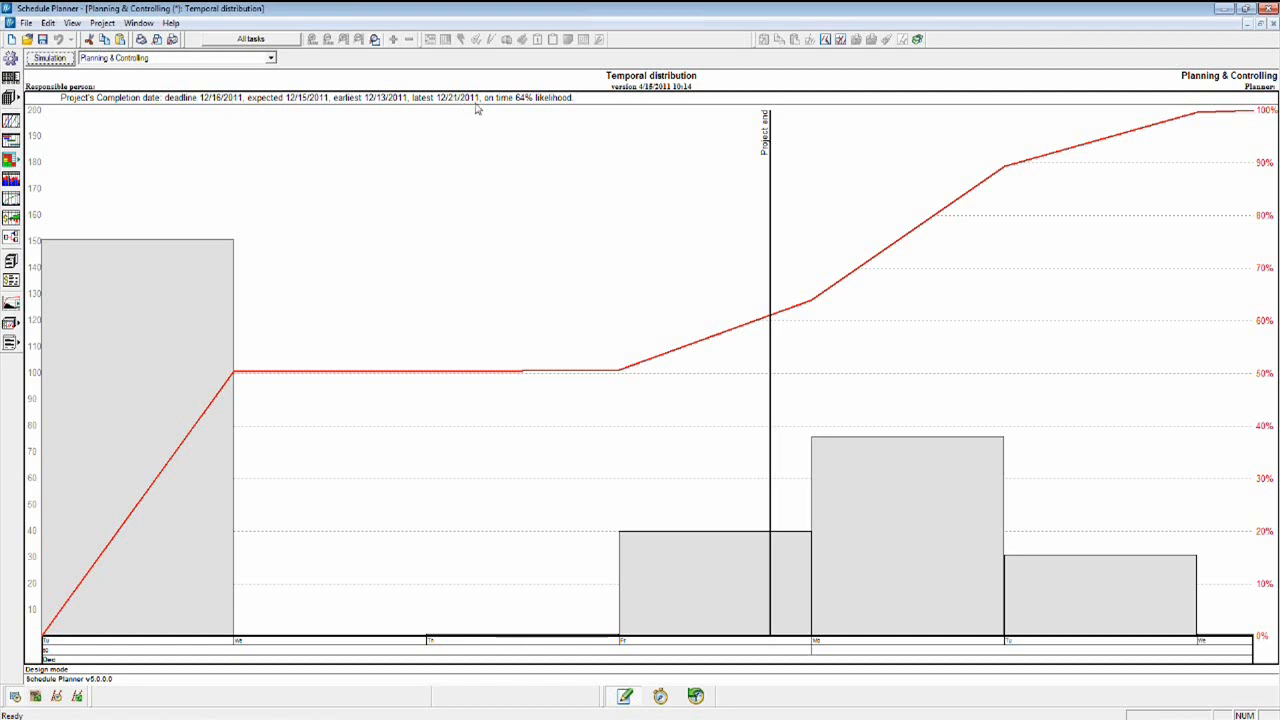
mouse_move(532, 96)
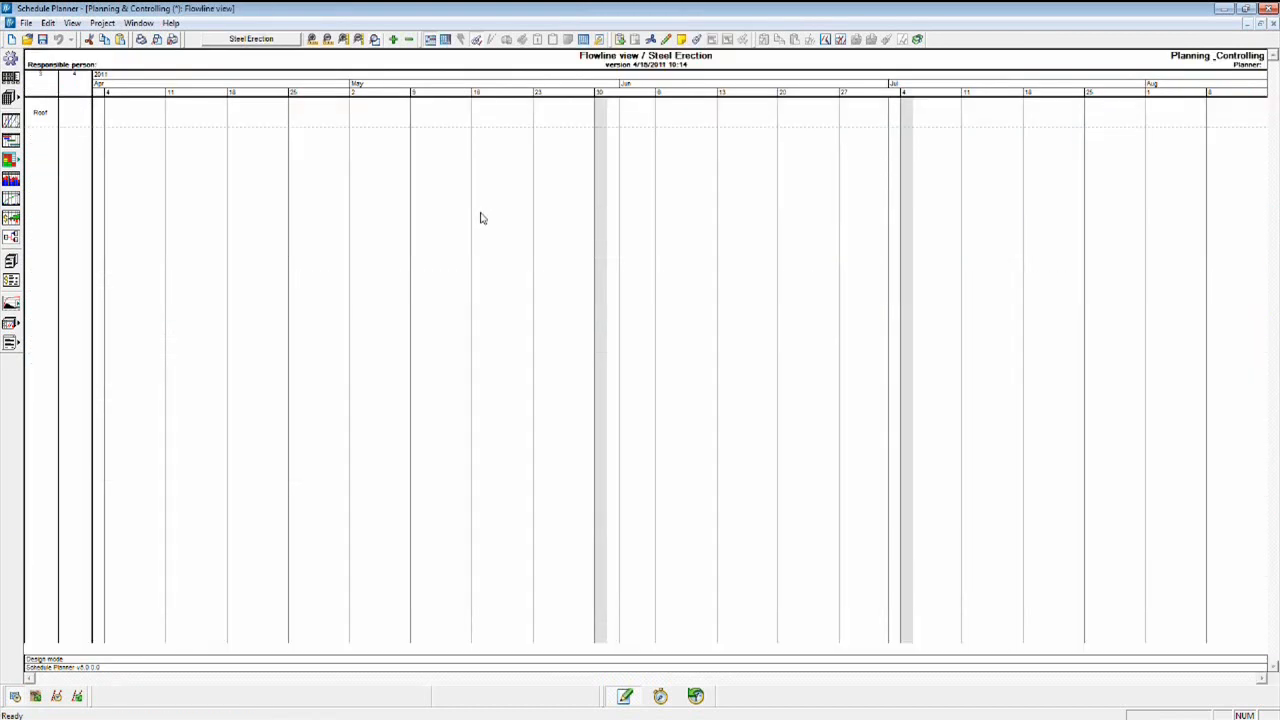
Switch the flowline from the steel erection view to the All tasks view
click(250, 38)
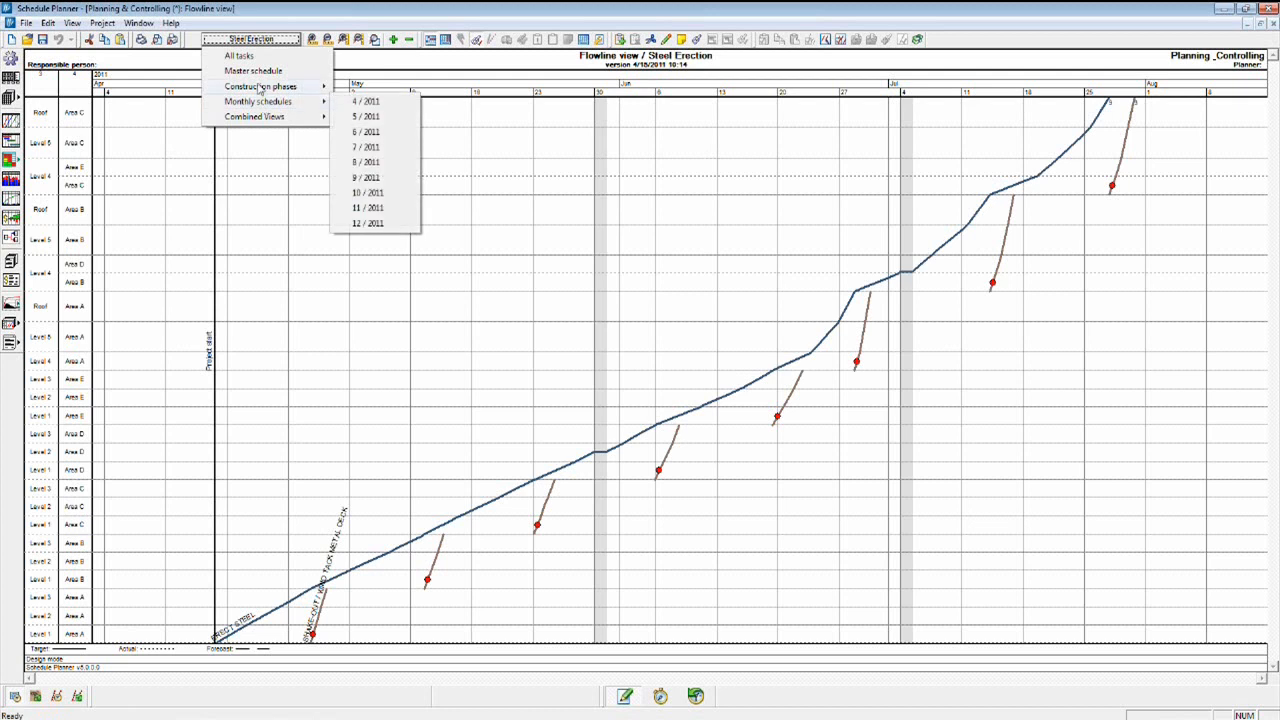
click(240, 56)
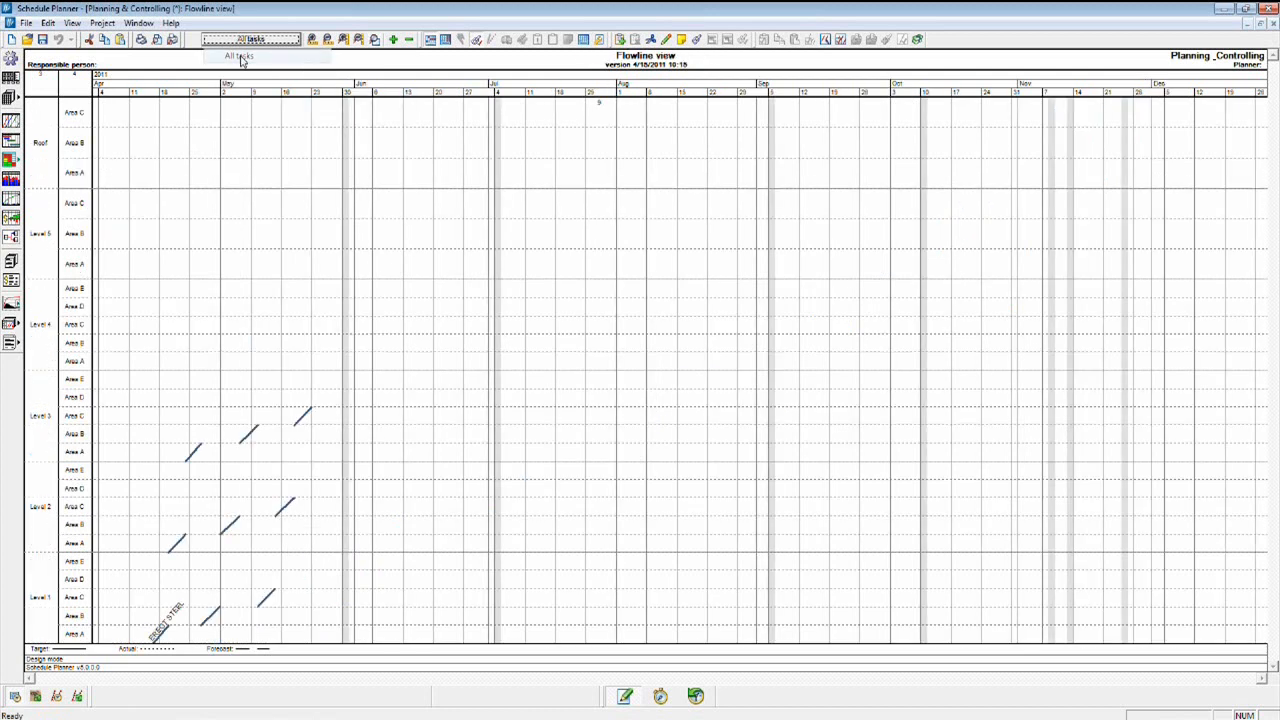
click(250, 38)
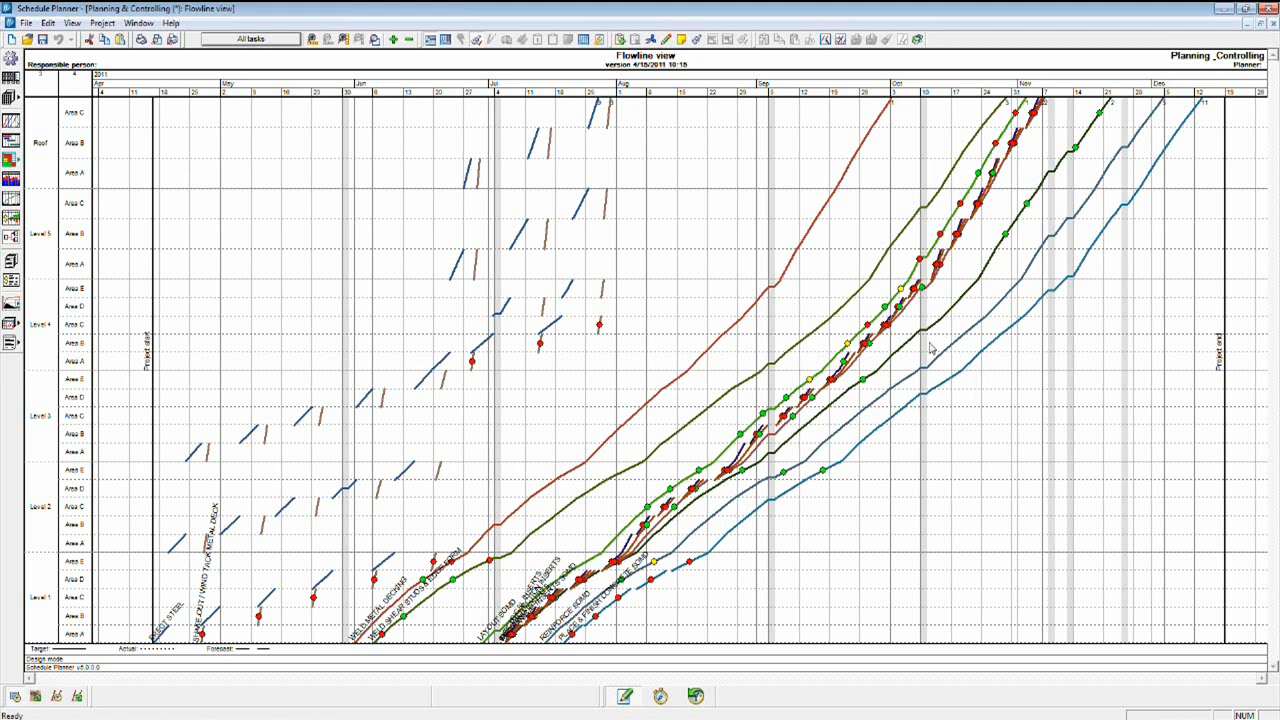
mouse_move(632, 432)
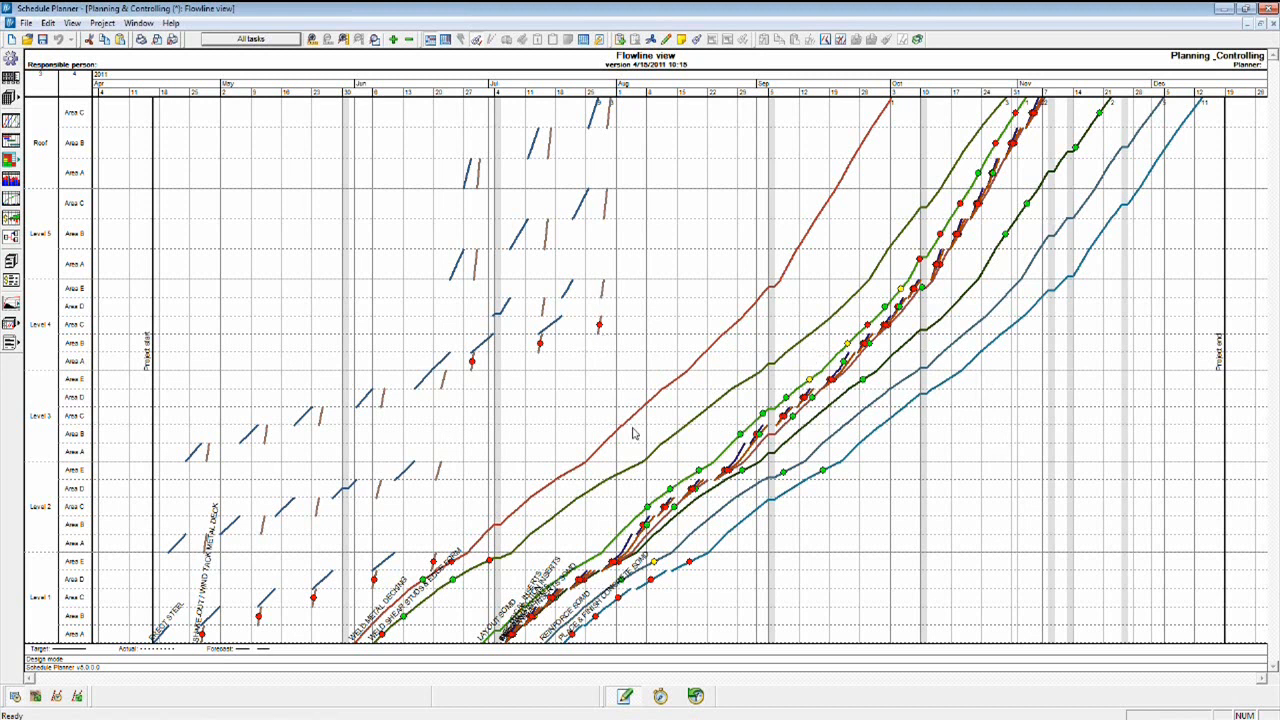
mouse_move(490, 468)
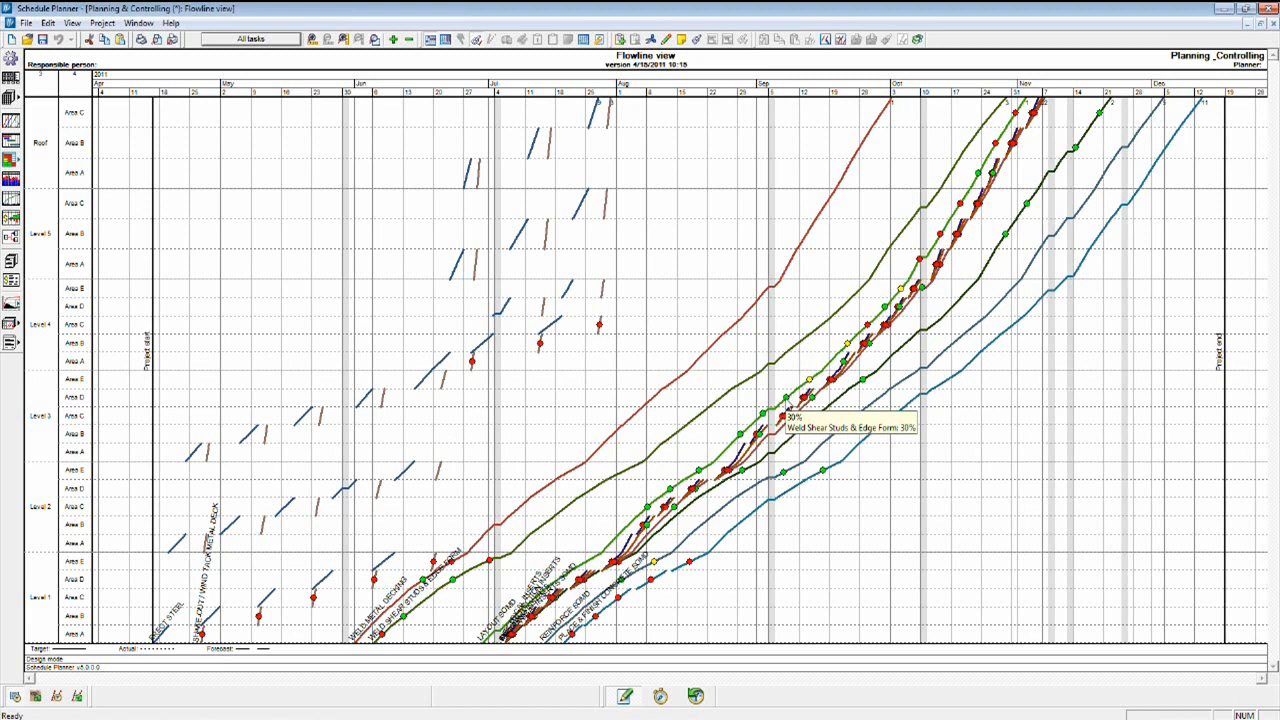
mouse_move(784, 400)
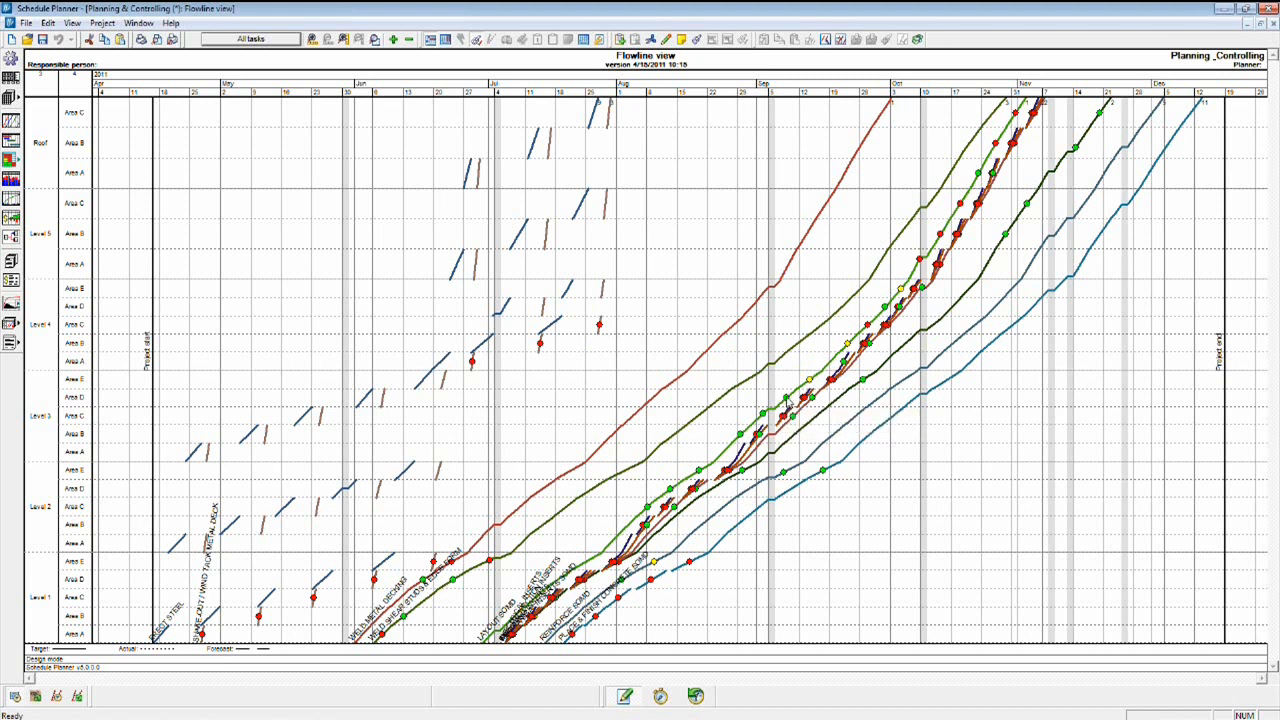
mouse_move(788, 400)
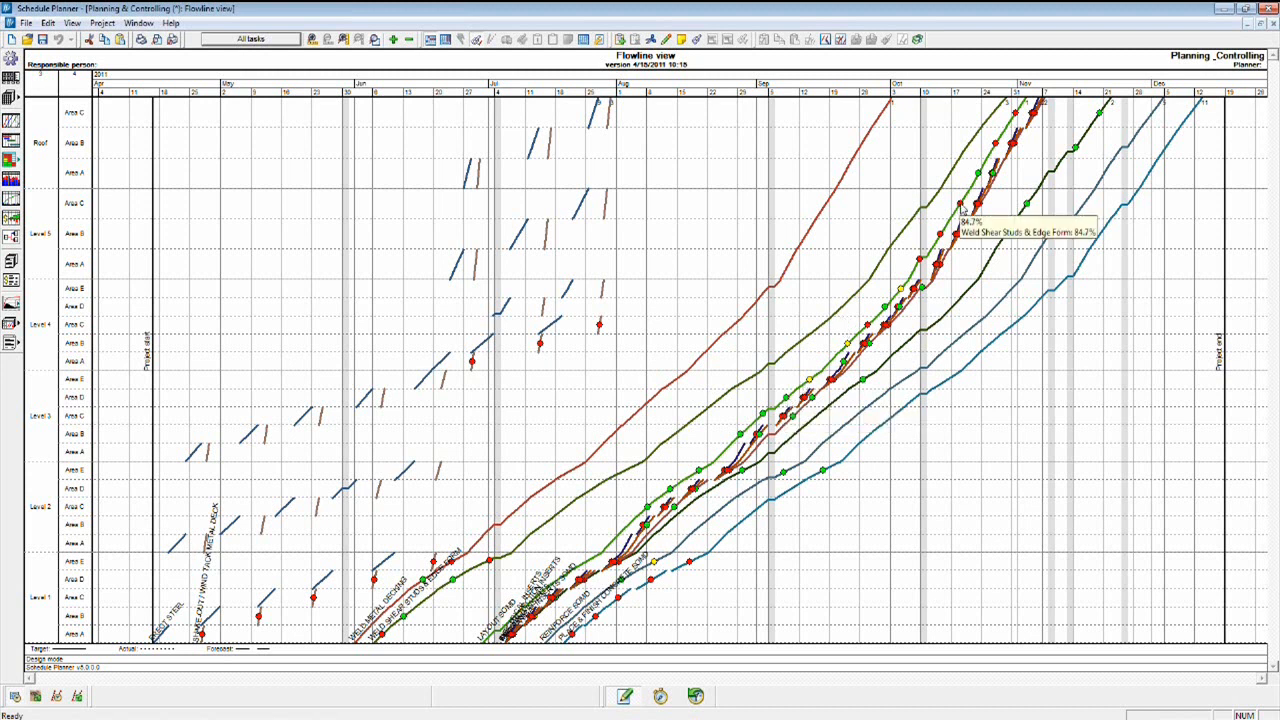
mouse_move(1008, 112)
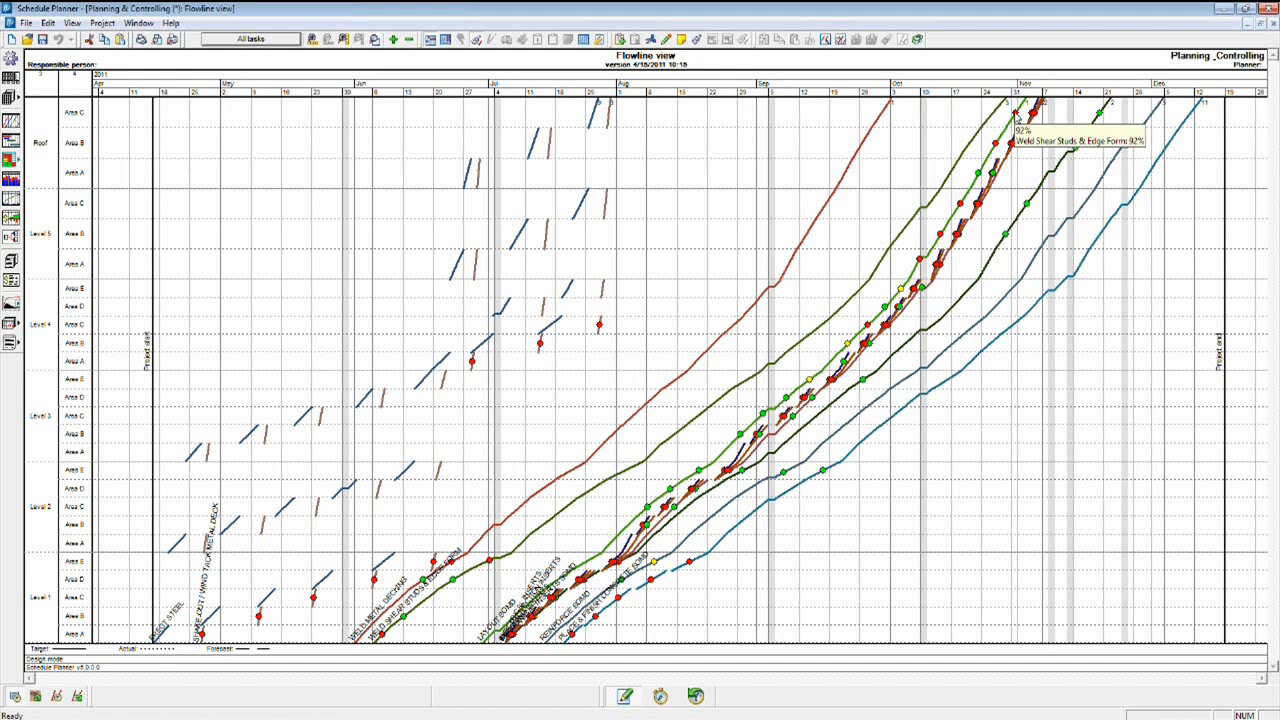
mouse_move(896, 264)
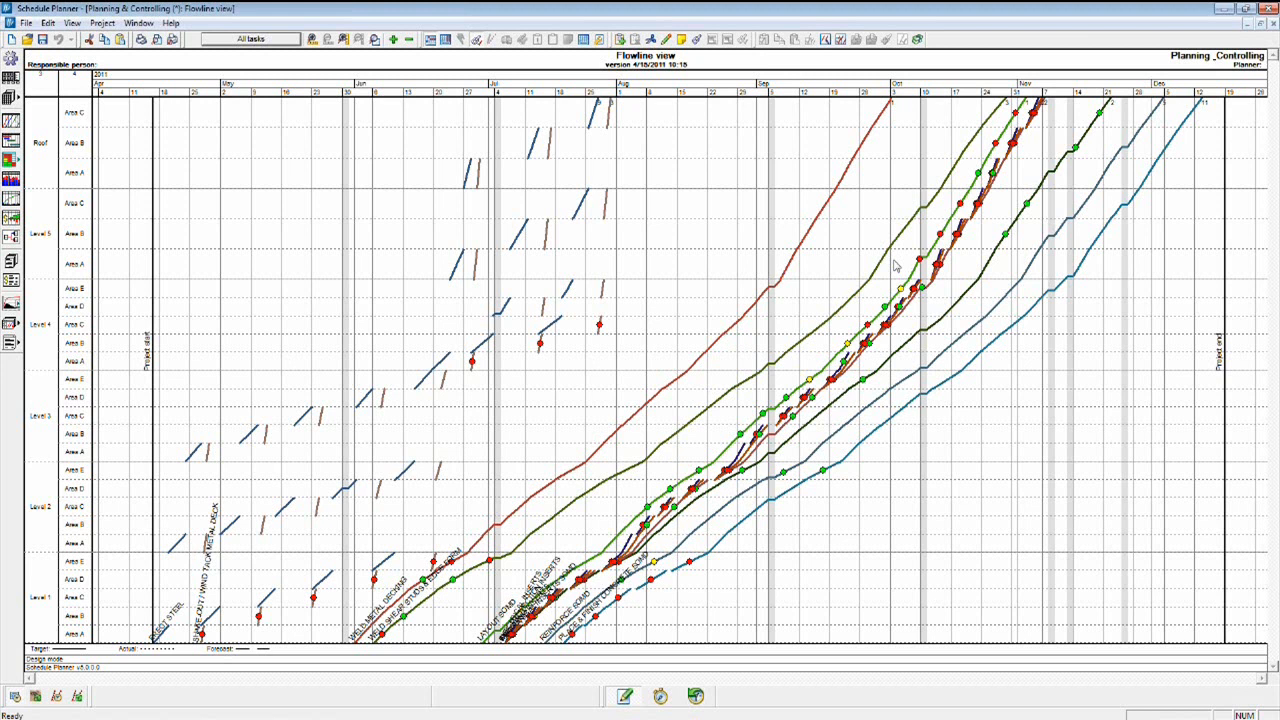
mouse_move(1004, 104)
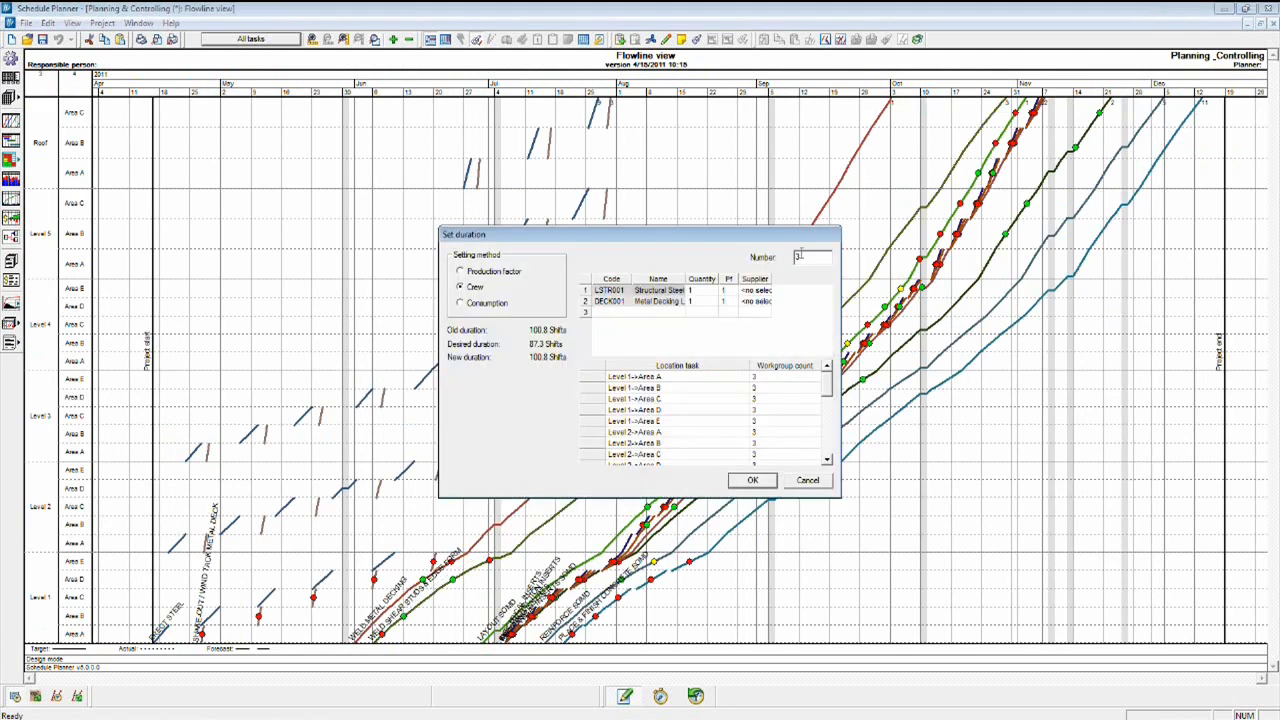
Apply a crew of 4 to the structural steel task, then begin editing the Layout SOMD task's crew
text(4)
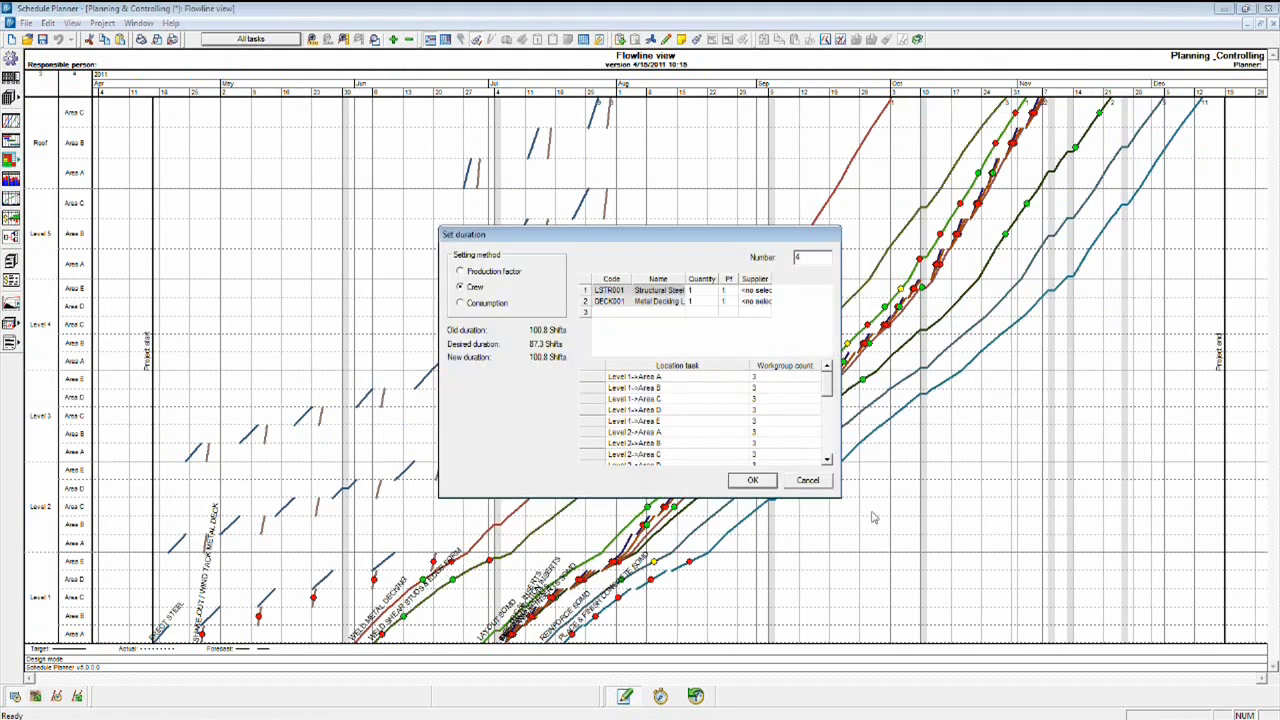
click(752, 480)
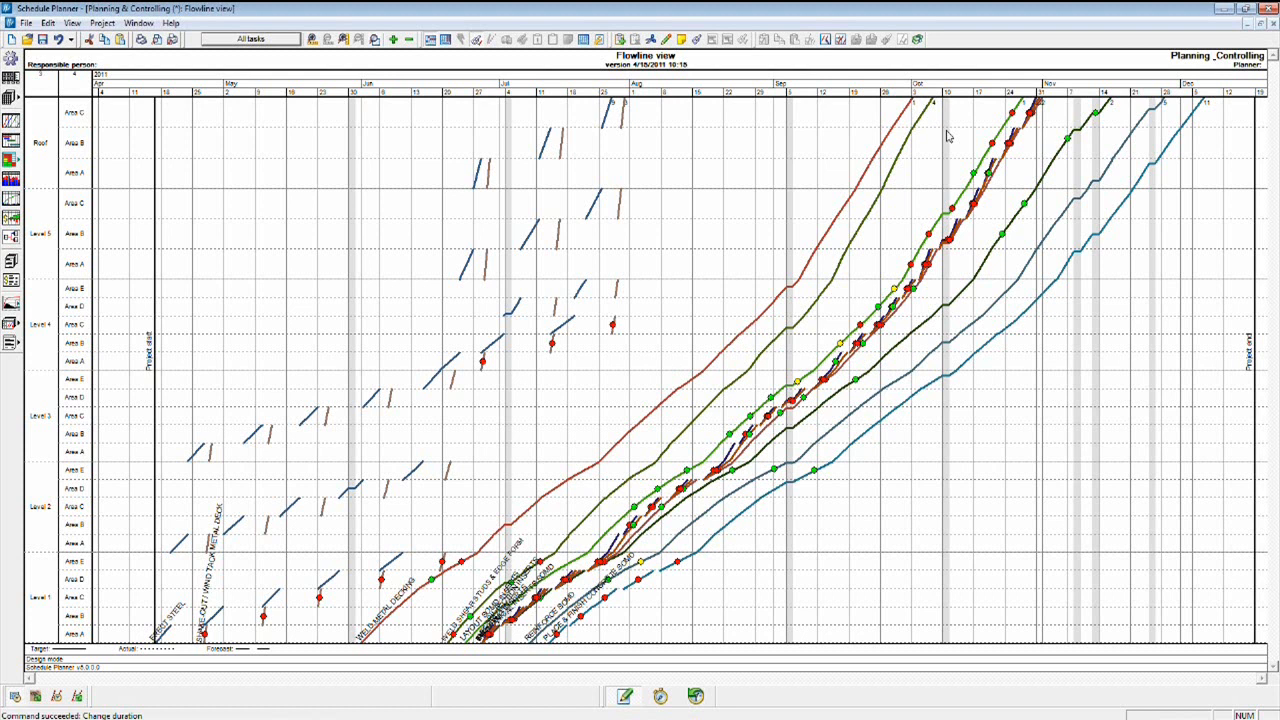
mouse_move(1058, 94)
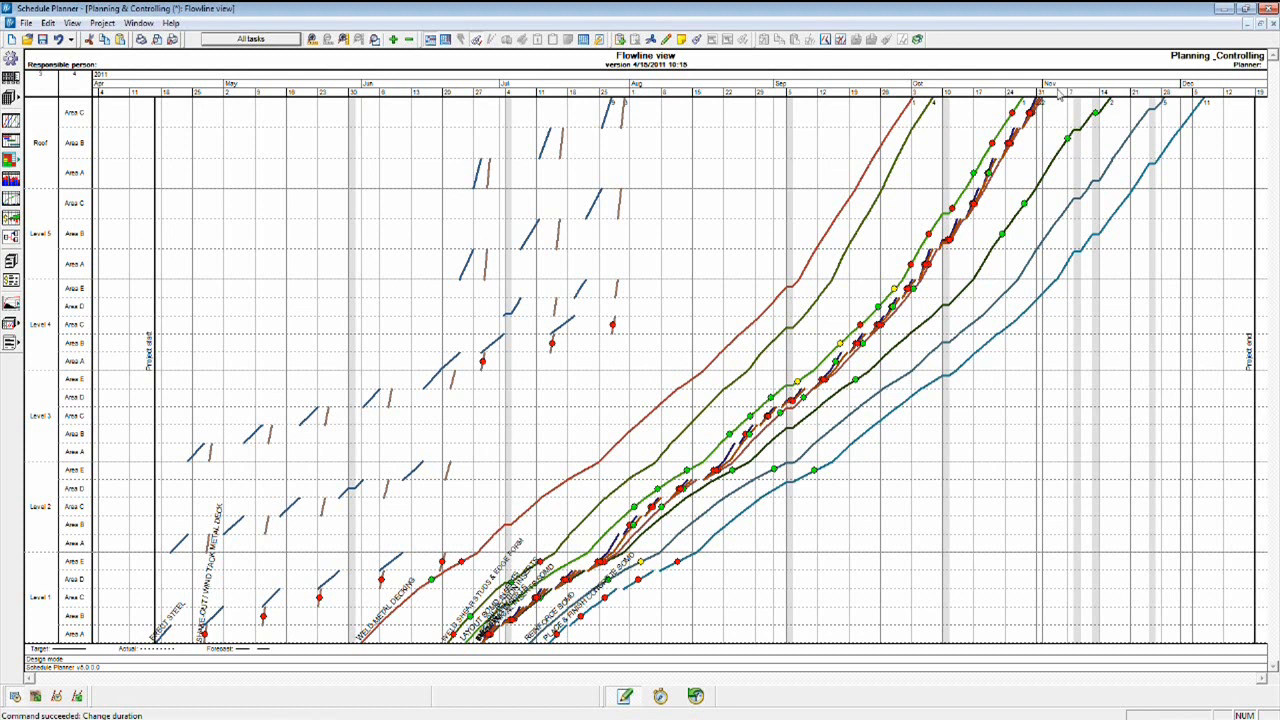
mouse_move(1030, 112)
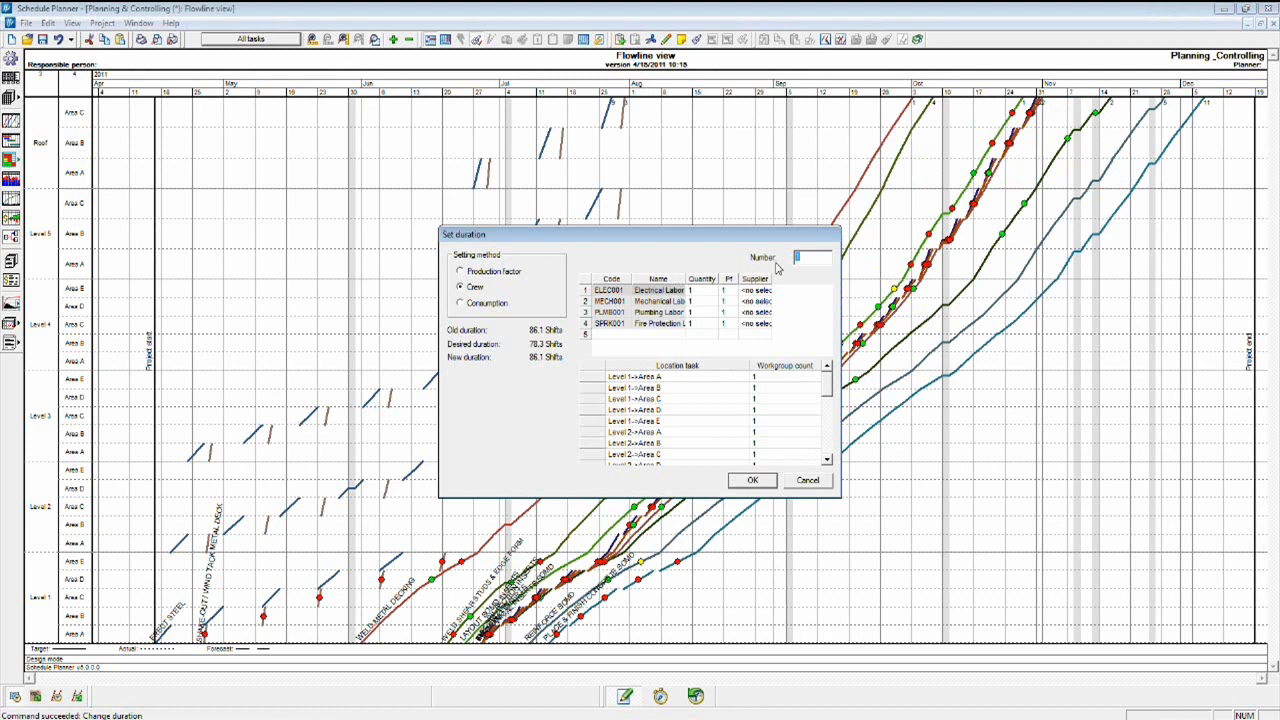
click(752, 480)
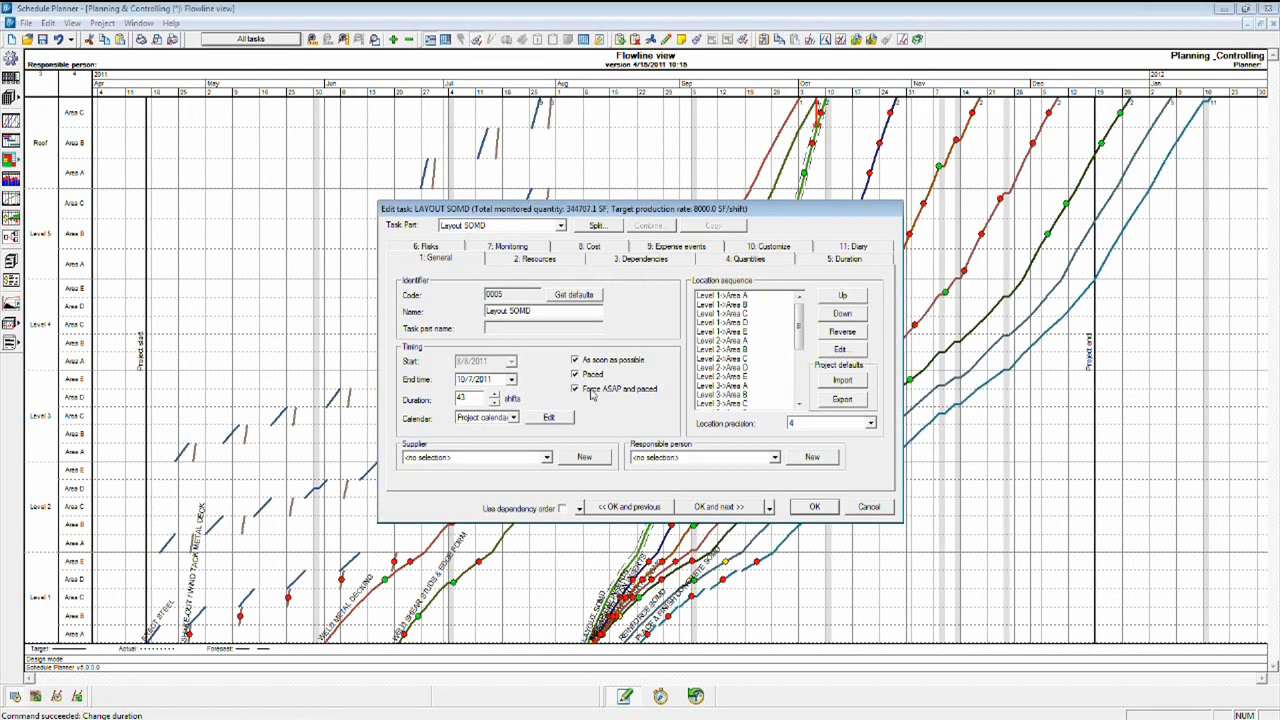
Force the Layout SOMD task ASAP and paced, updating the all-tasks flowline
click(816, 508)
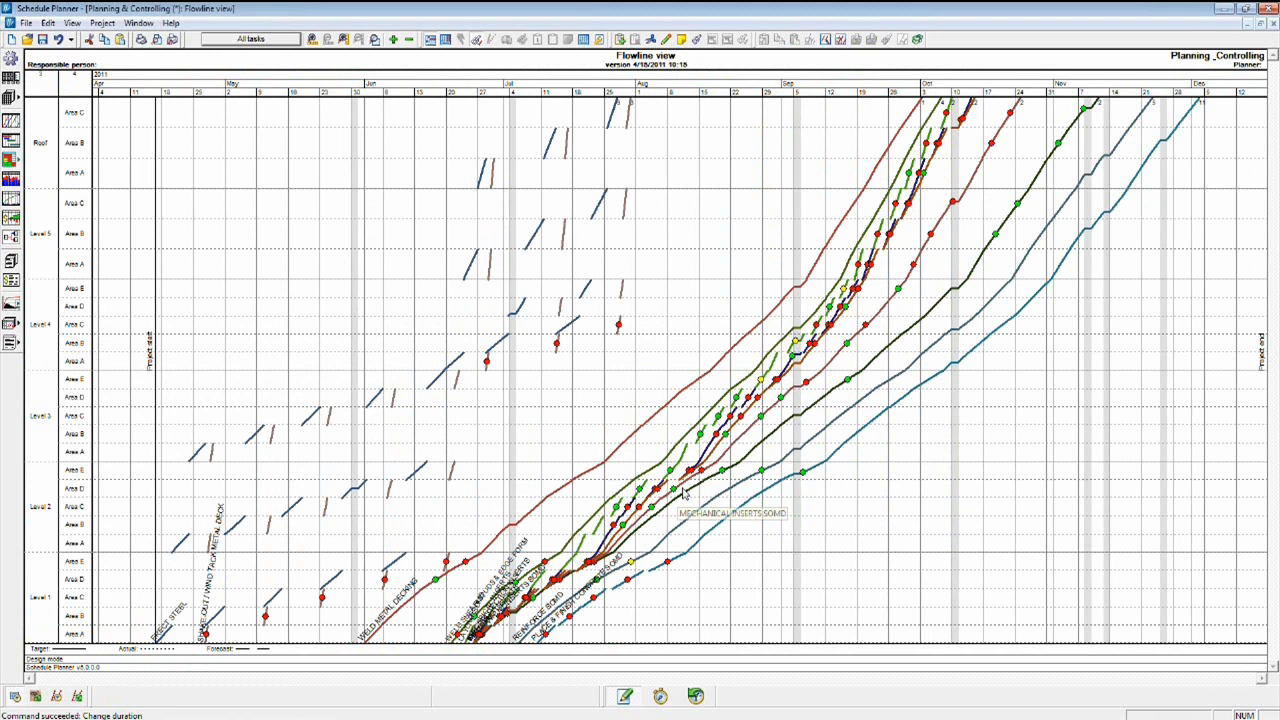
mouse_move(680, 488)
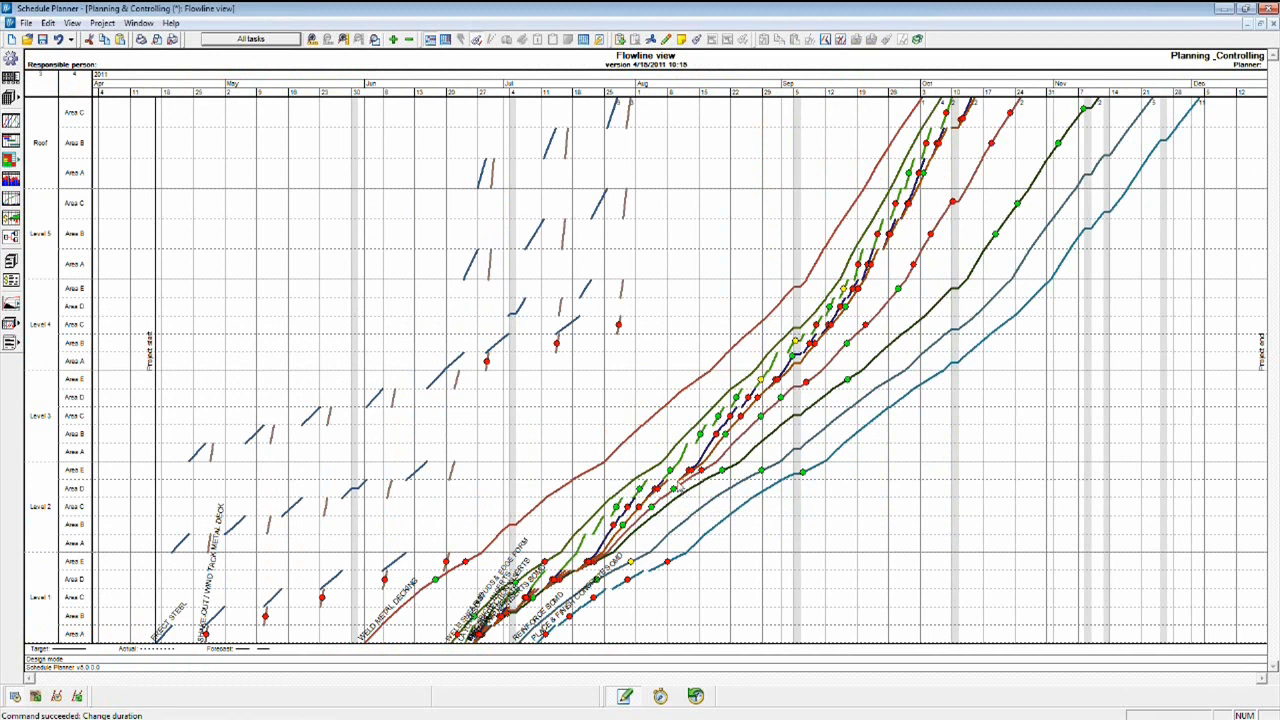
mouse_move(676, 488)
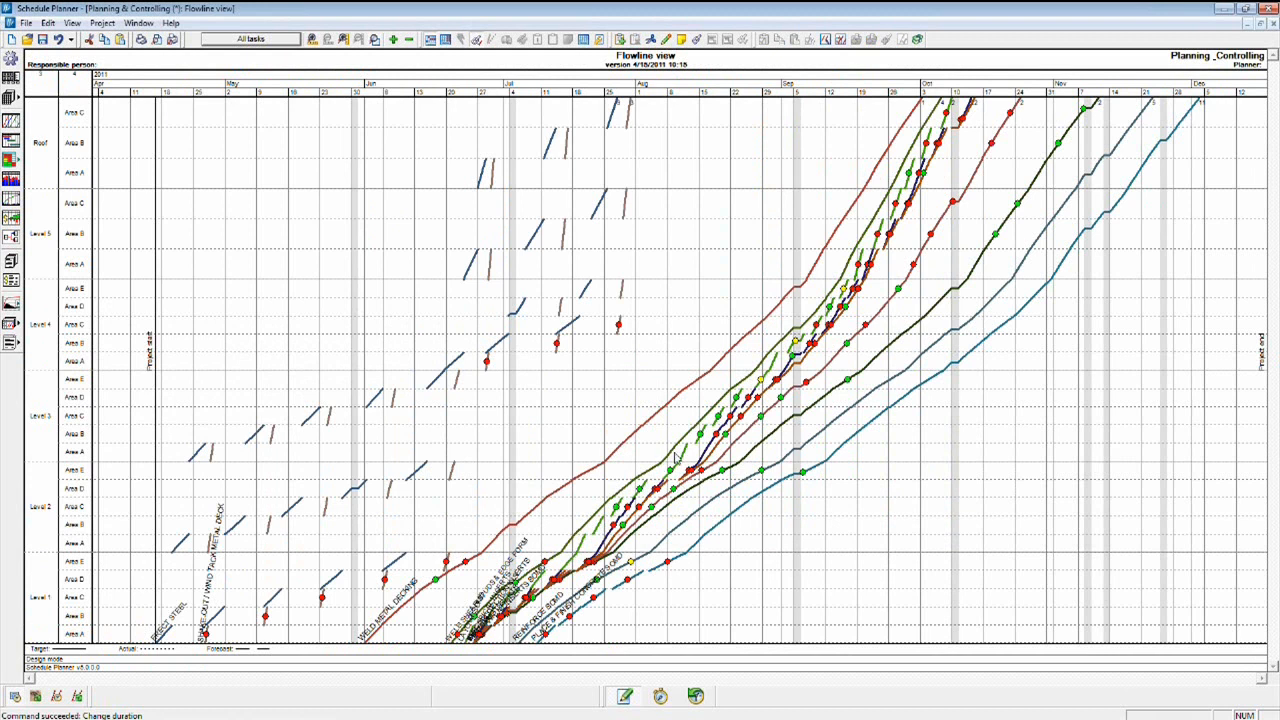
mouse_move(704, 420)
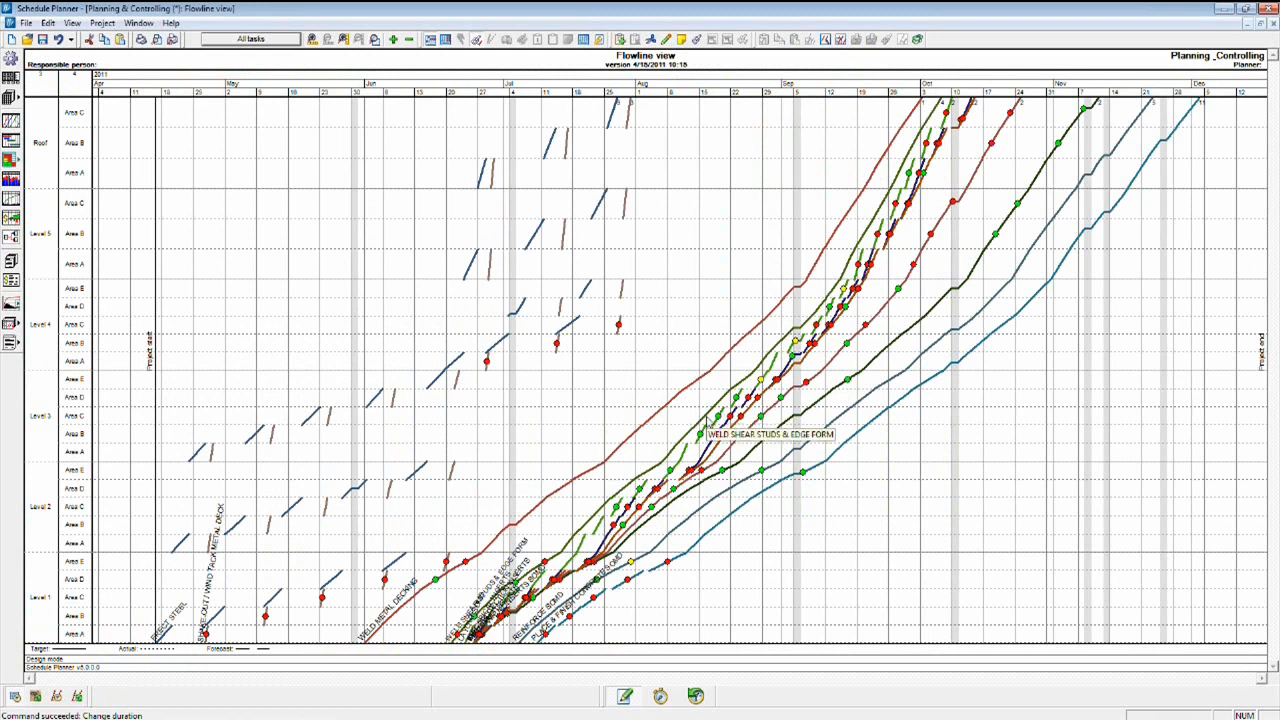
click(12, 88)
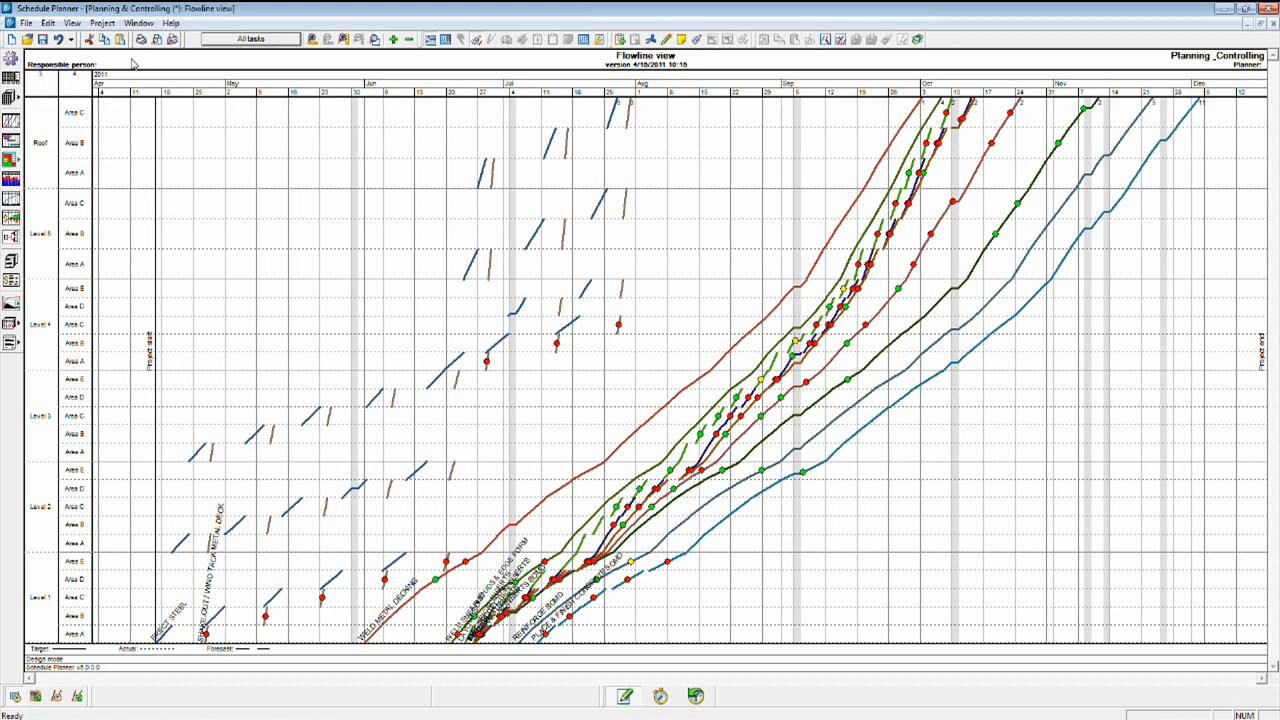
mouse_move(252, 294)
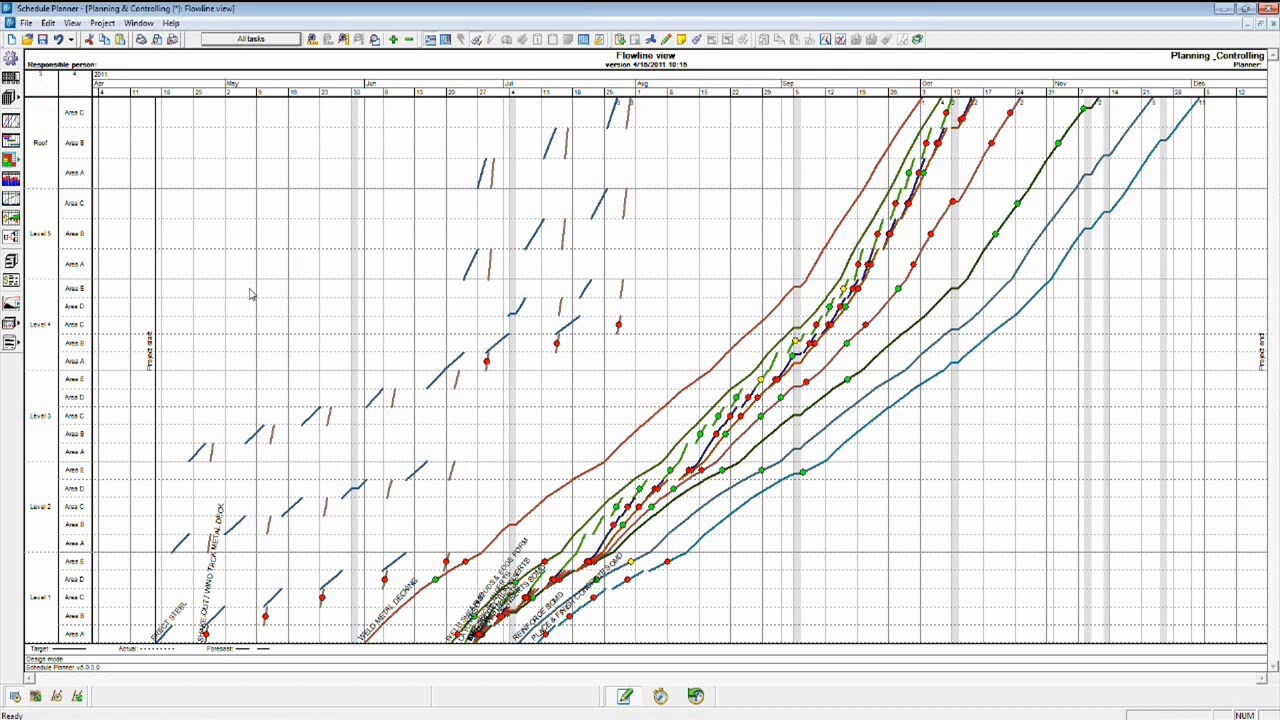
mouse_move(244, 296)
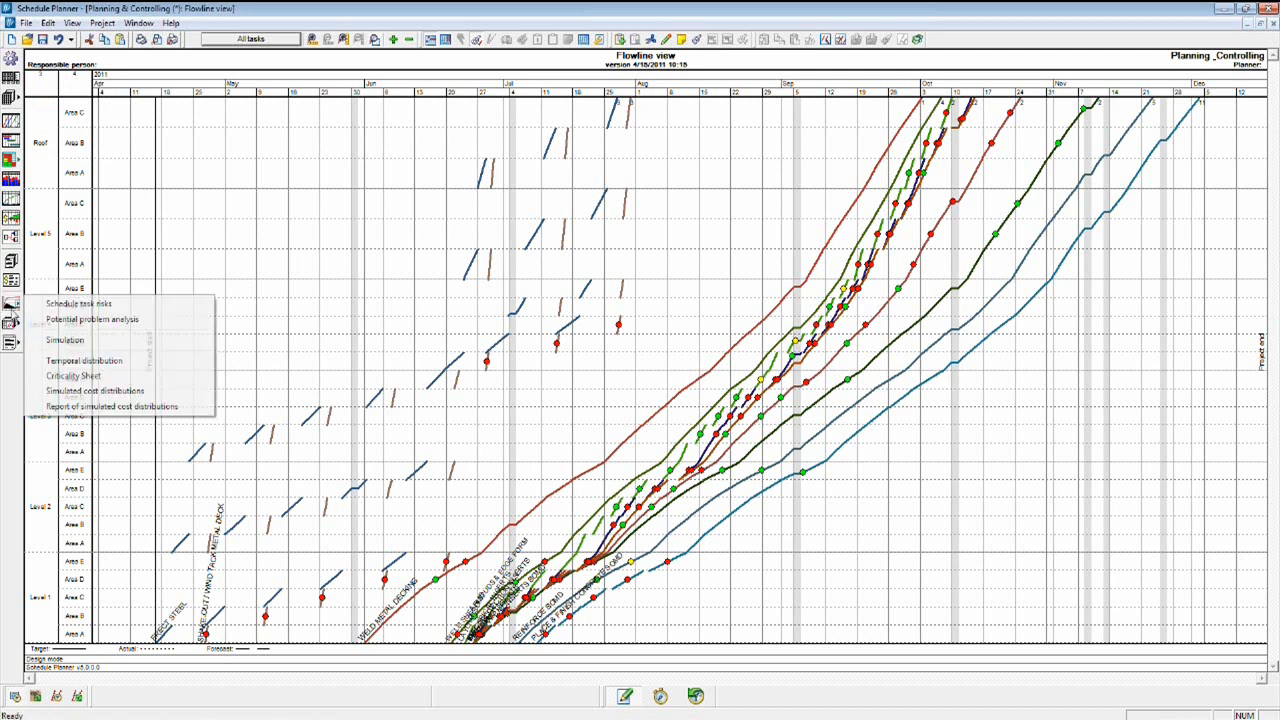
Rerun the 300-iteration risk simulation on the optimized schedule
click(64, 340)
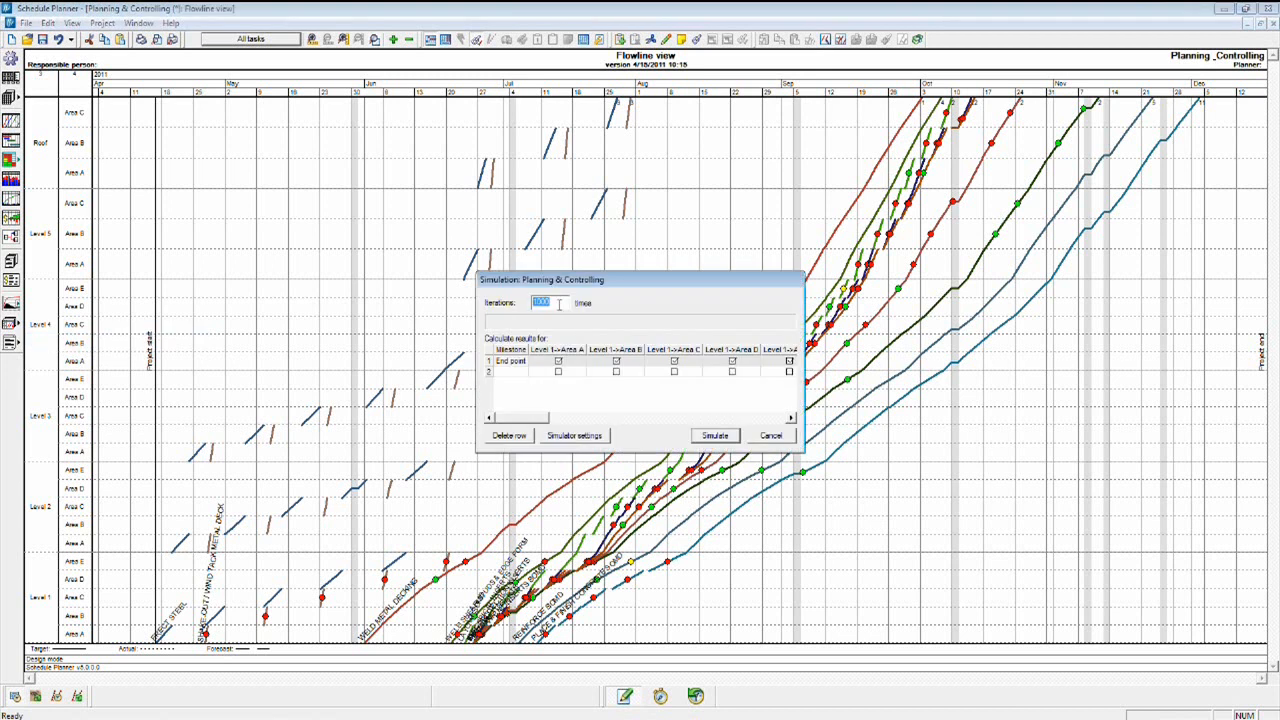
click(714, 436)
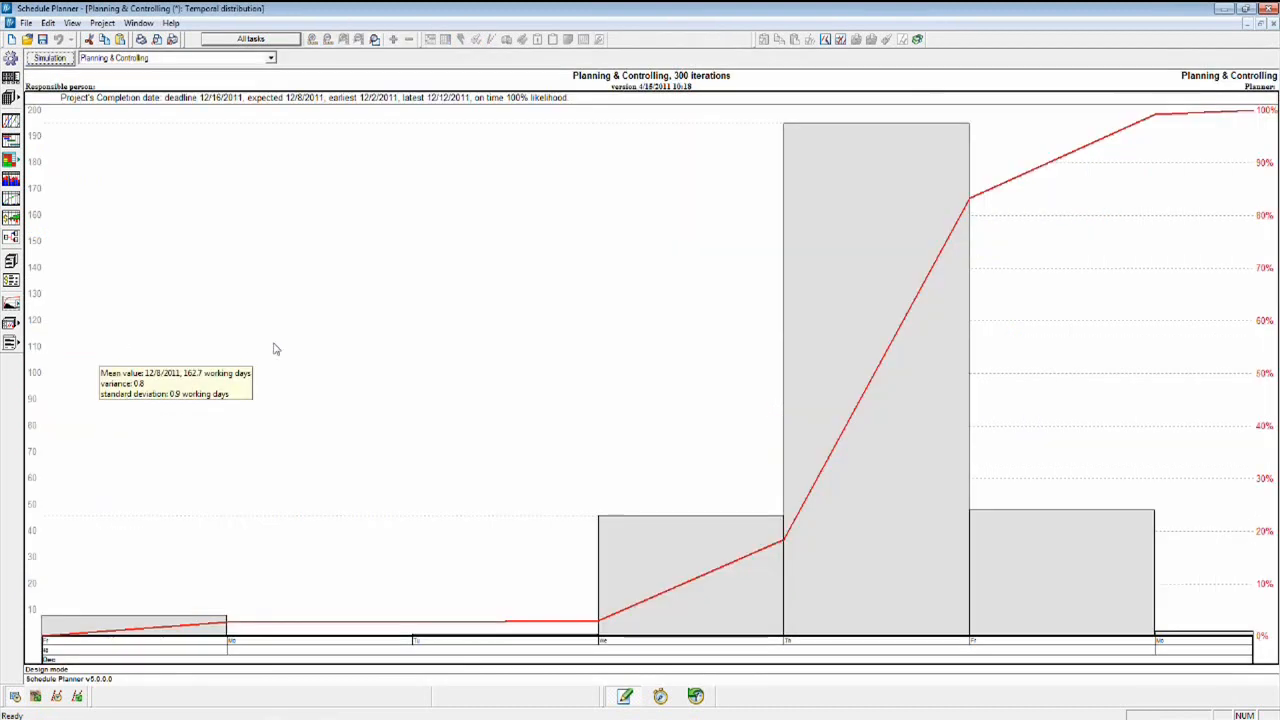
mouse_move(170, 108)
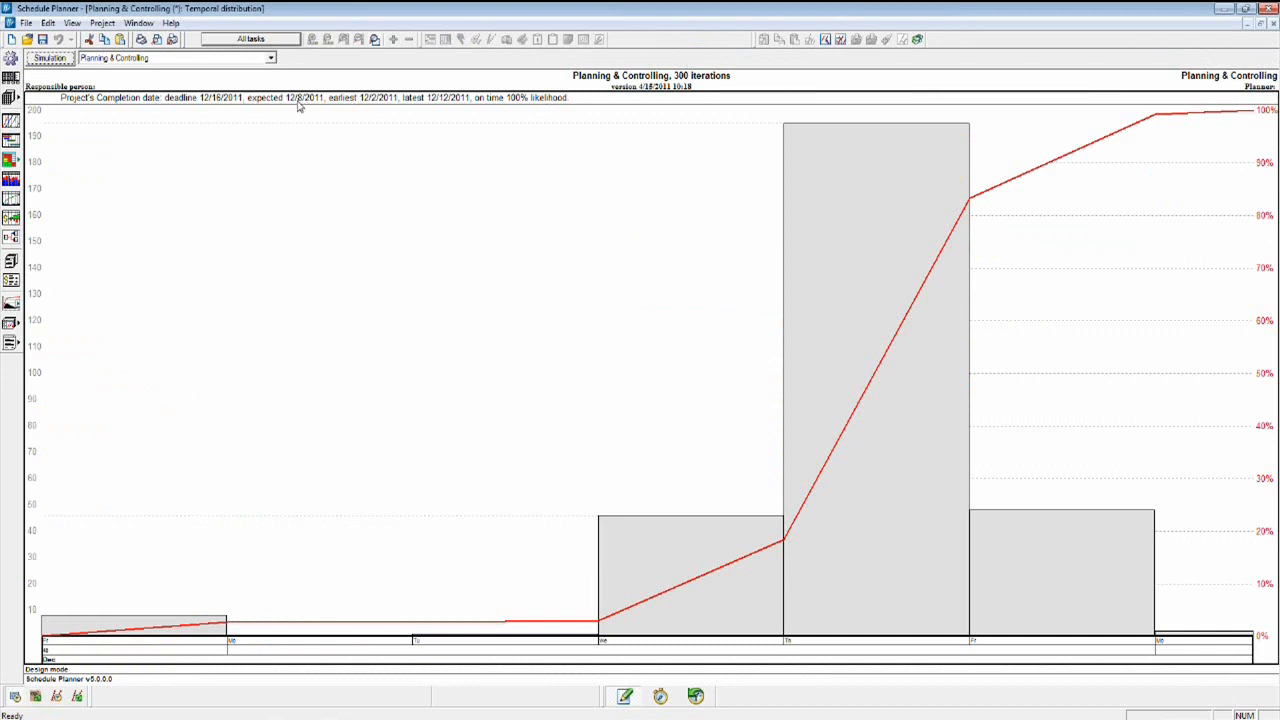
mouse_move(374, 108)
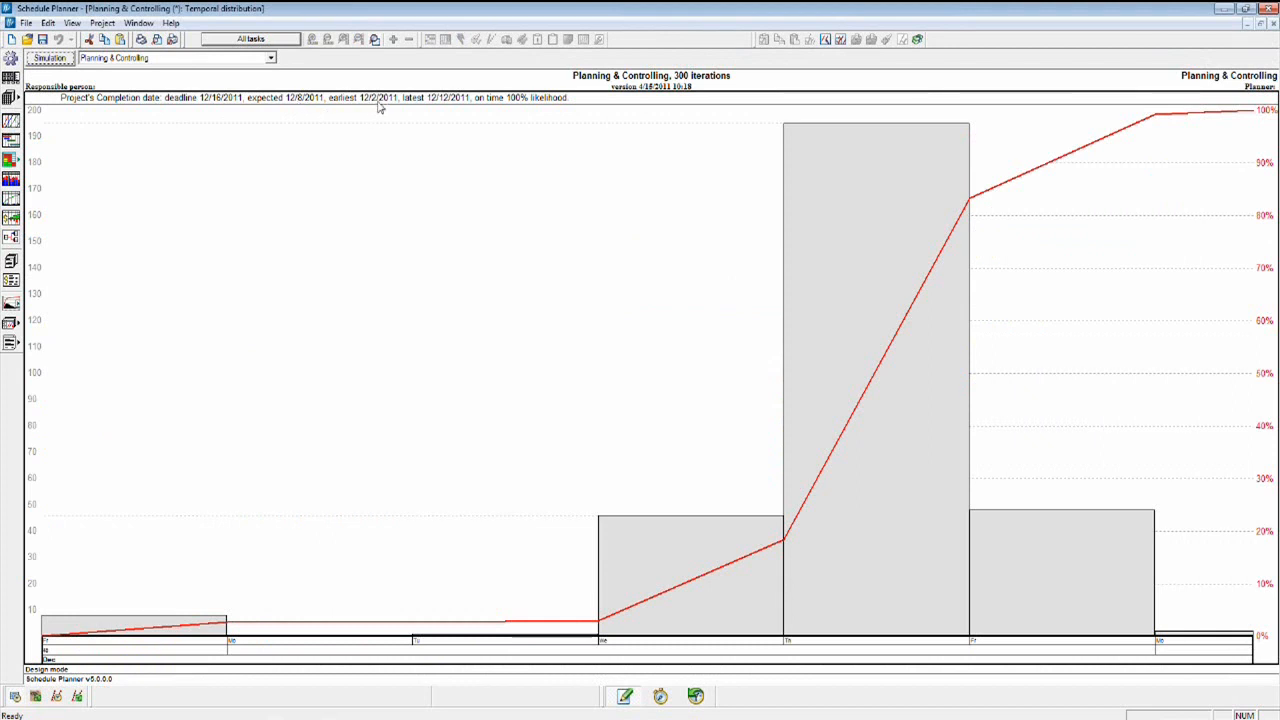
mouse_move(444, 108)
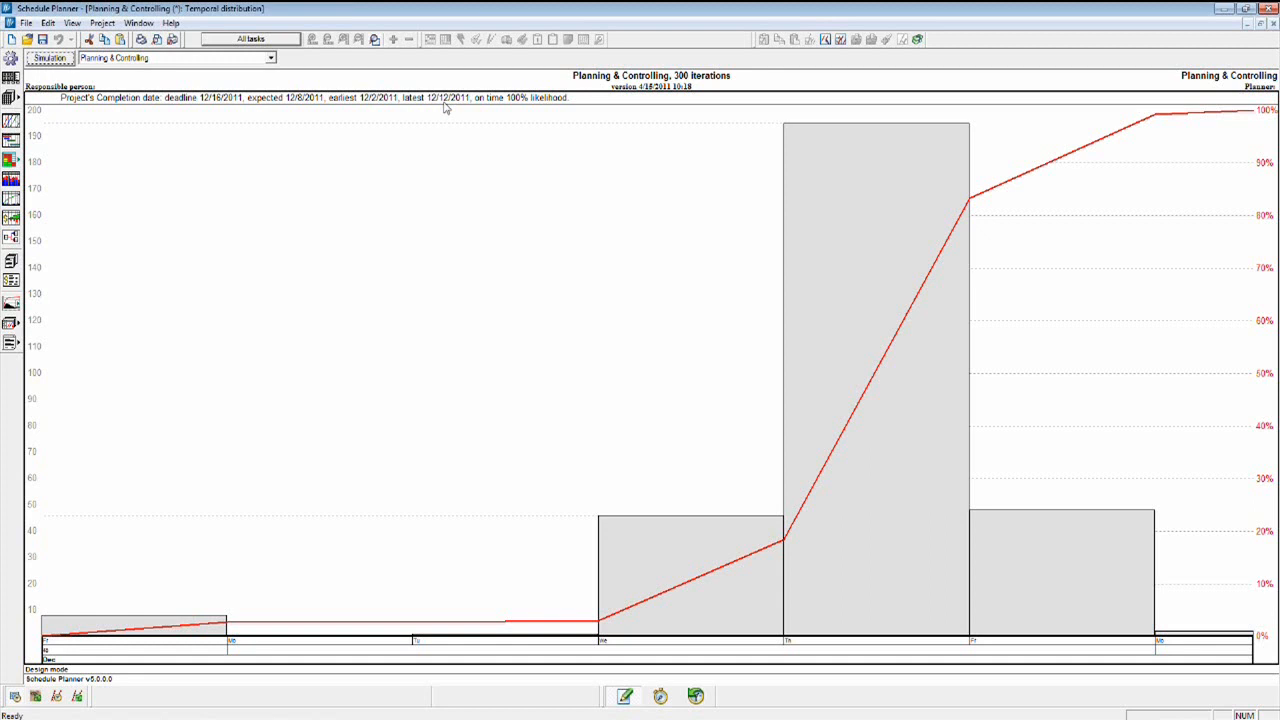
mouse_move(432, 112)
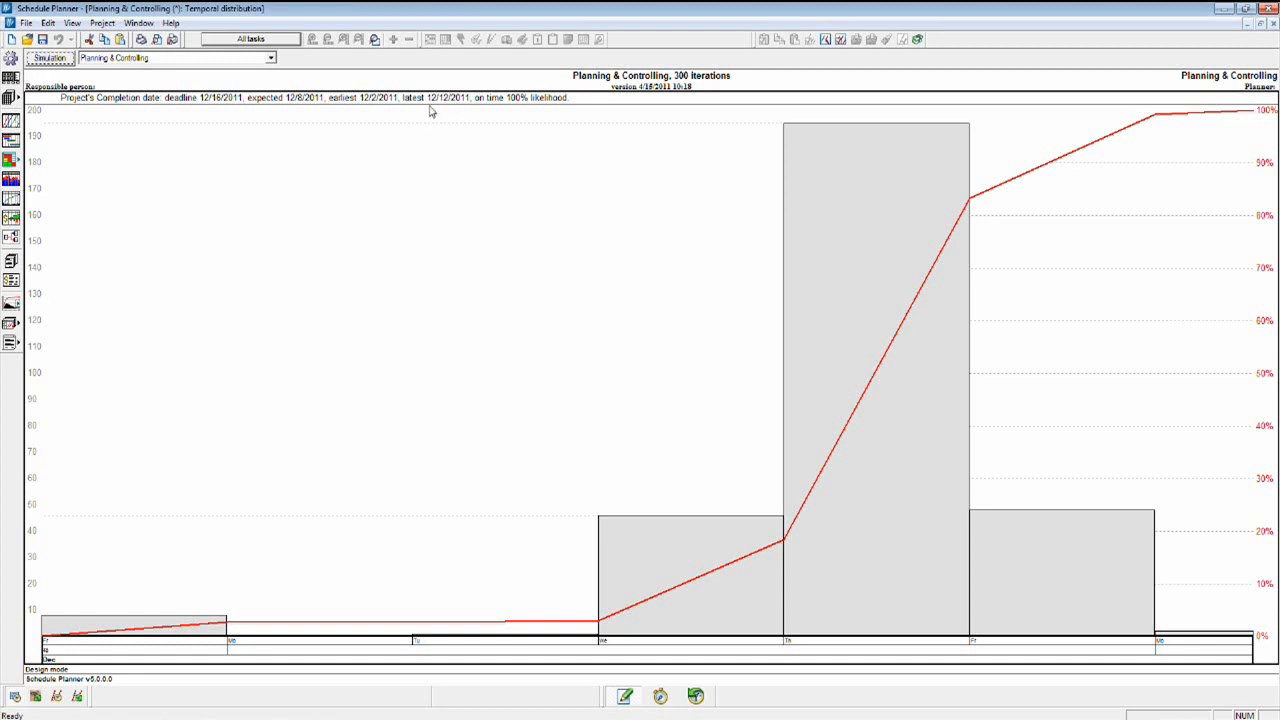
mouse_move(216, 110)
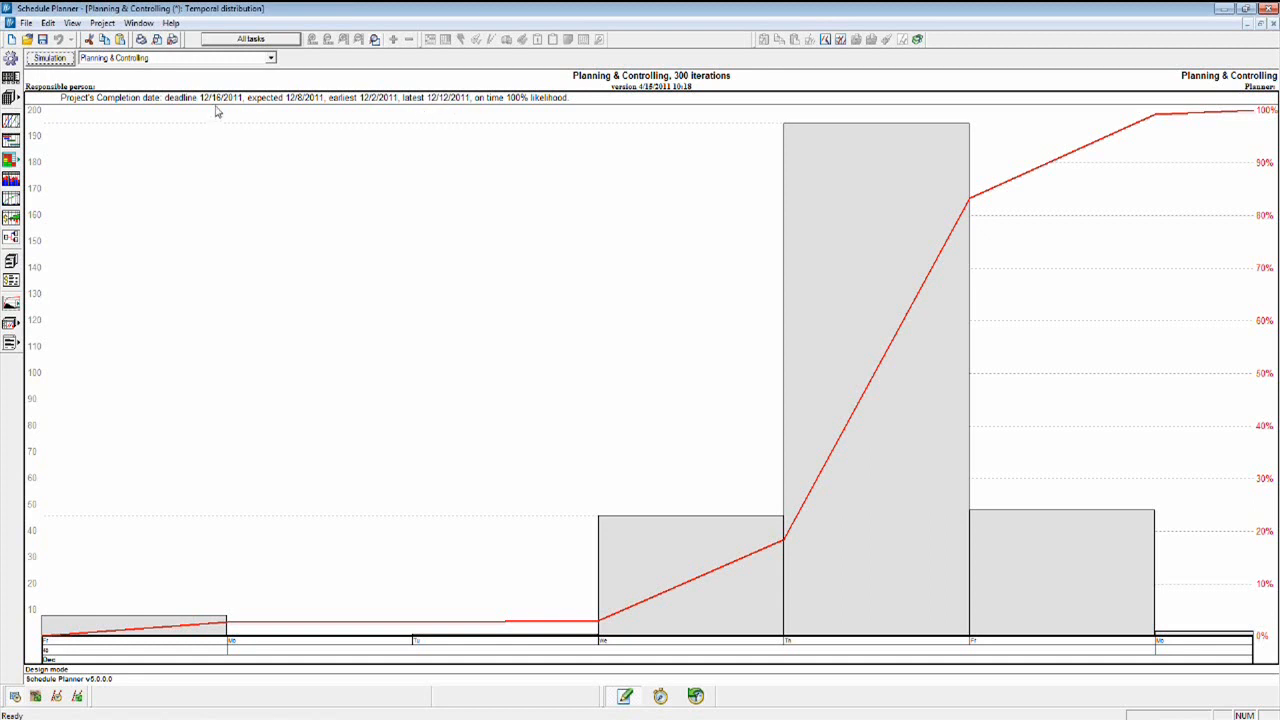
mouse_move(532, 120)
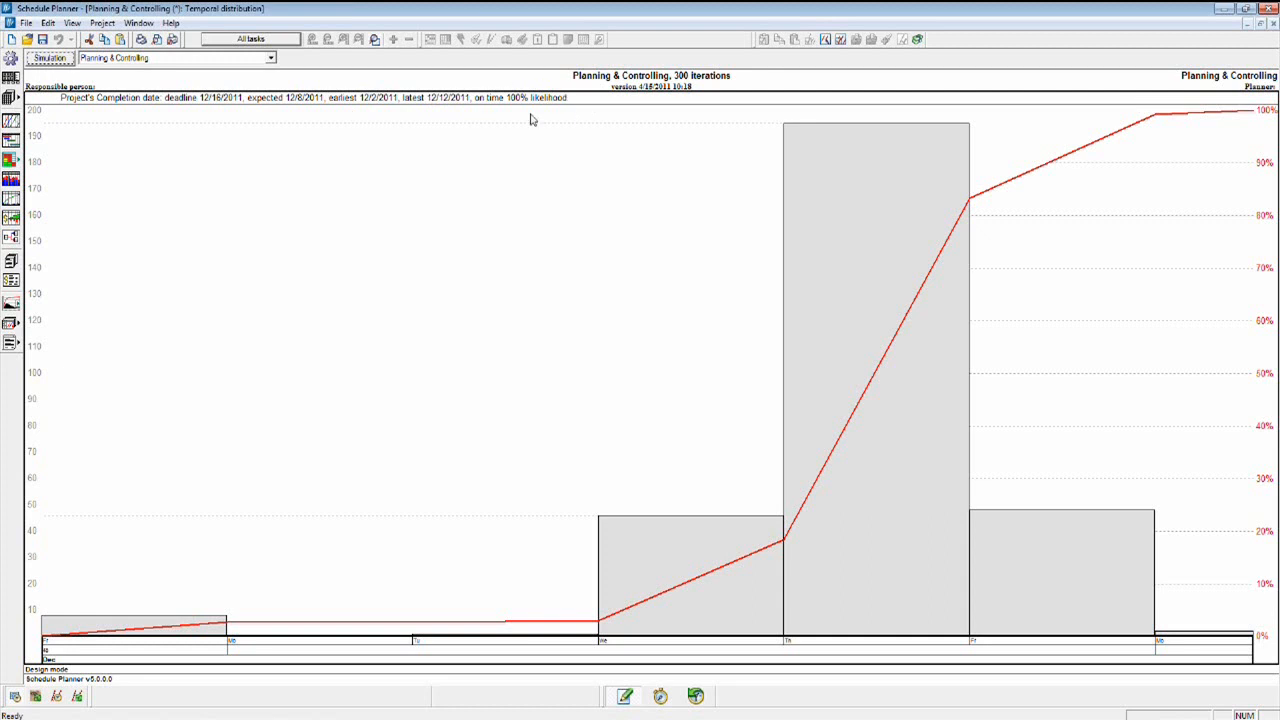
mouse_move(518, 116)
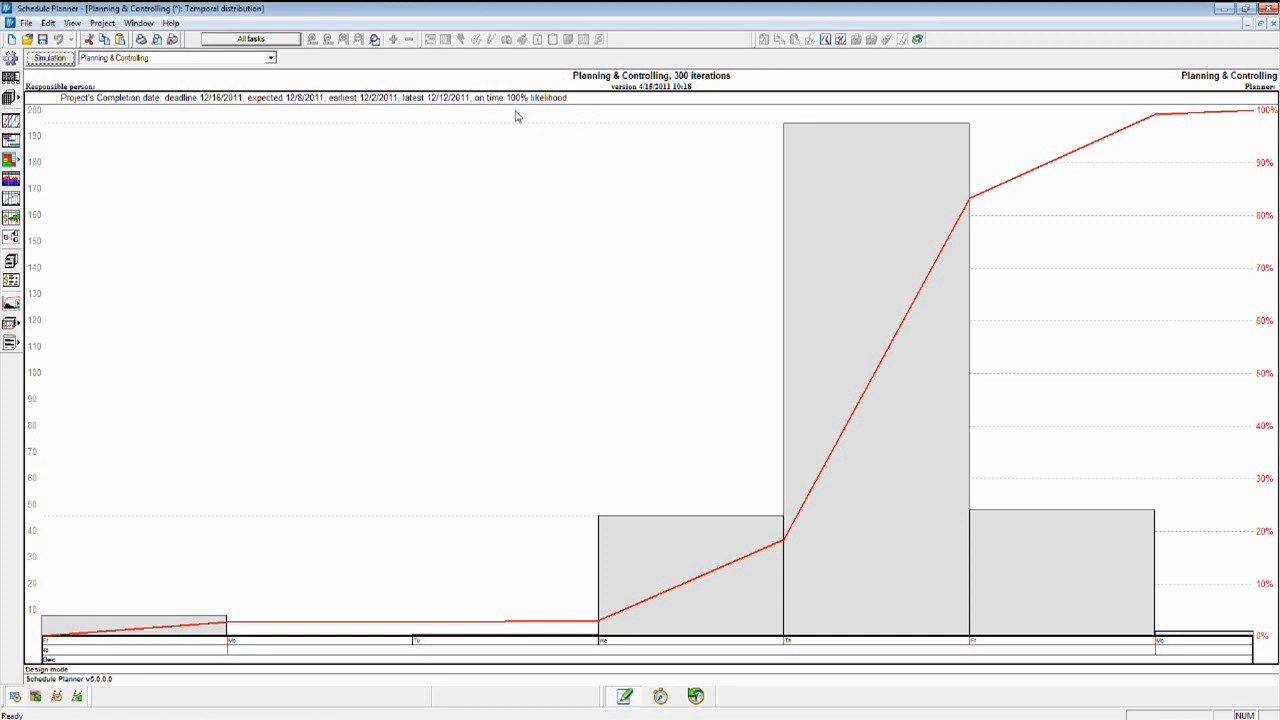